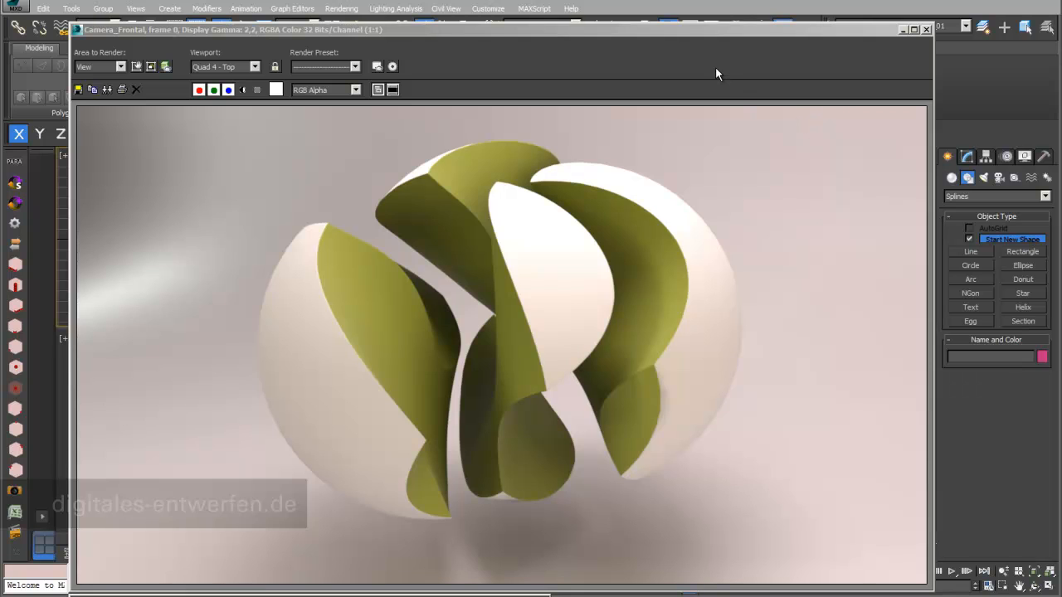
mouse_move(522, 217)
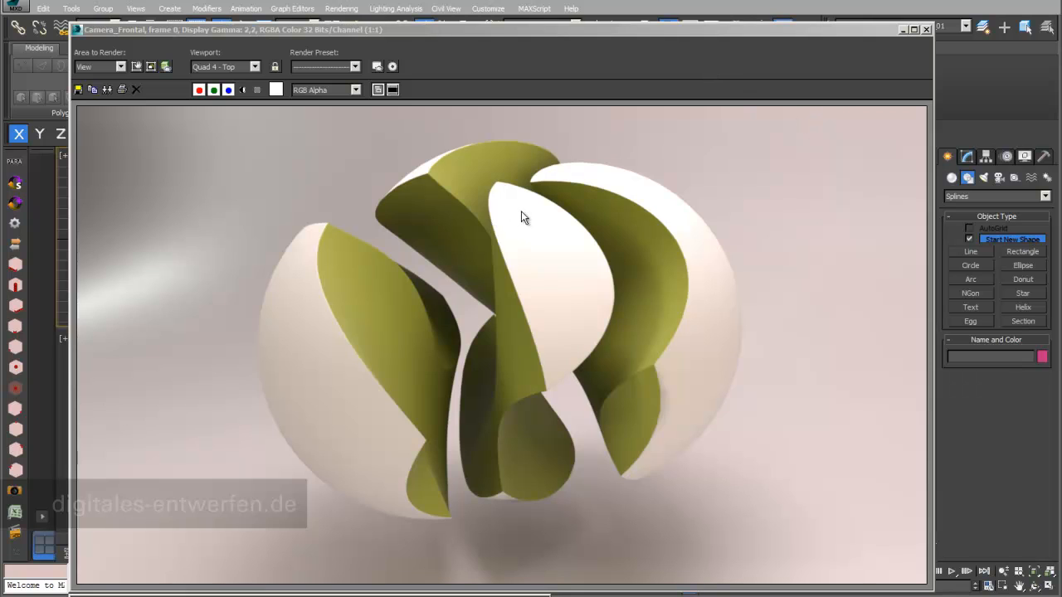
mouse_move(447, 352)
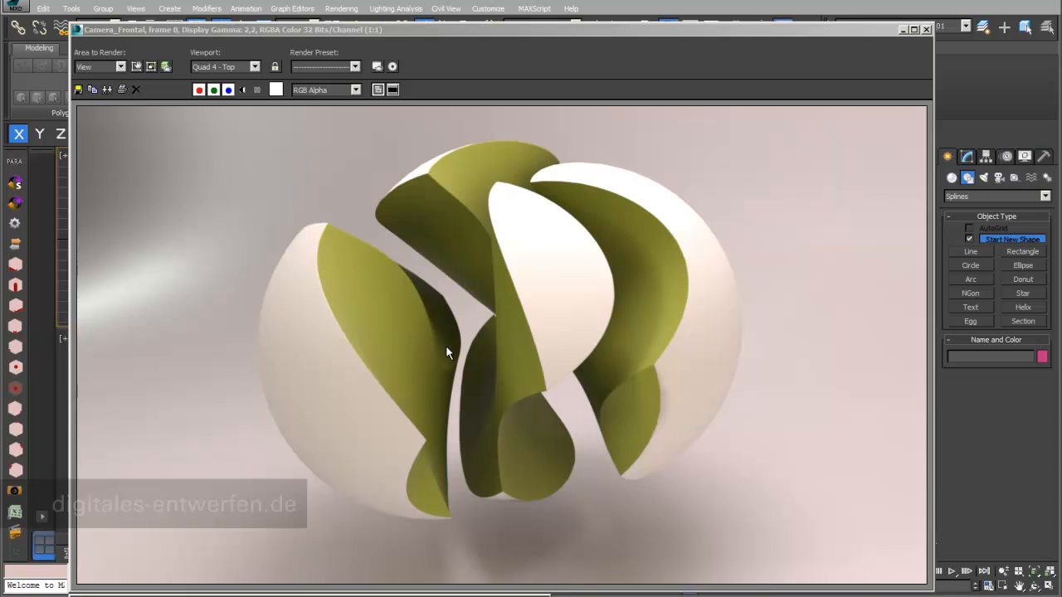
mouse_move(471, 216)
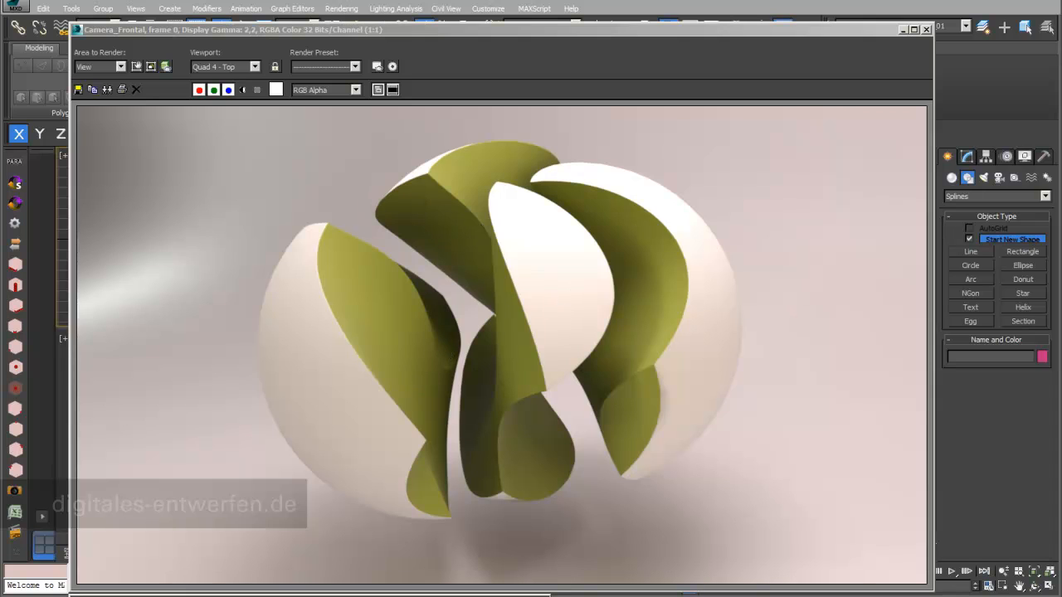
mouse_move(877, 83)
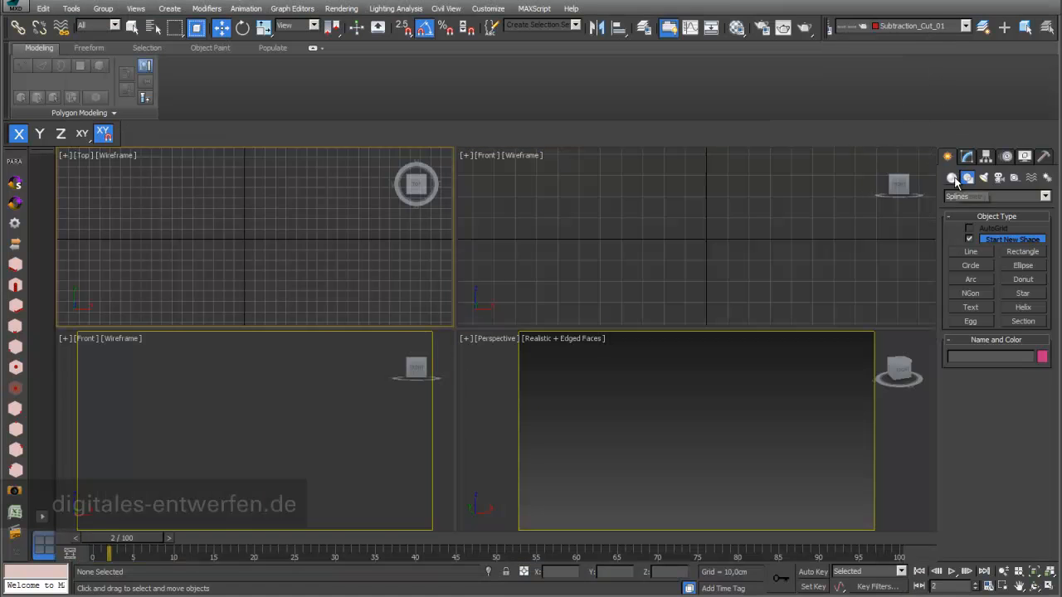
Step: Switch the Create panel to Standard Primitives to make a sphere at the origin
left_click(996, 196)
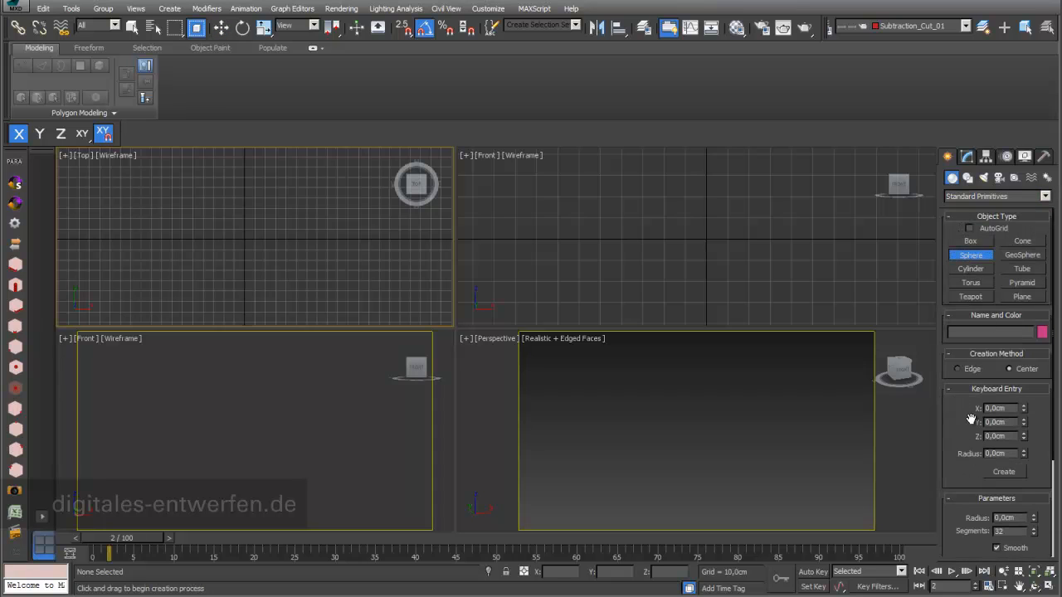
mouse_move(988, 457)
type("30")
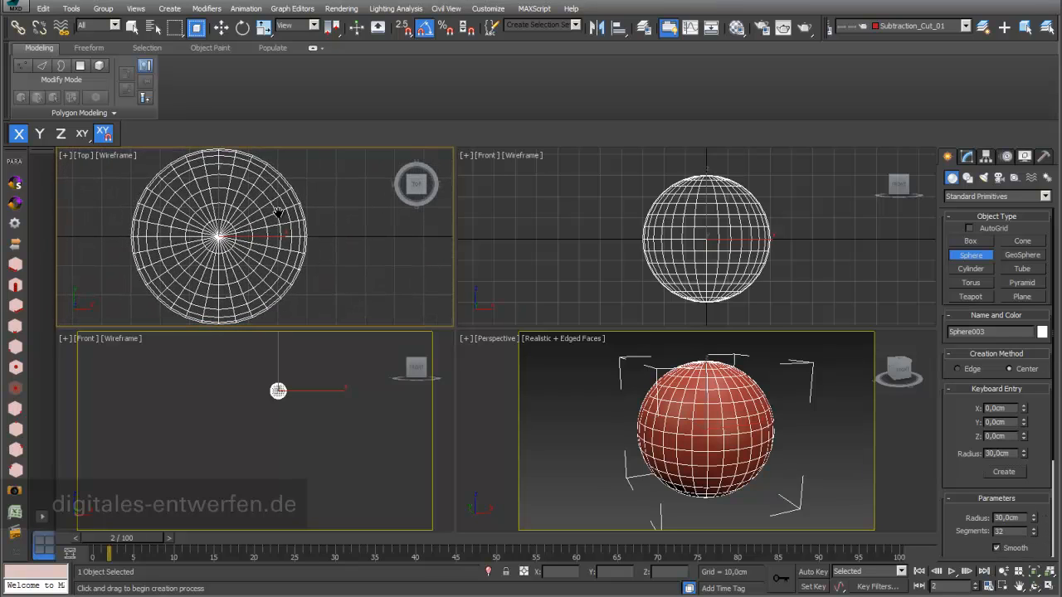
mouse_move(680, 414)
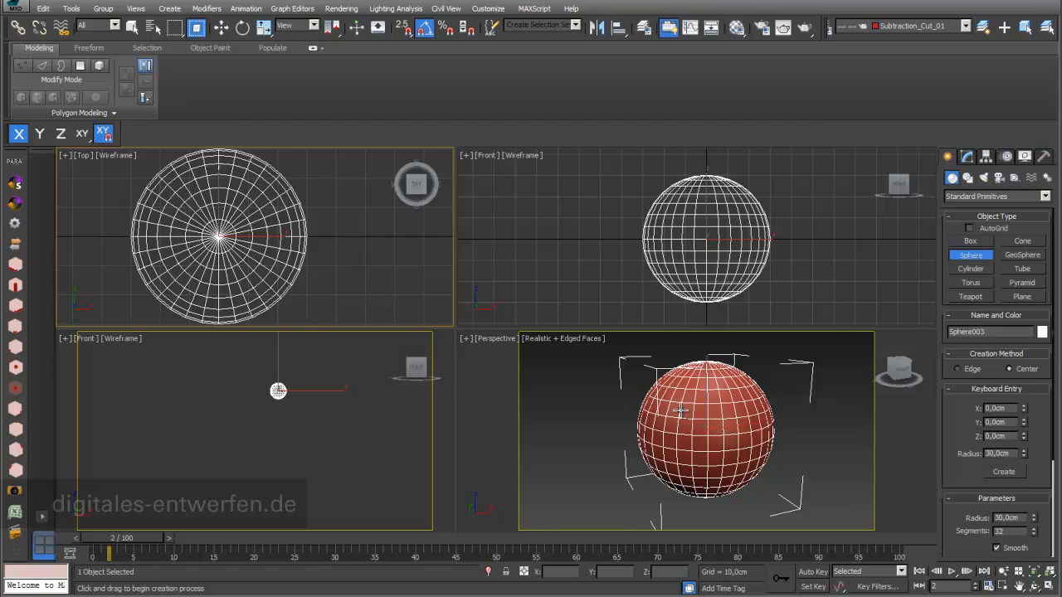
mouse_move(866, 546)
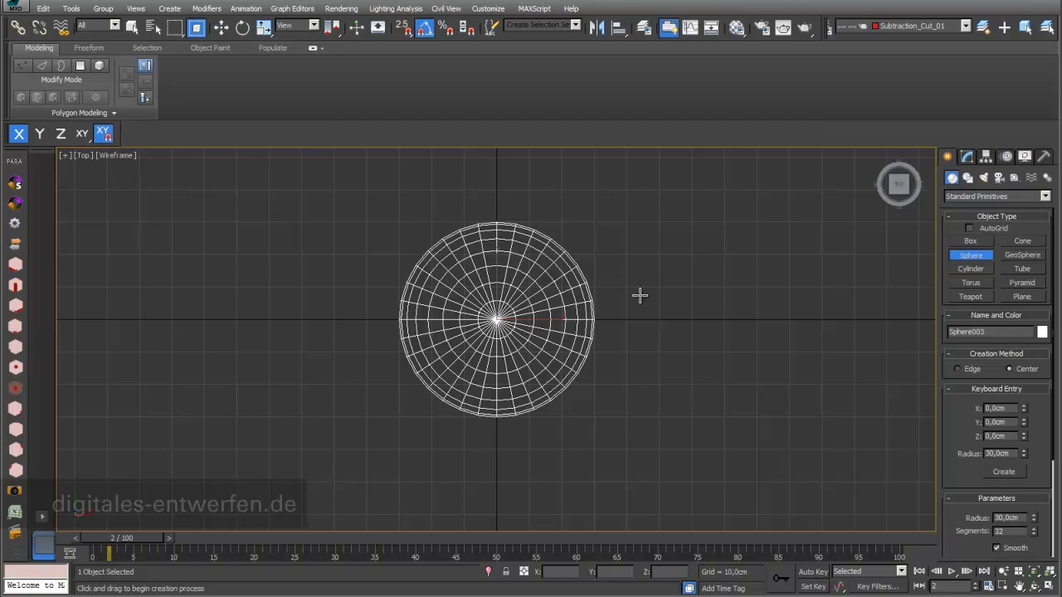
mouse_move(657, 292)
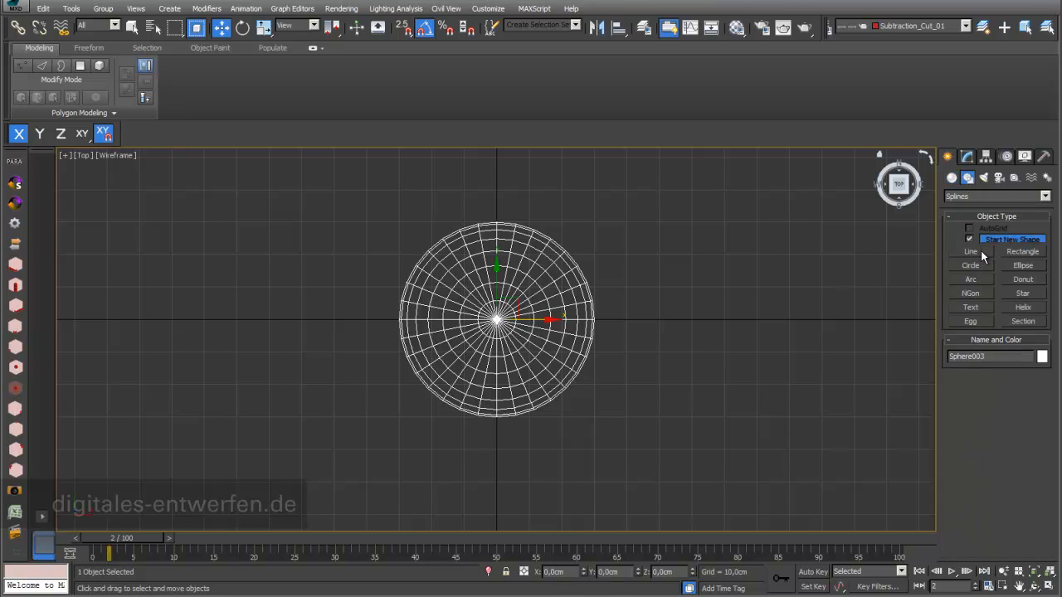
Step: Start a Line shape with Snaps on and configure the snap settings for its points
left_click(971, 252)
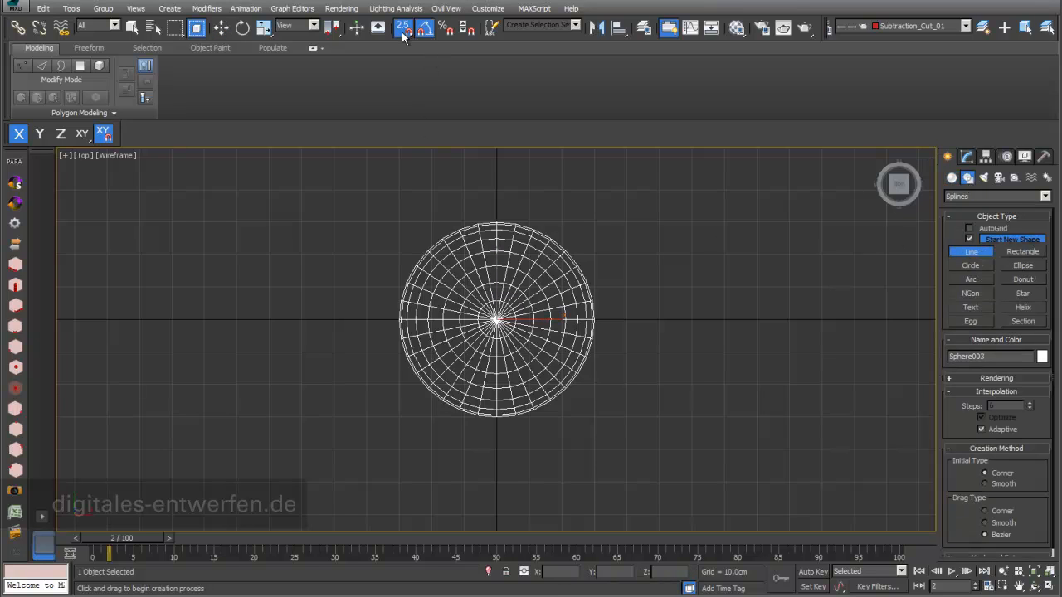
left_click(401, 27)
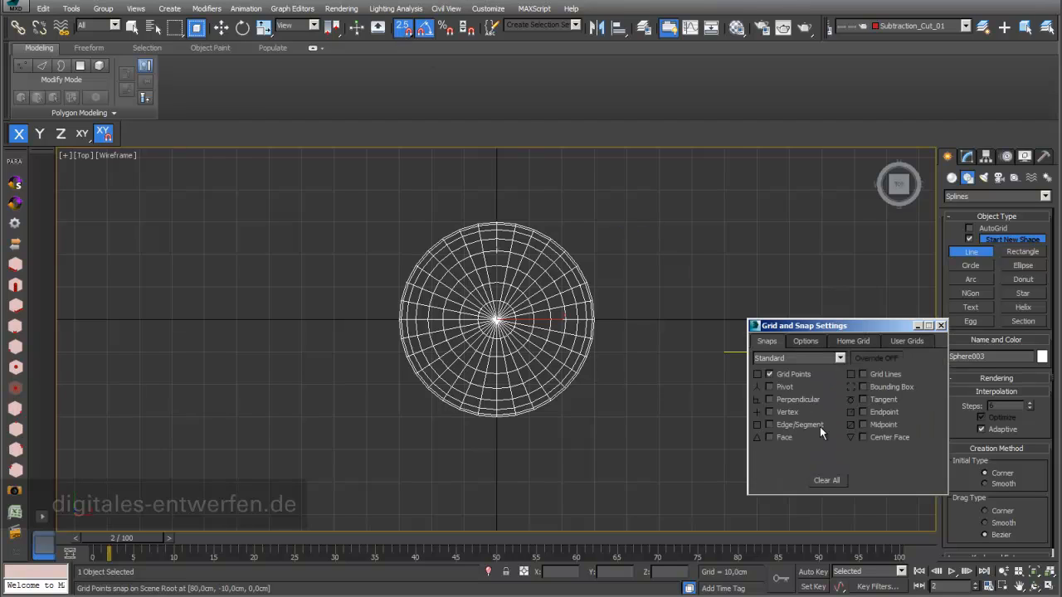
left_click(756, 375)
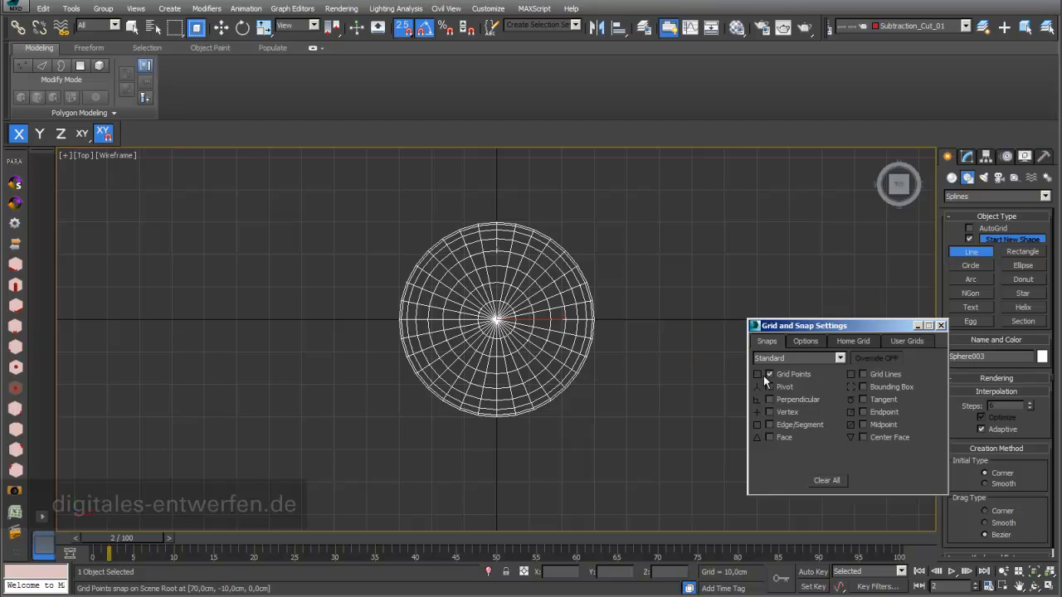
left_click(939, 324)
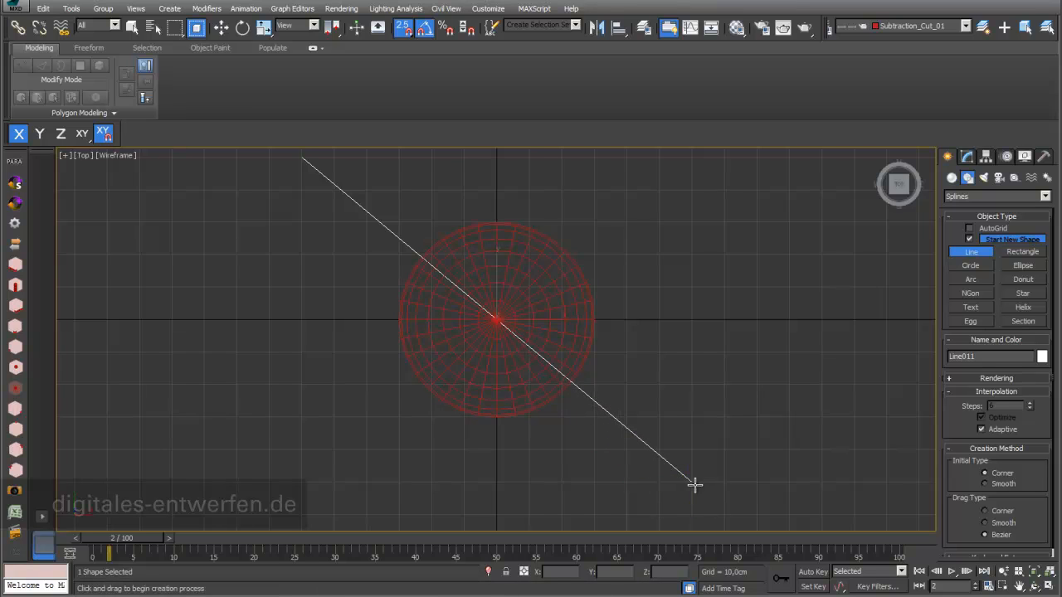
Step: Finish the diagonal line and refine a new vertex at its midpoint on the sphere centre
left_click(966, 156)
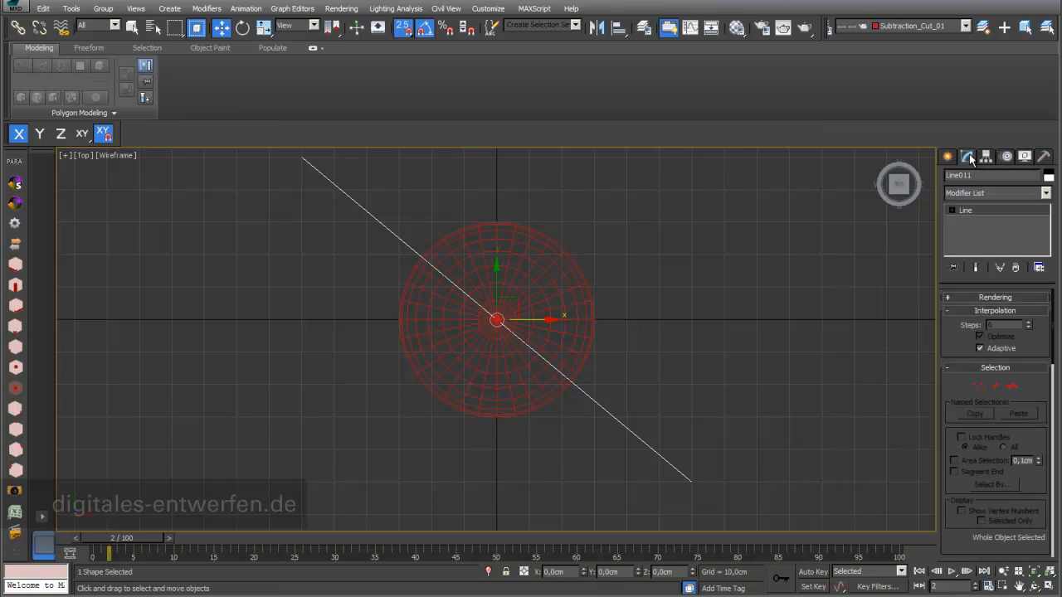
left_click(953, 209)
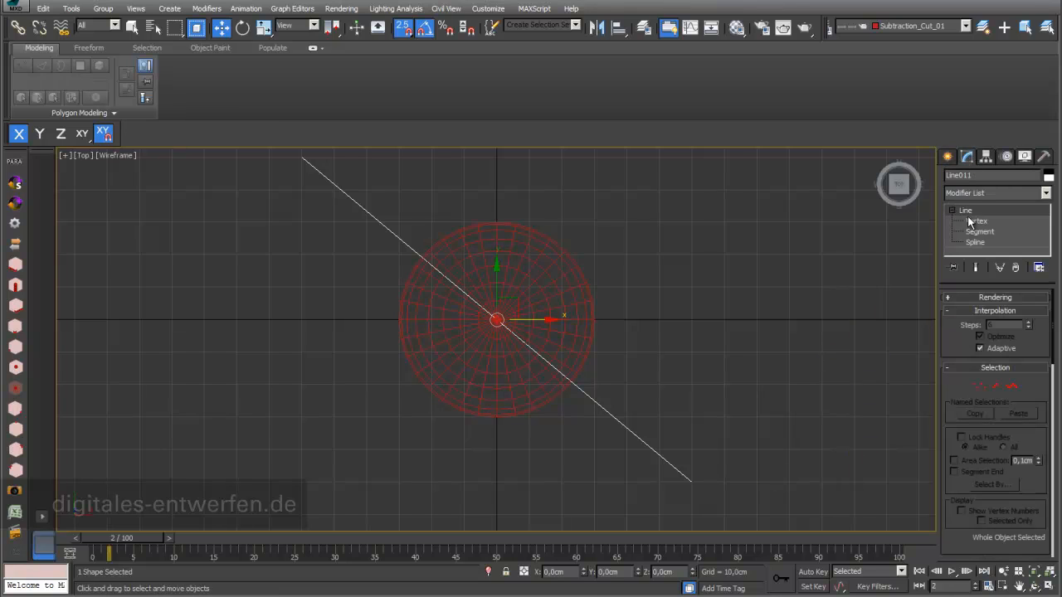
left_click(976, 221)
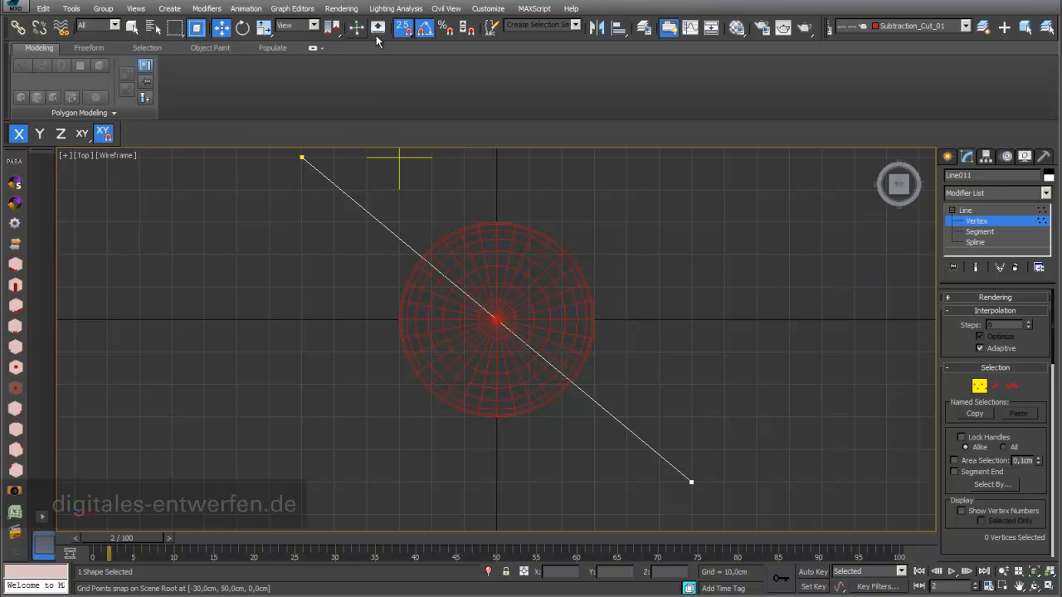
left_click(402, 27)
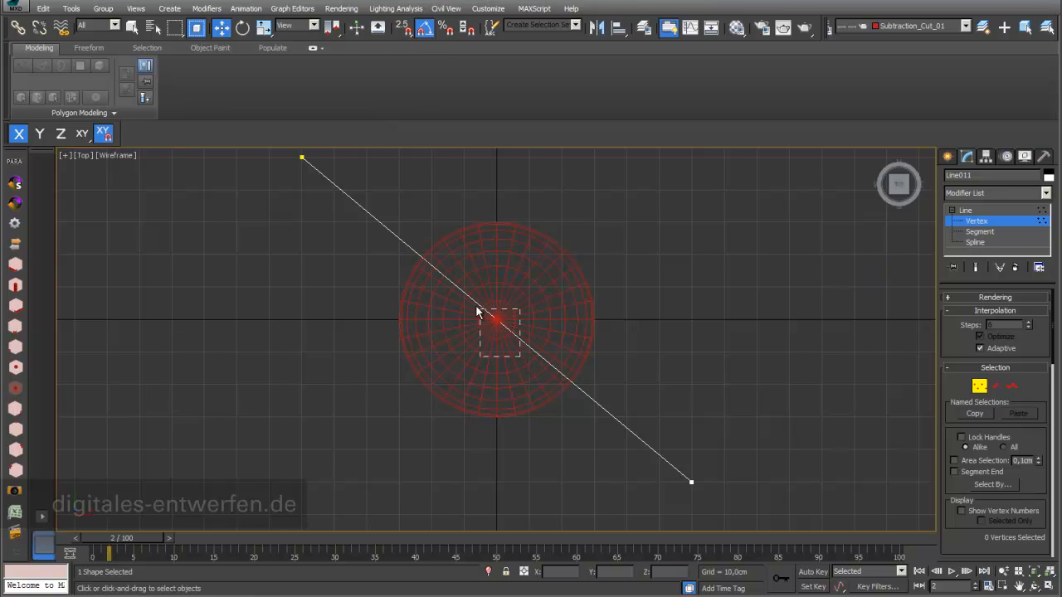
left_click(498, 322)
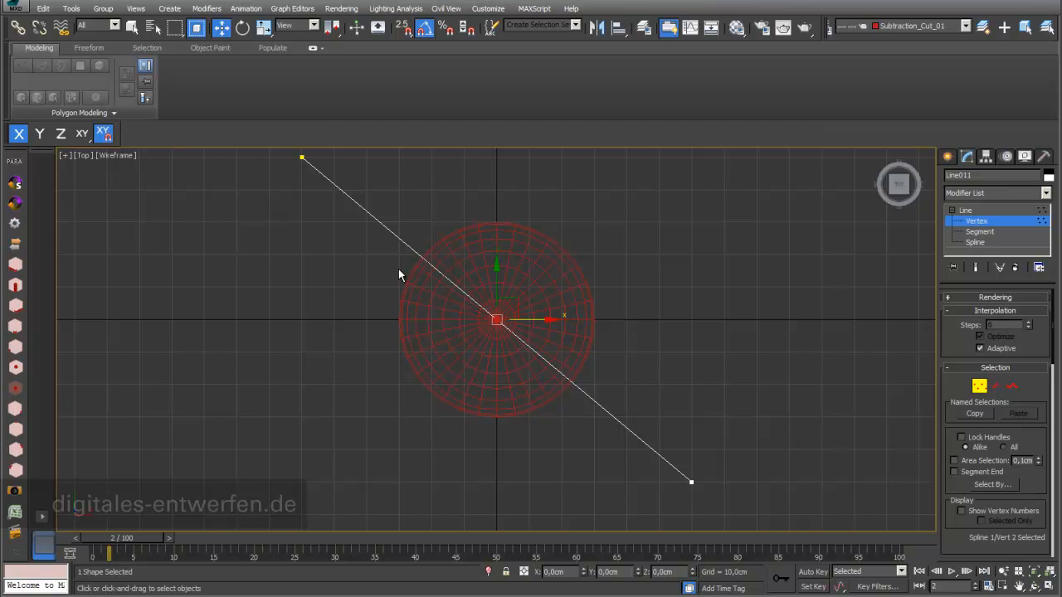
mouse_move(853, 264)
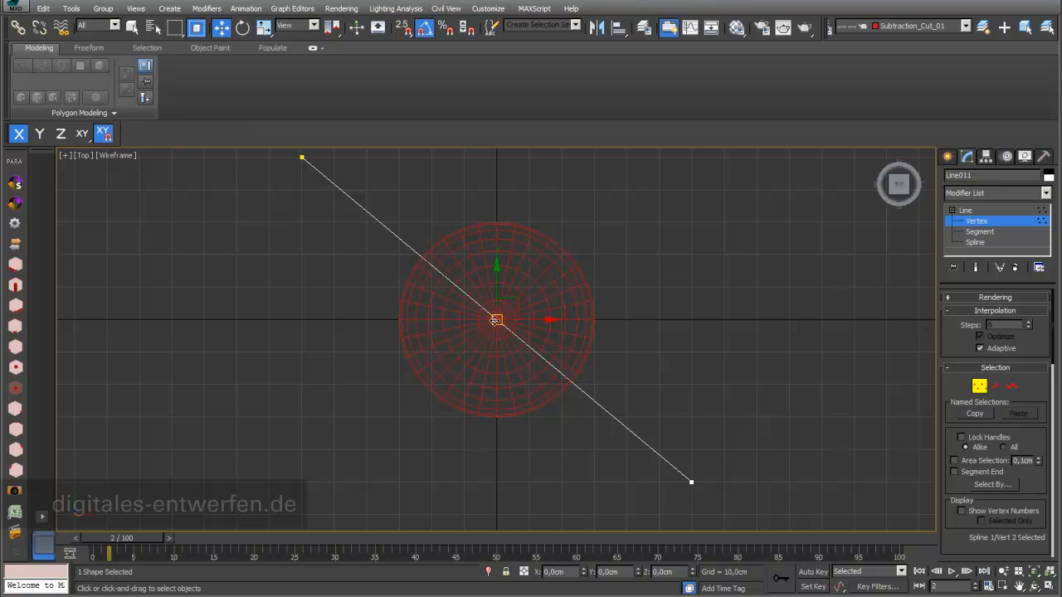
Step: Make the middle vertex Bezier and drag it to bend the line into a curve
right_click(495, 322)
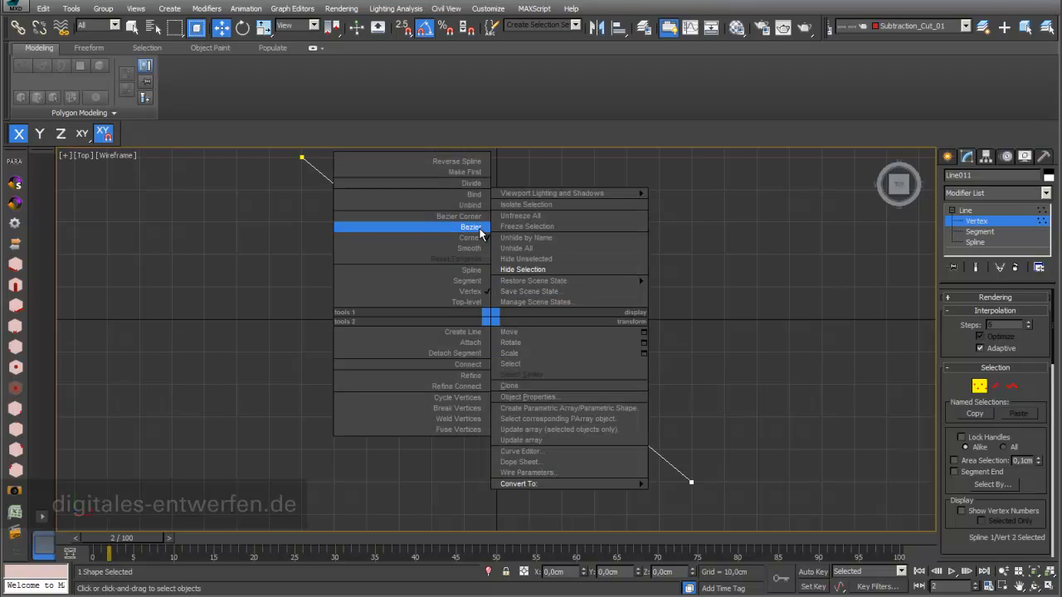
left_click(471, 226)
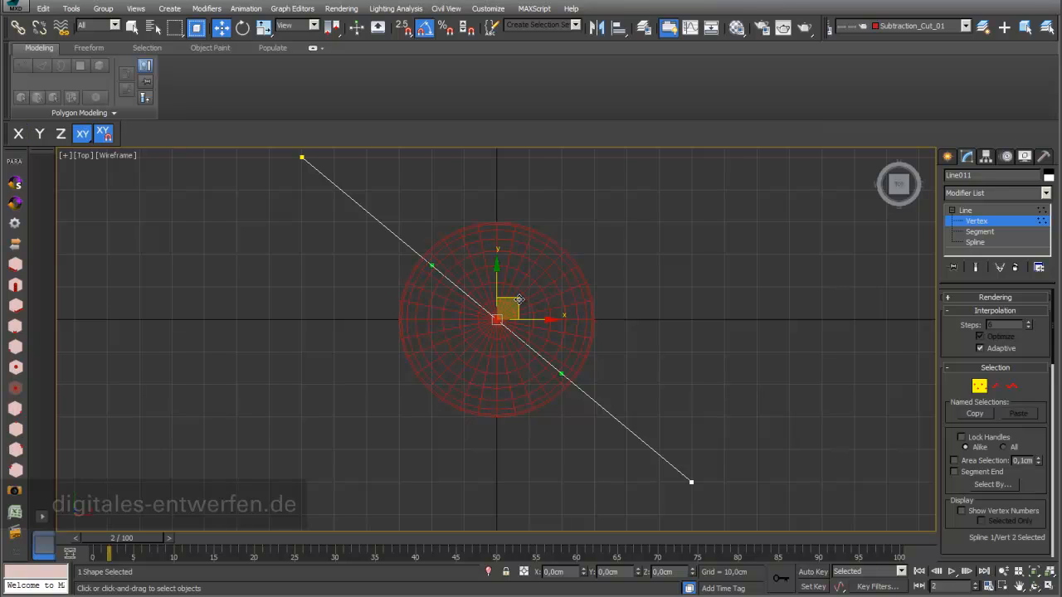
mouse_move(432, 265)
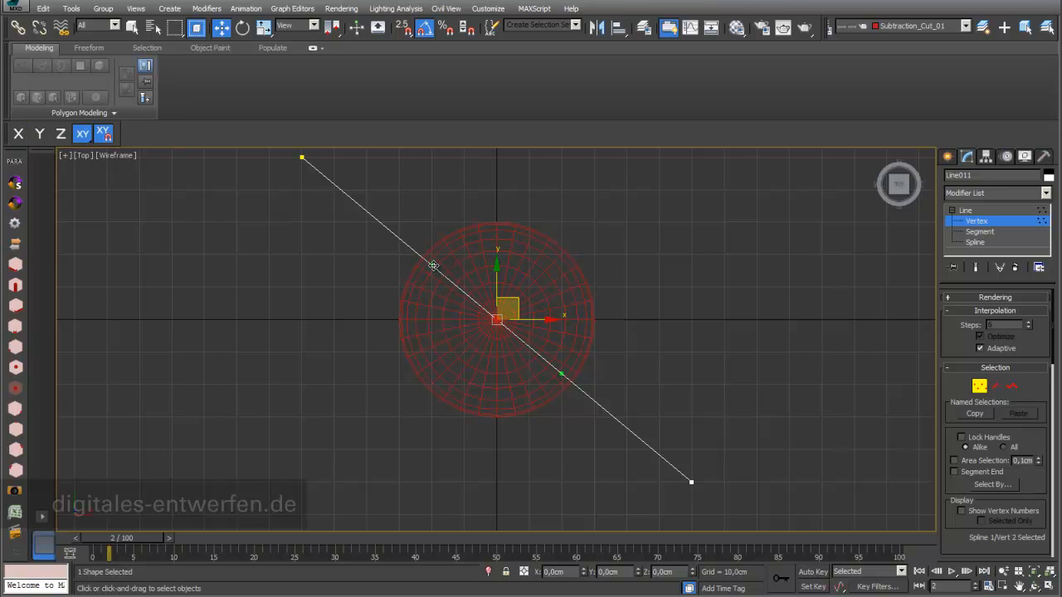
left_click_drag(435, 266, 486, 246)
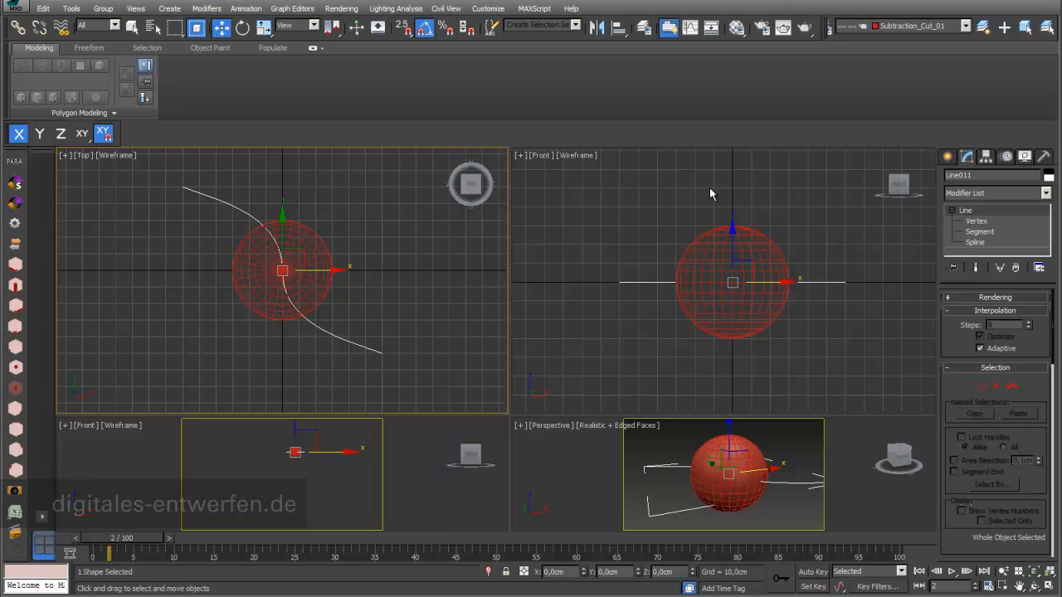
mouse_move(647, 259)
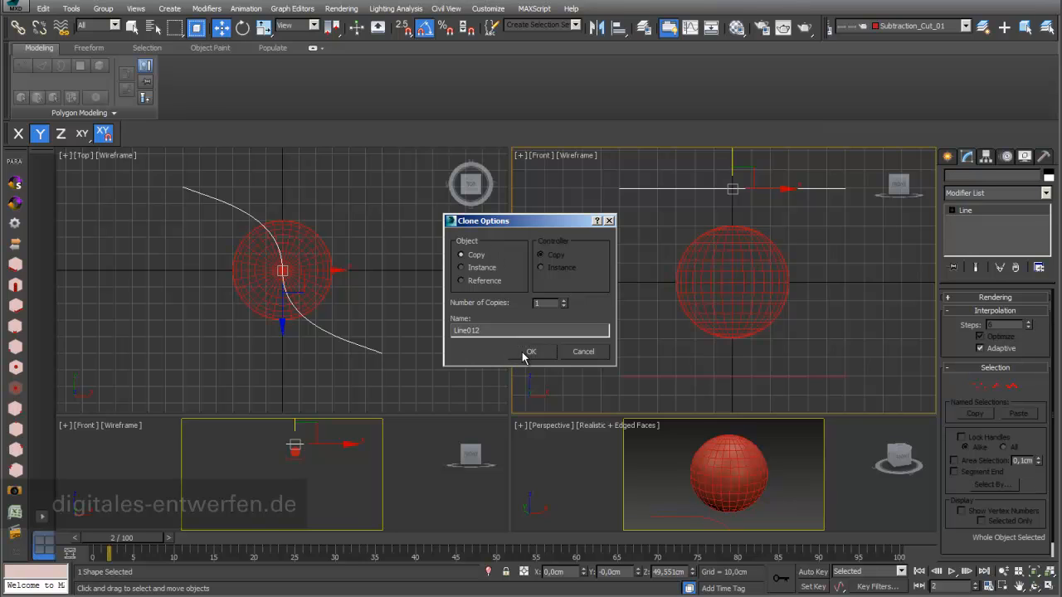
Step: Copy the curve and attach the second curve so both form one Editable Spline
left_click(531, 352)
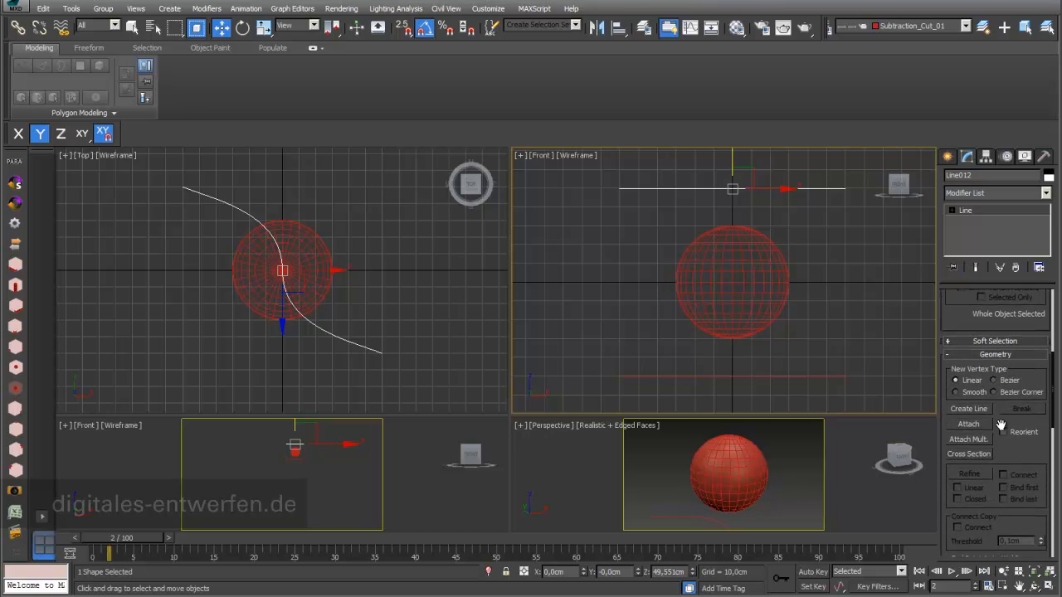
left_click(969, 424)
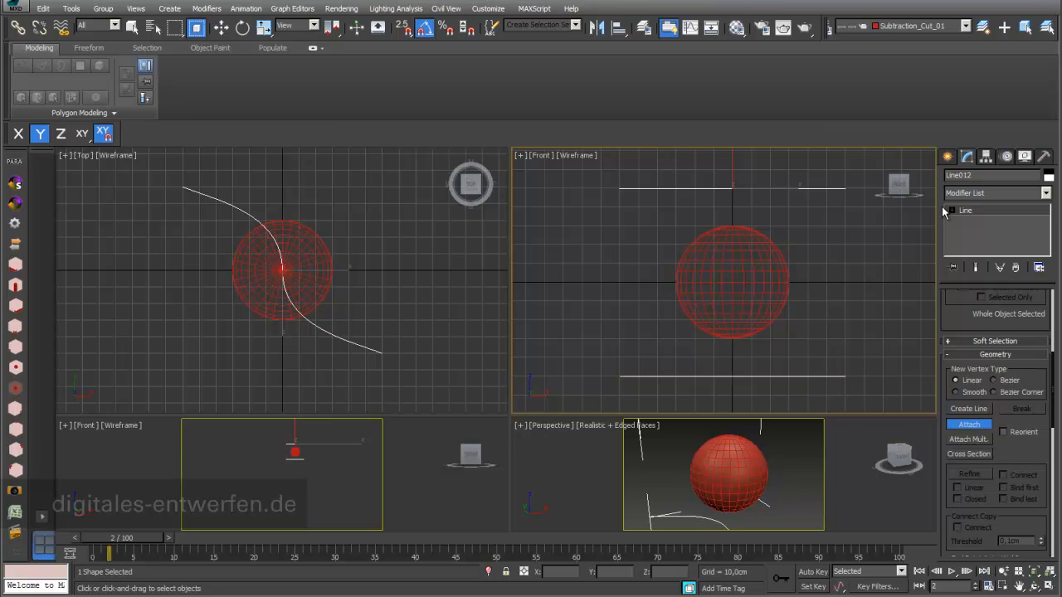
left_click(952, 209)
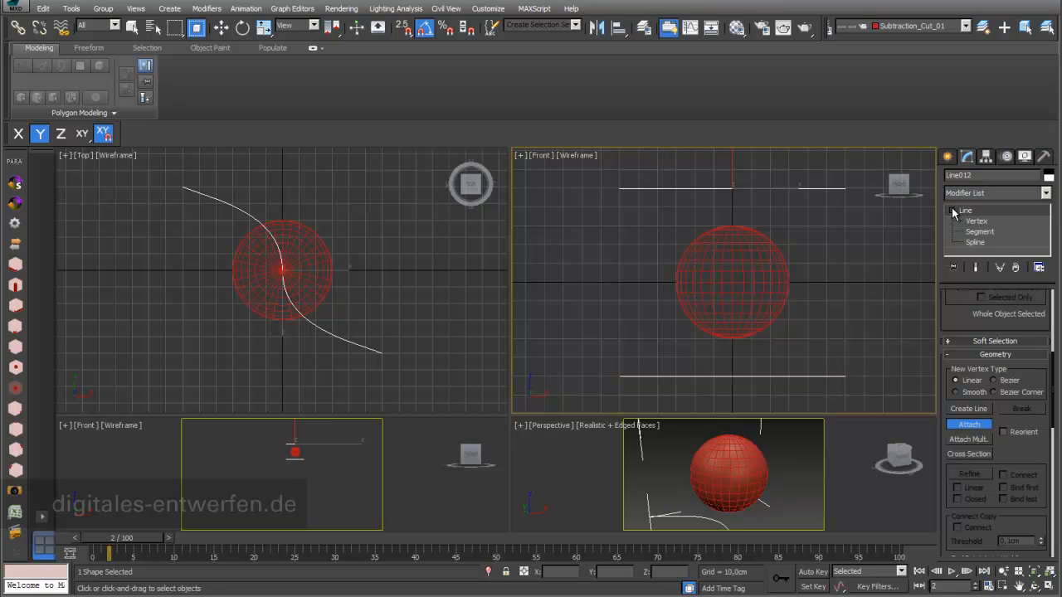
Step: Check the combined shape at Spline and Vertex sub-object levels
left_click(976, 243)
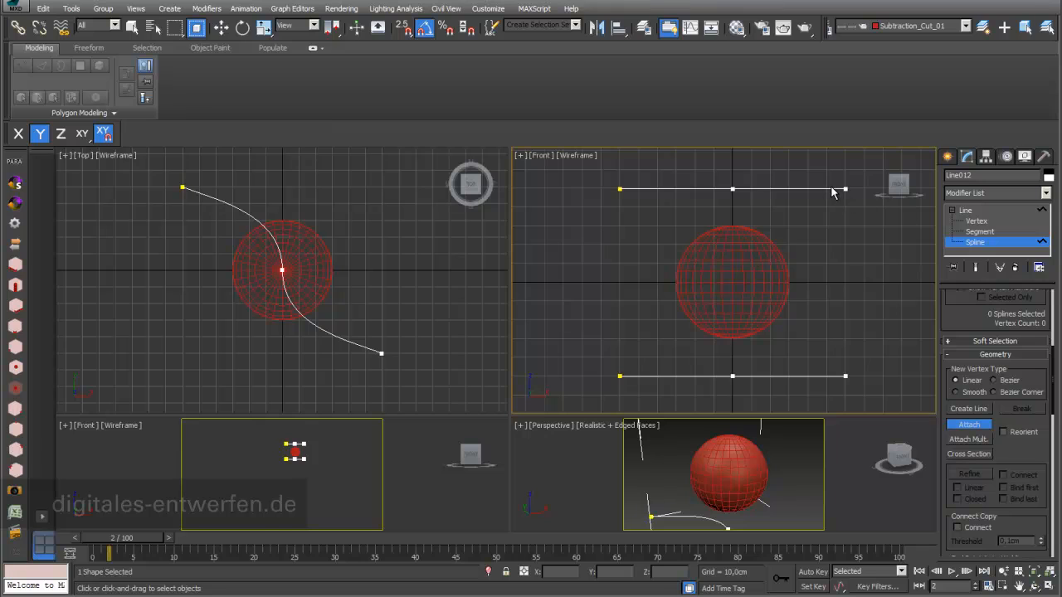
mouse_move(826, 378)
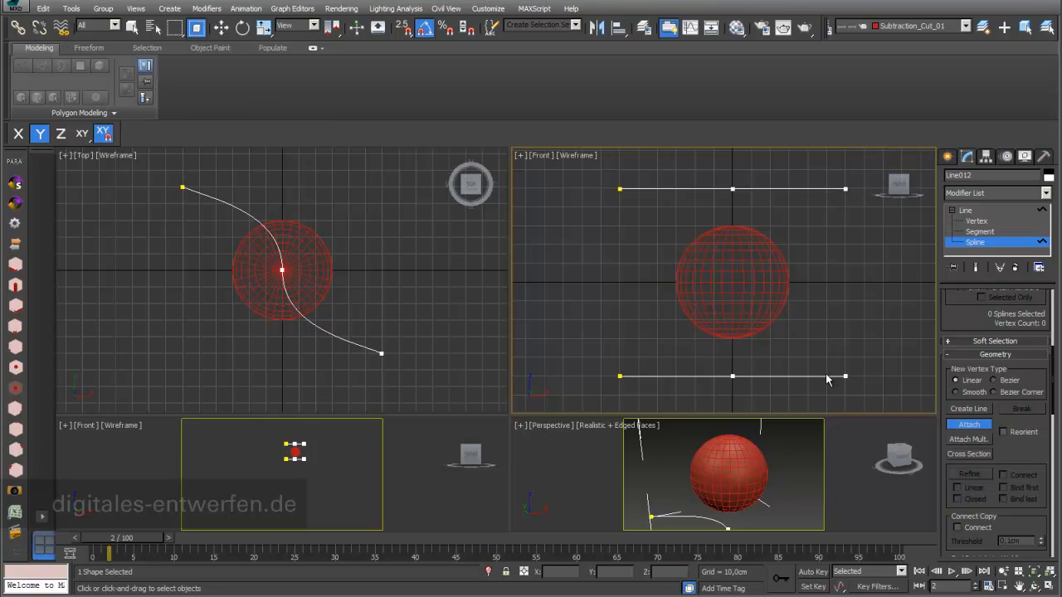
left_click(976, 221)
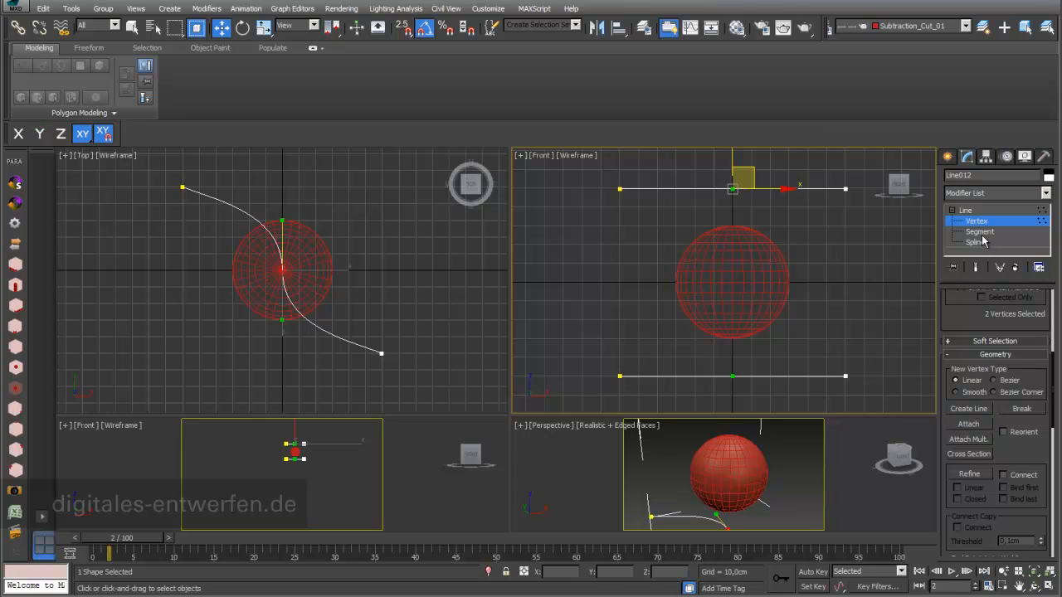
left_click(976, 242)
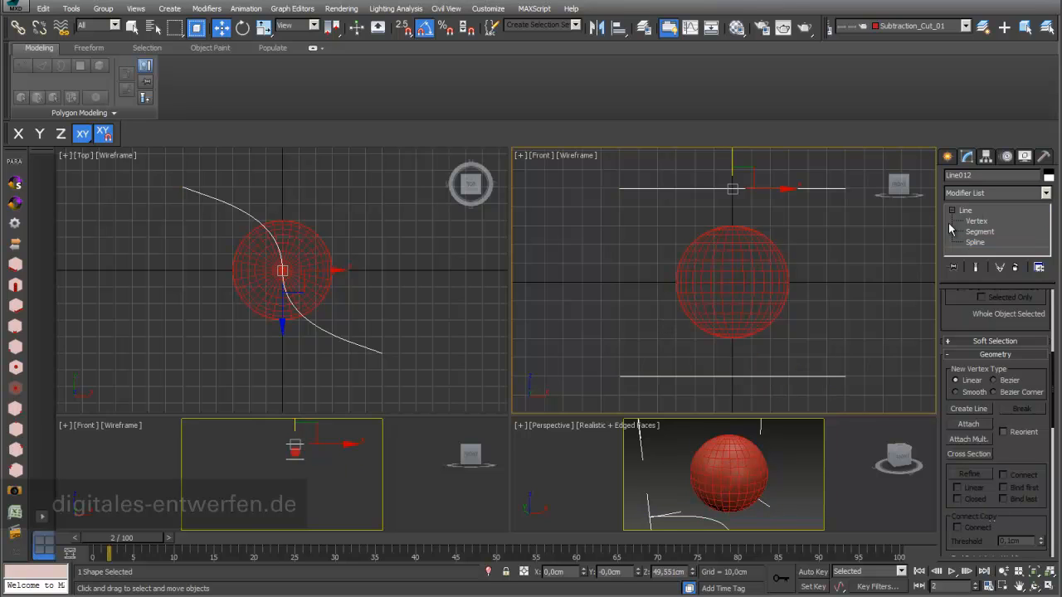
Step: Add CrossSection and Surface modifiers to skin a sheet between the two curves
left_click(40, 133)
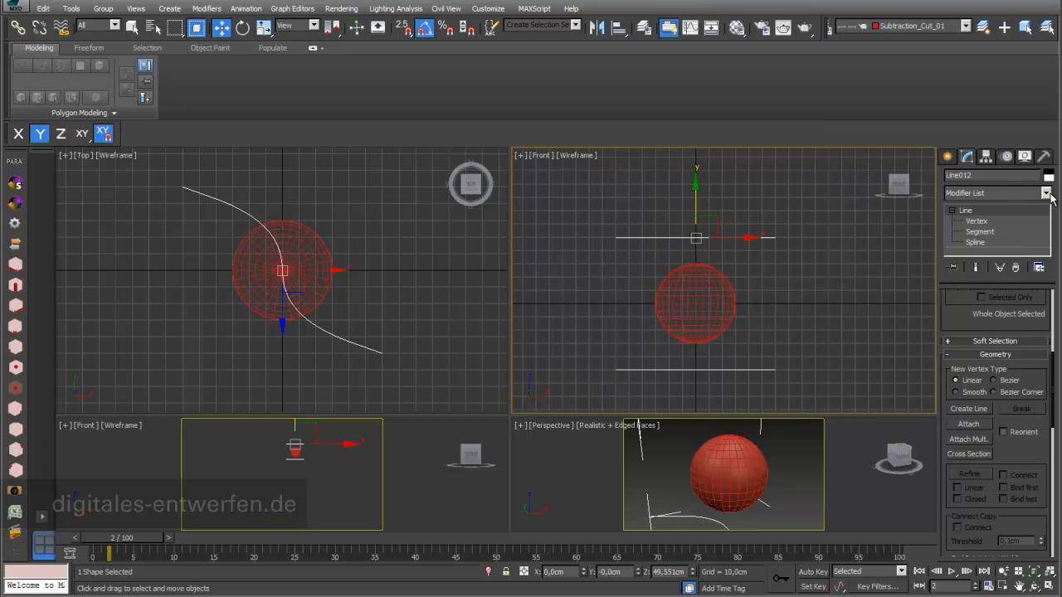
left_click(1045, 192)
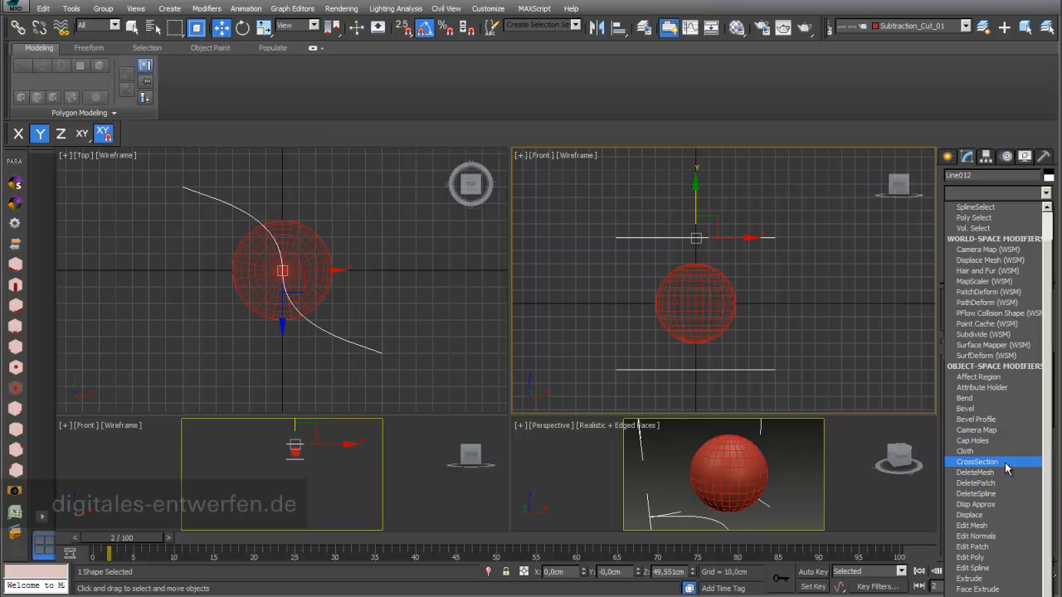
left_click(978, 462)
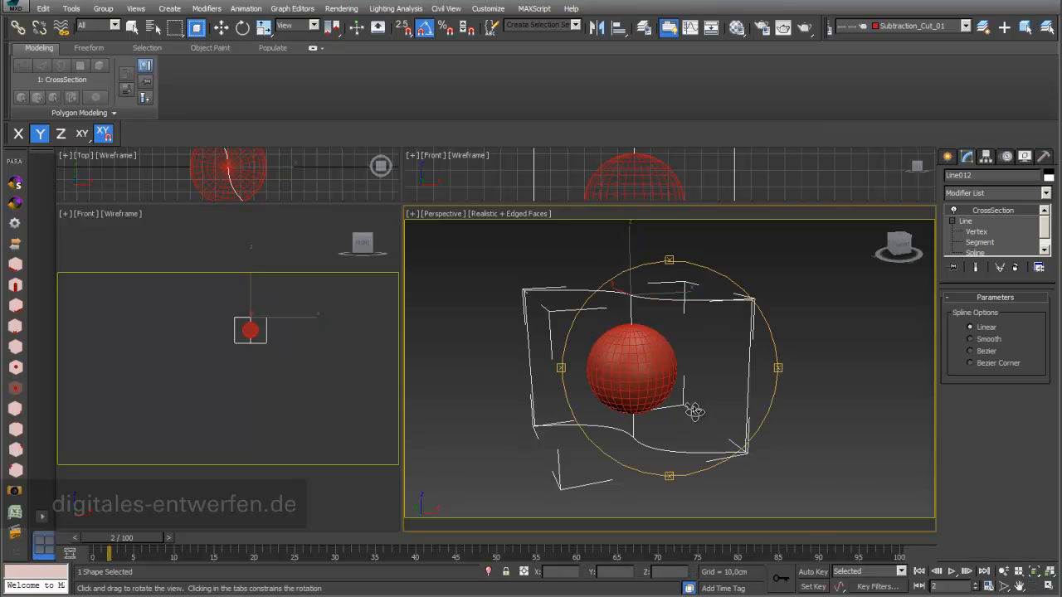
Step: Orbit and zoom the perspective view to inspect the new curved sheet through the sphere
left_click_drag(697, 411, 677, 322)
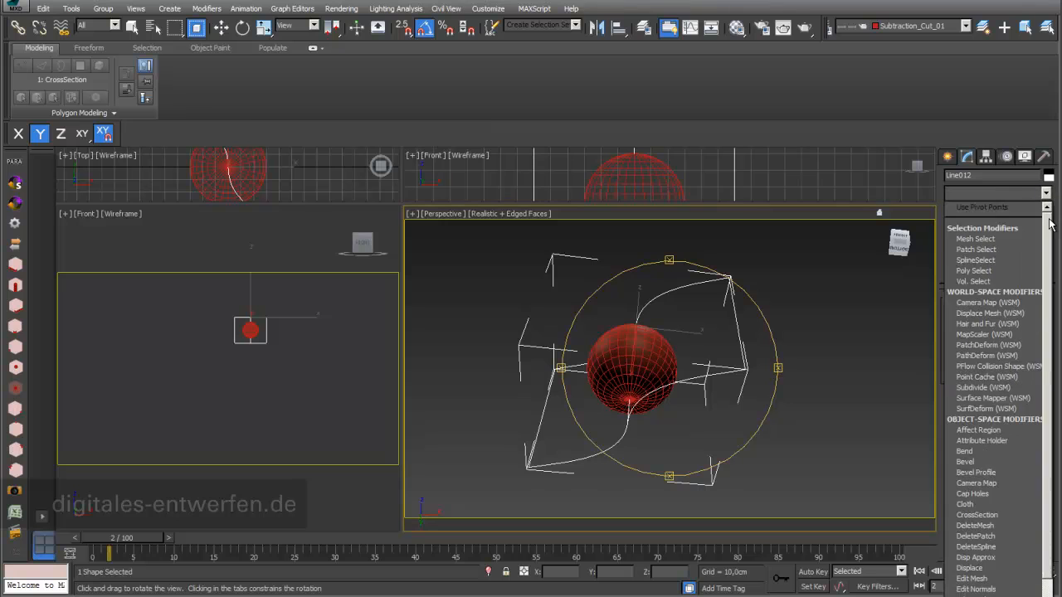
scroll("down", 3)
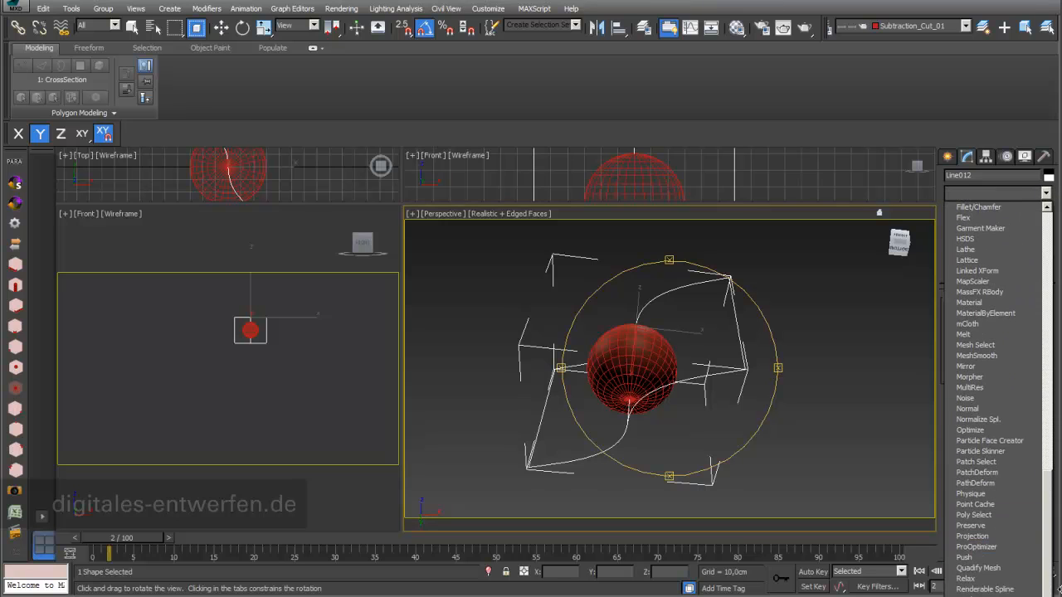
scroll("down", 3)
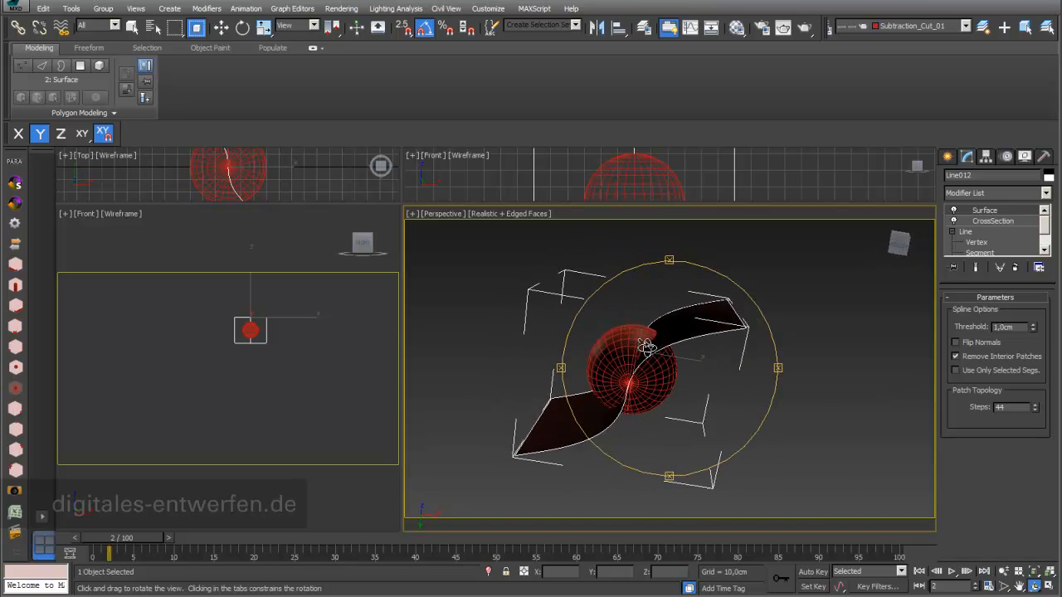
left_click_drag(648, 349, 677, 308)
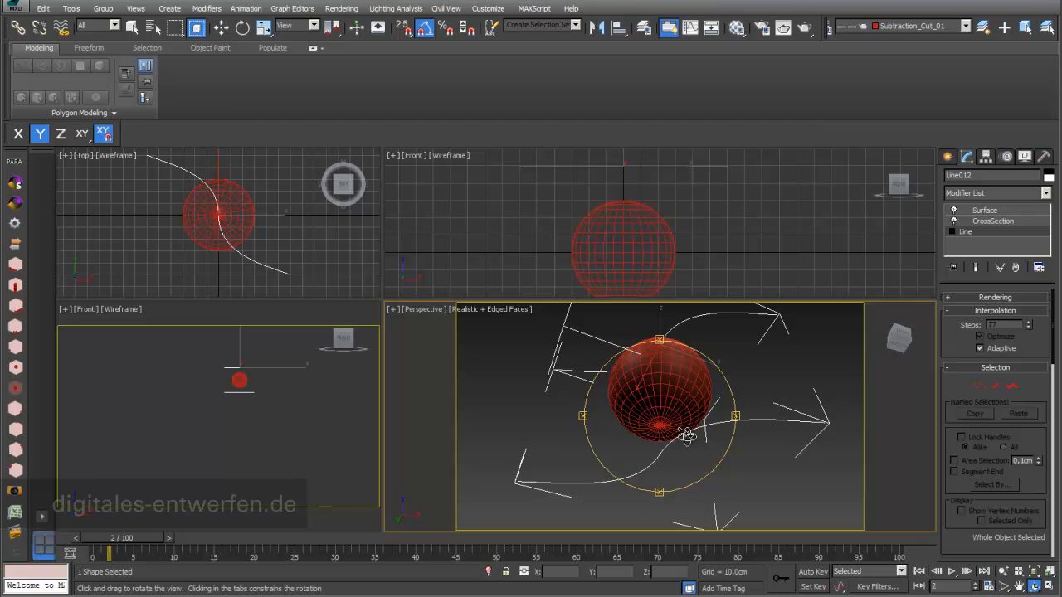
Step: Orbit the view around the sphere and its curved cutting sheet
left_click_drag(683, 434, 646, 466)
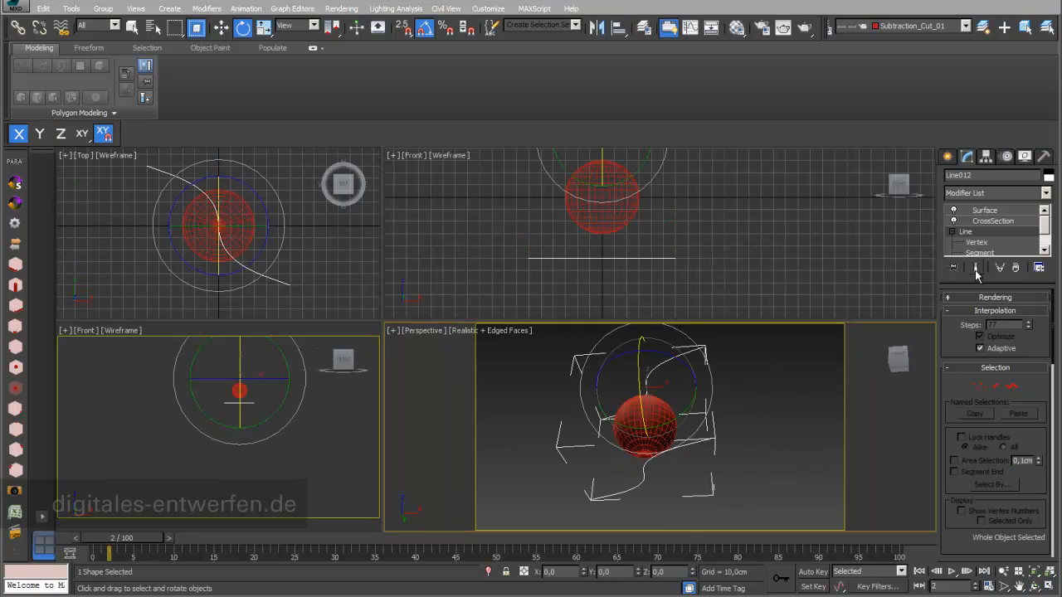
mouse_move(976, 268)
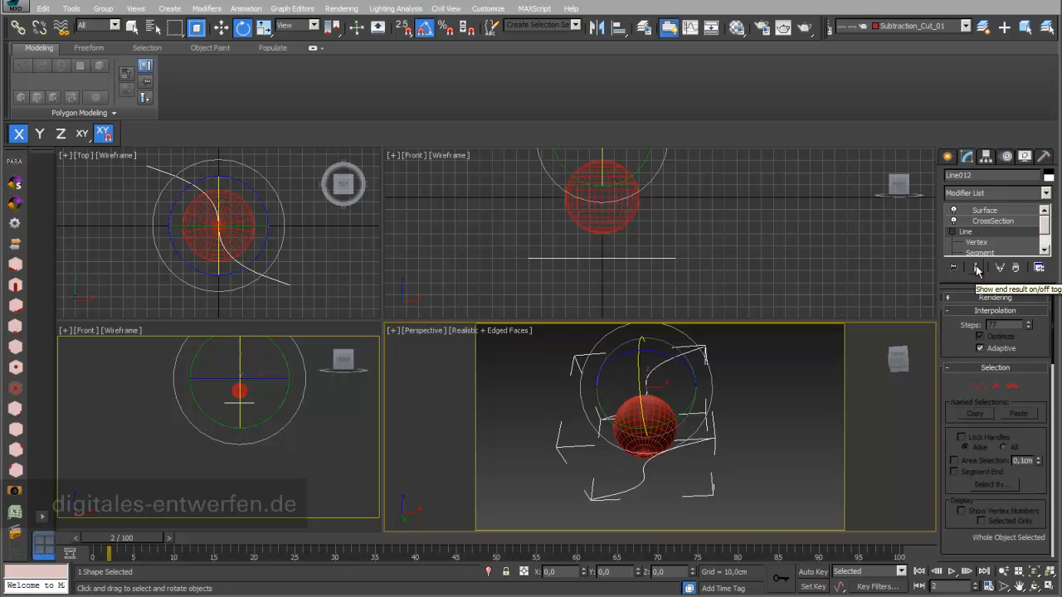
Step: Enable Show End Result and go to the base Line's Spline level with the sheet visible
left_click(976, 267)
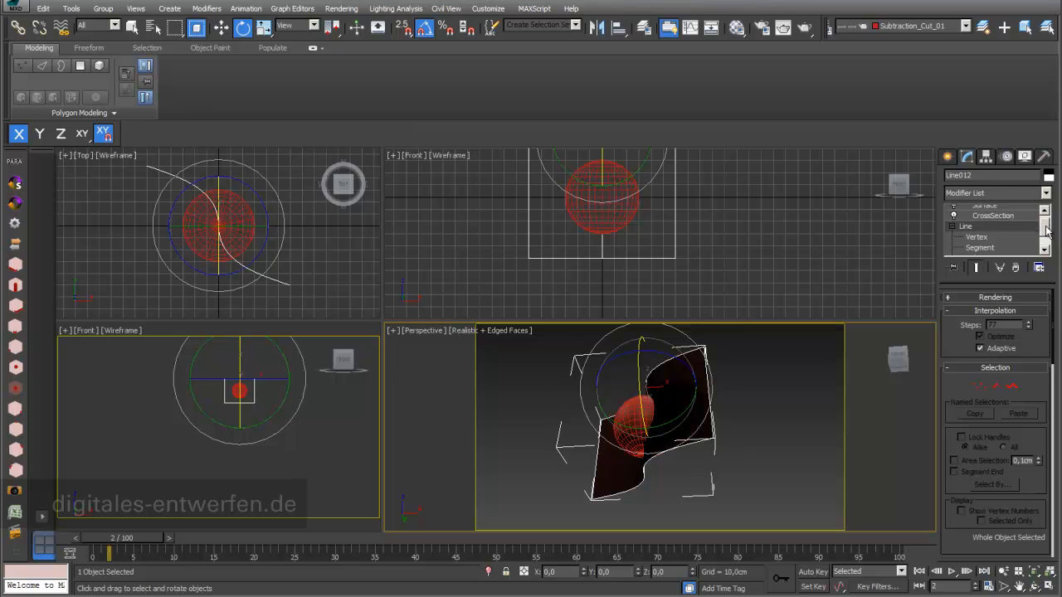
left_click(976, 243)
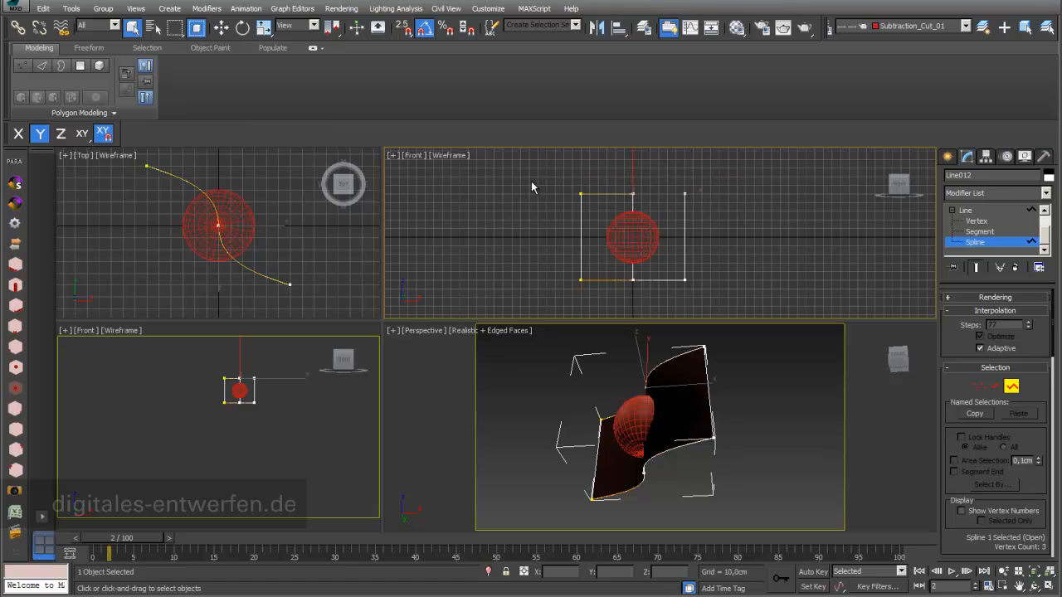
mouse_move(434, 27)
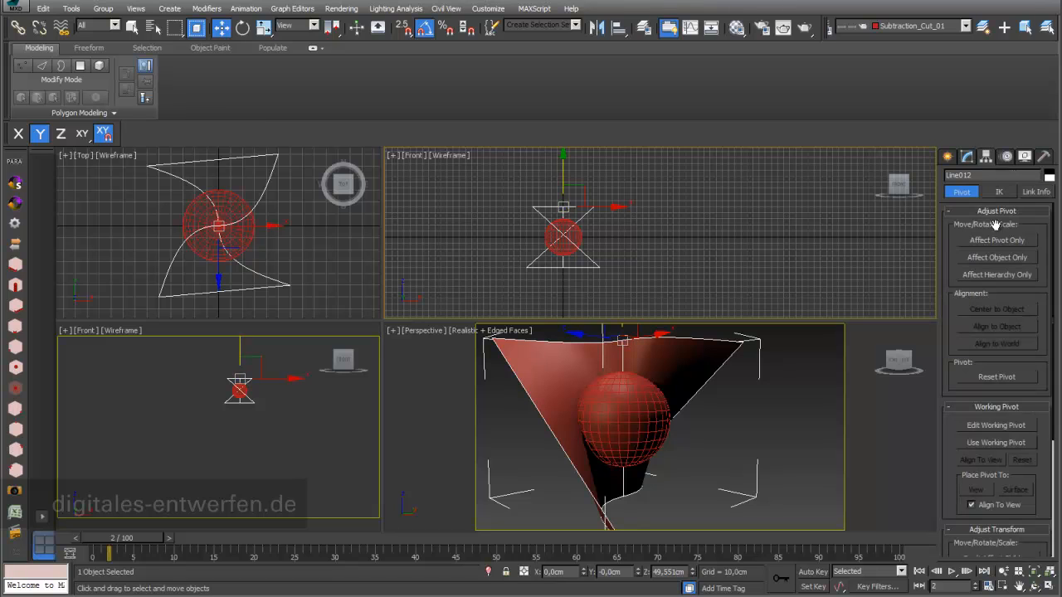
Step: Enable Affect Pivot Only in the Hierarchy panel for the cutting sheet
left_click(996, 239)
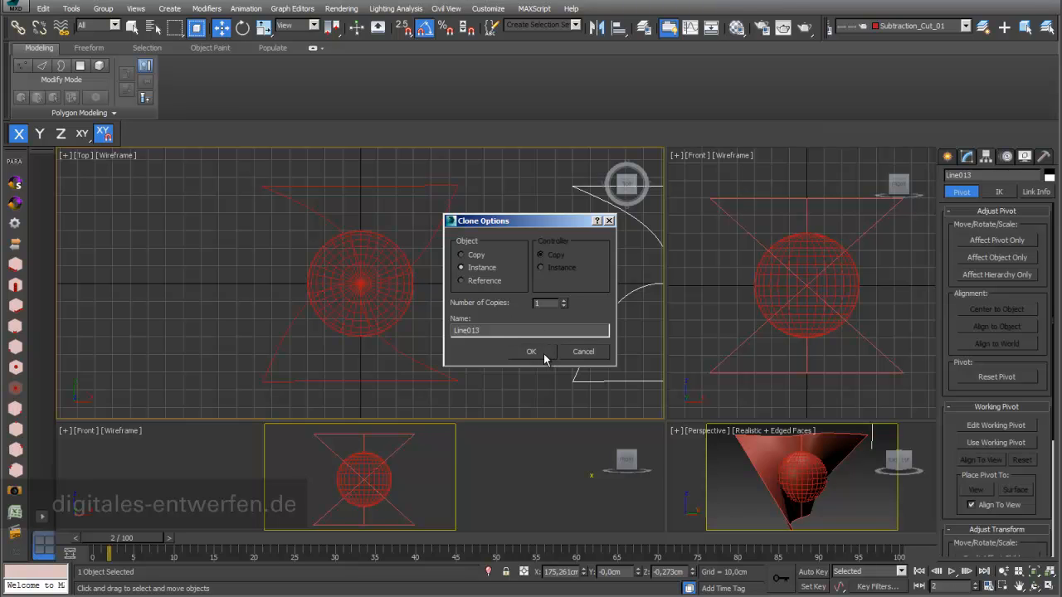
Step: Confirm Copy in Clone Options to get a second crosswise cutting sheet
left_click(531, 352)
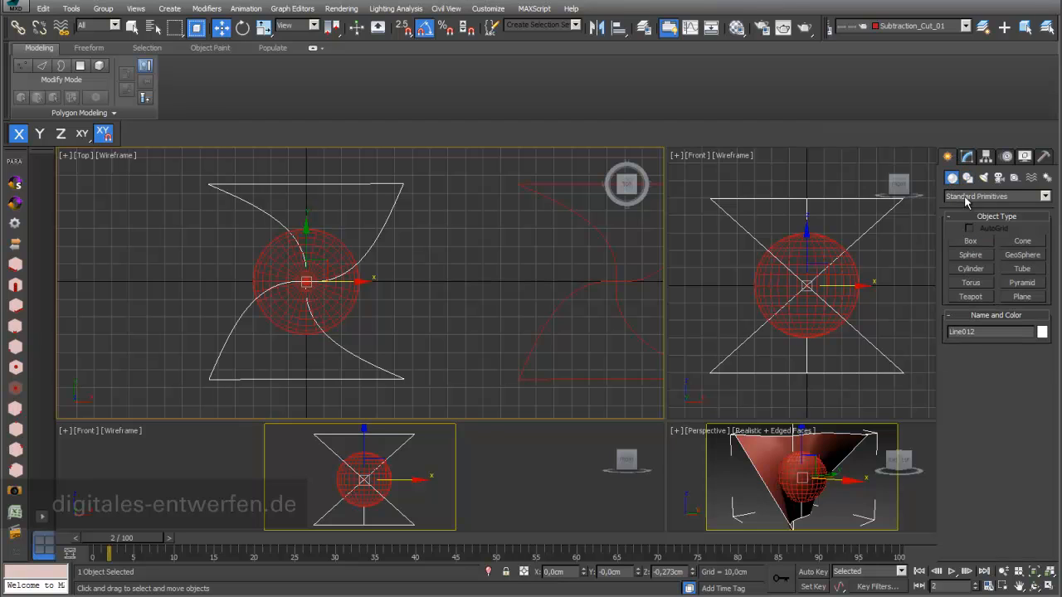
Step: Create a ProCutter compound object, pick the sphere as stock and set which cut pieces are kept
left_click(993, 196)
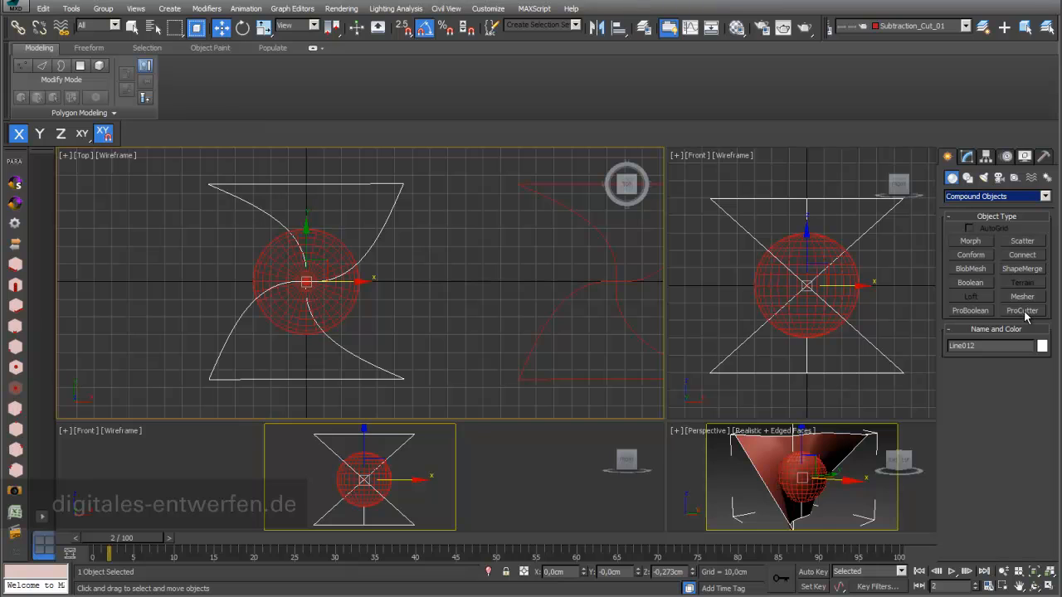
left_click(1022, 310)
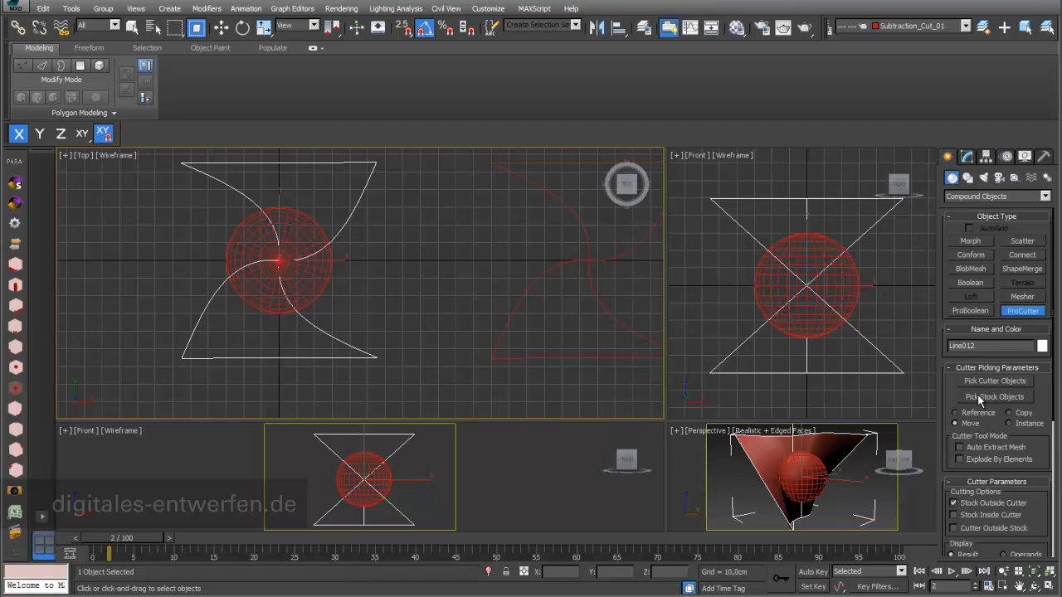
left_click(996, 397)
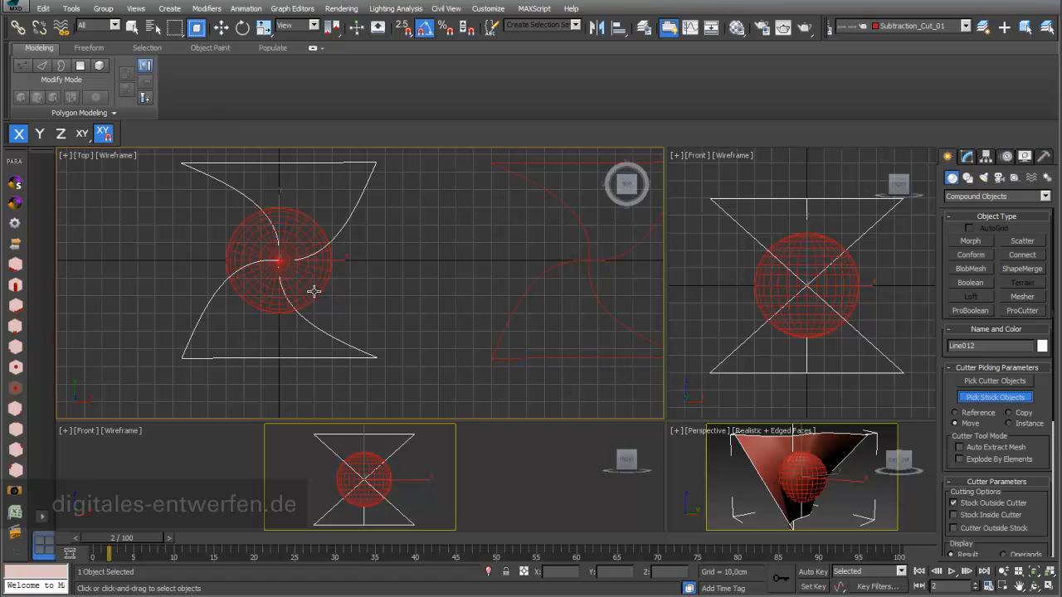
mouse_move(316, 293)
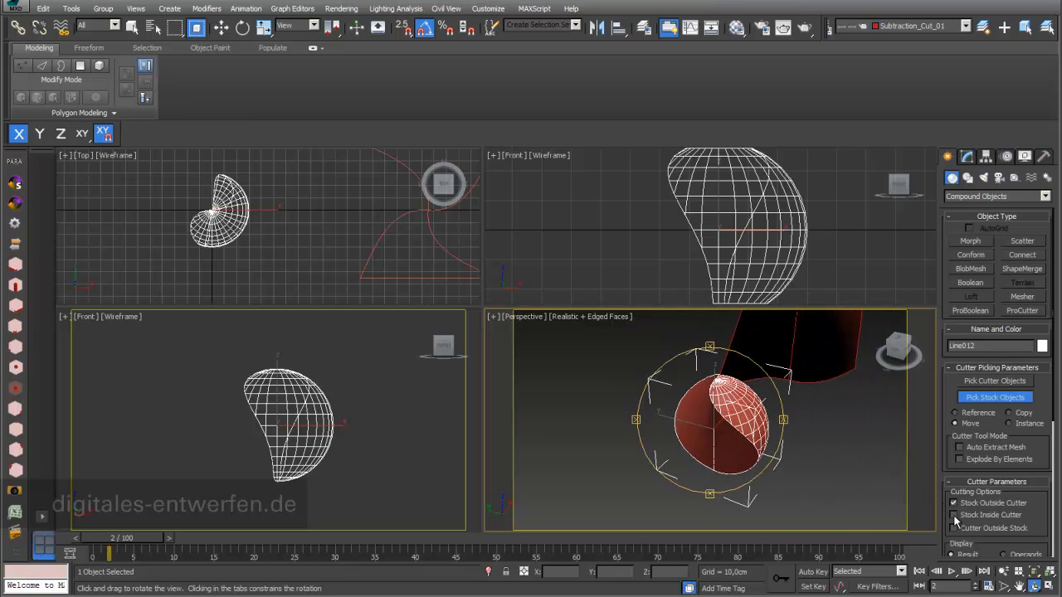
left_click(953, 514)
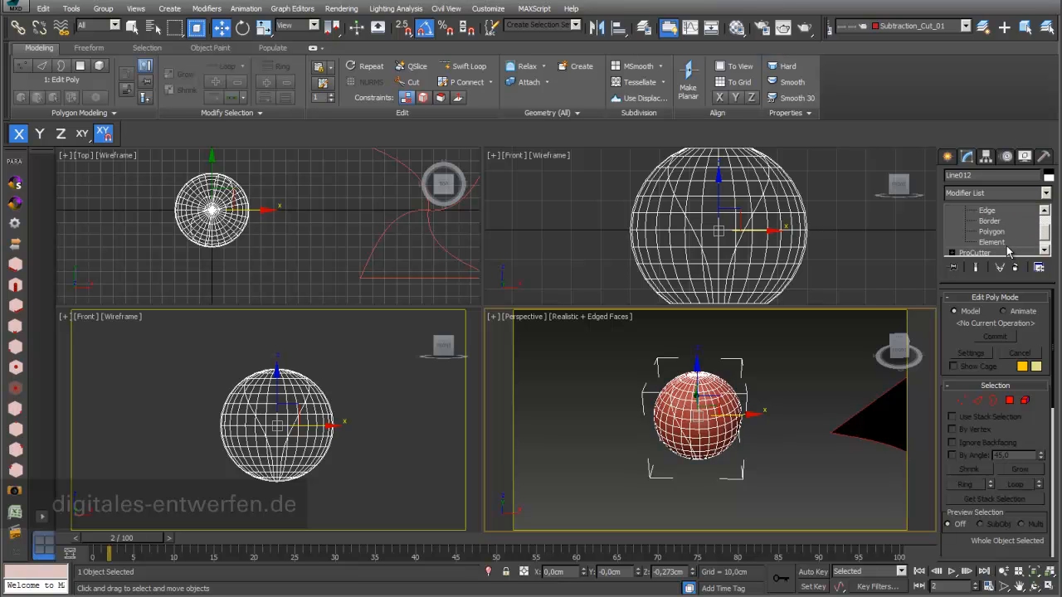
Step: Keep both Stock Outside Cutter and Stock Inside Cutter so the sphere stays complete but split
left_click(992, 243)
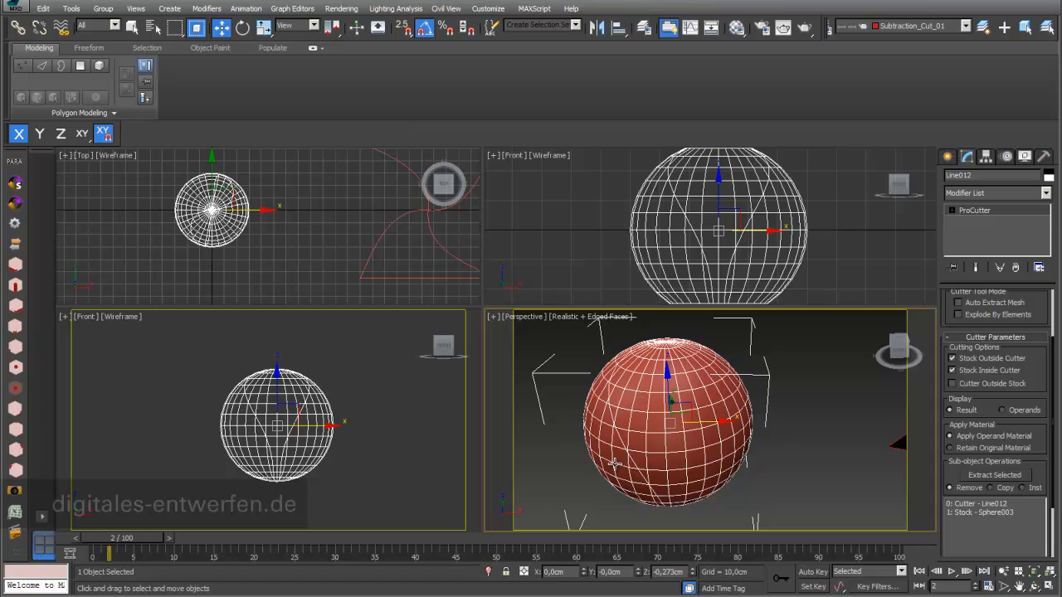
mouse_move(664, 435)
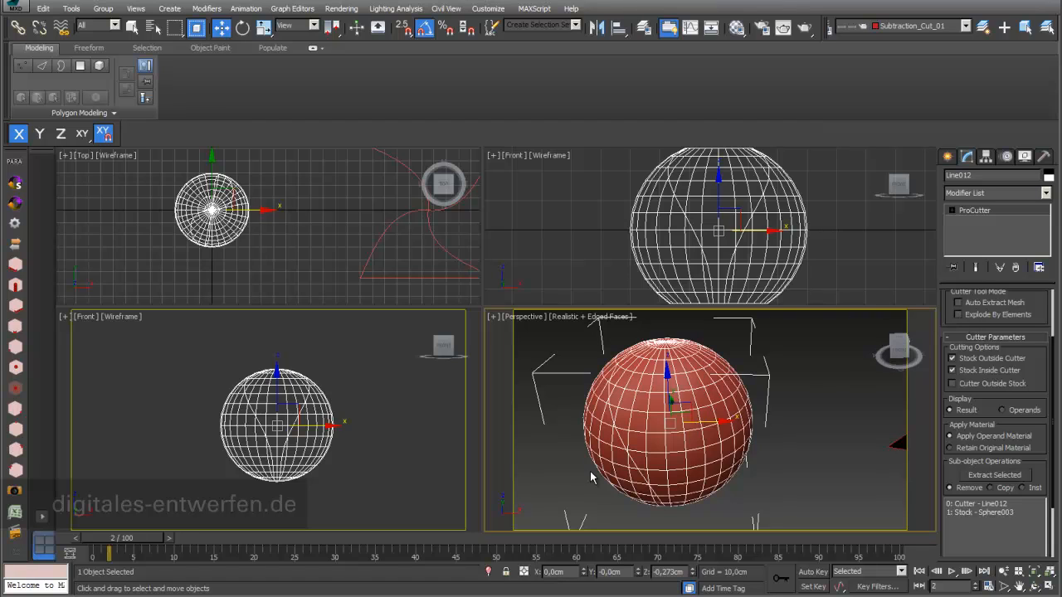
mouse_move(587, 475)
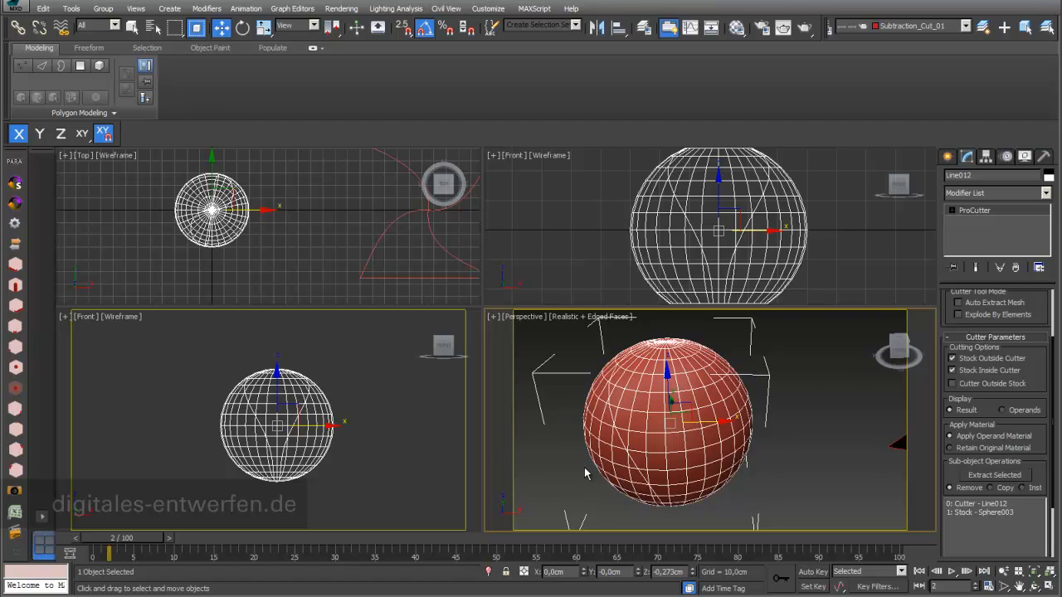
mouse_move(1020, 398)
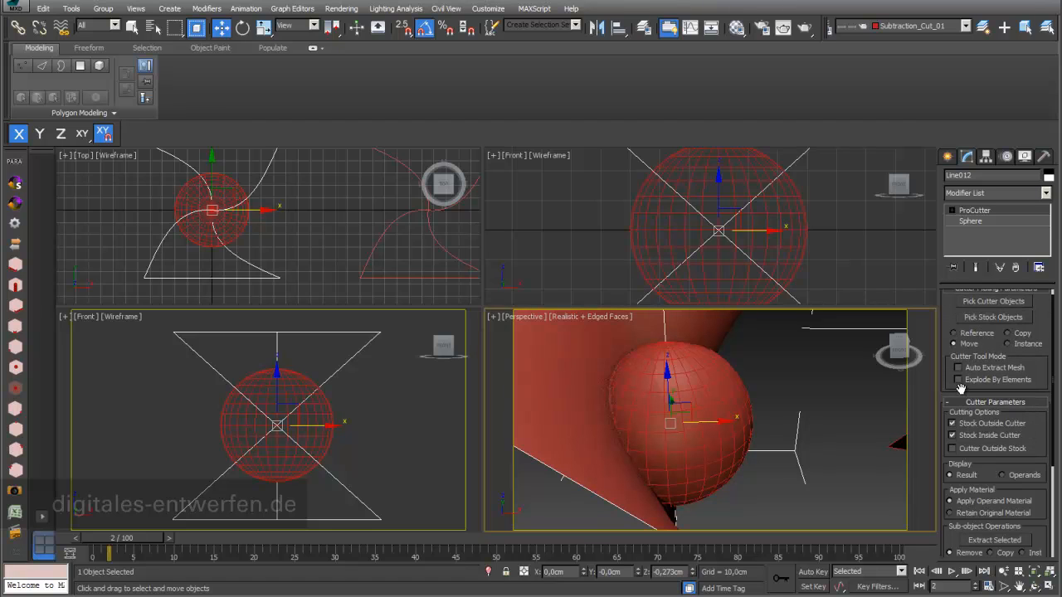
Step: Enable Explode By Elements for separate pieces and start picking the second sheet as a cutter
left_click(959, 369)
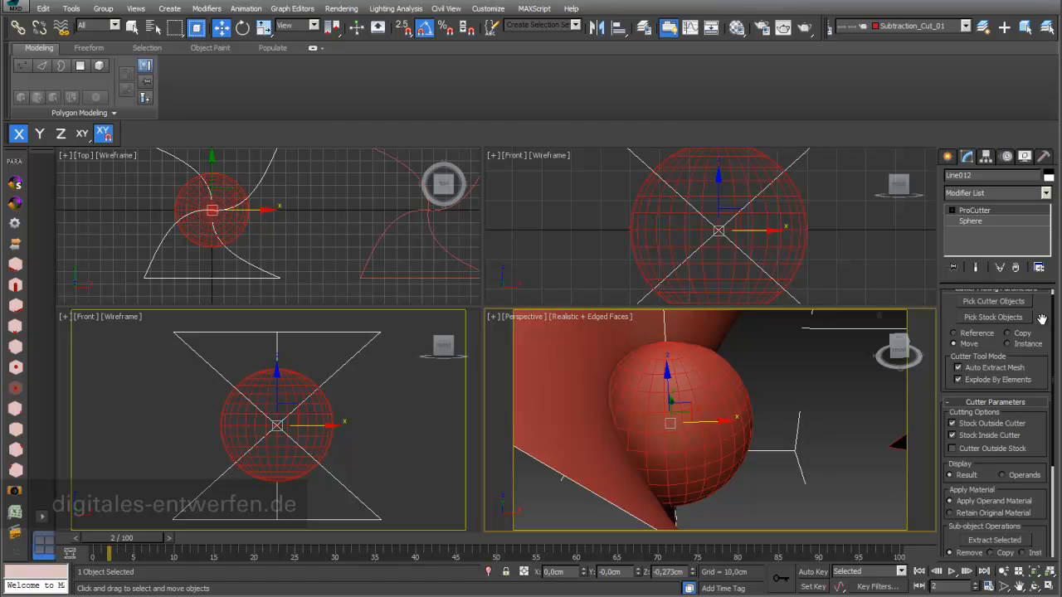
left_click(992, 317)
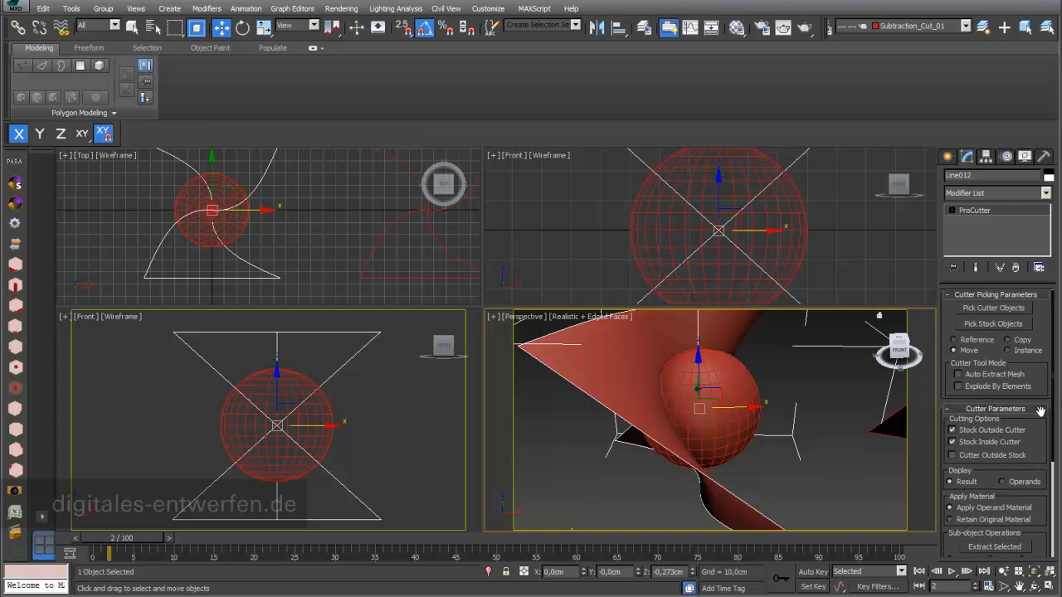
Step: Select Stock: Sphere003 in the ProCutter list and expand its Sphere entry in the stack
left_click(992, 324)
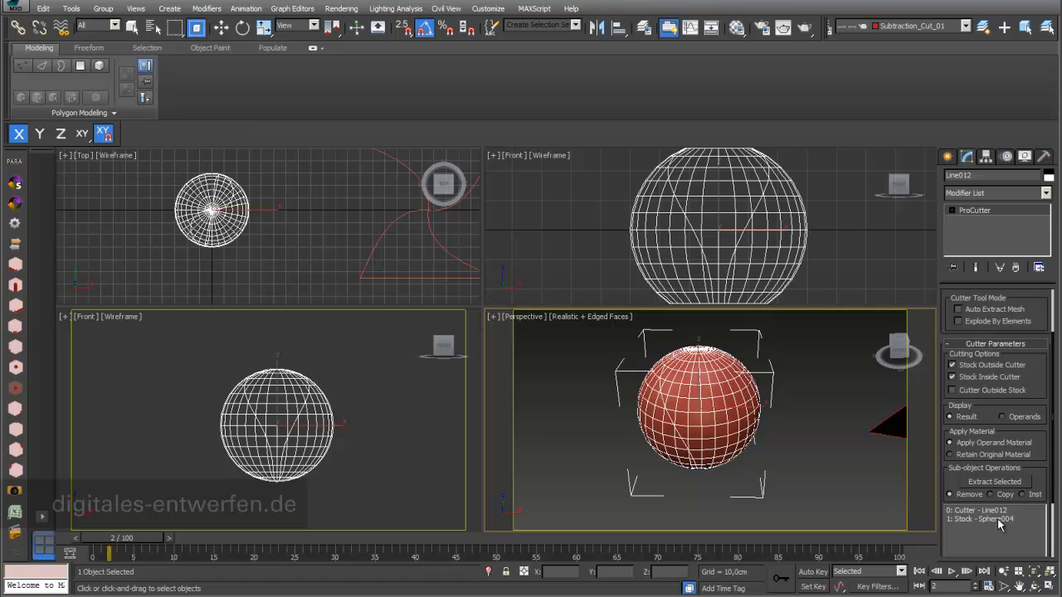
left_click(993, 518)
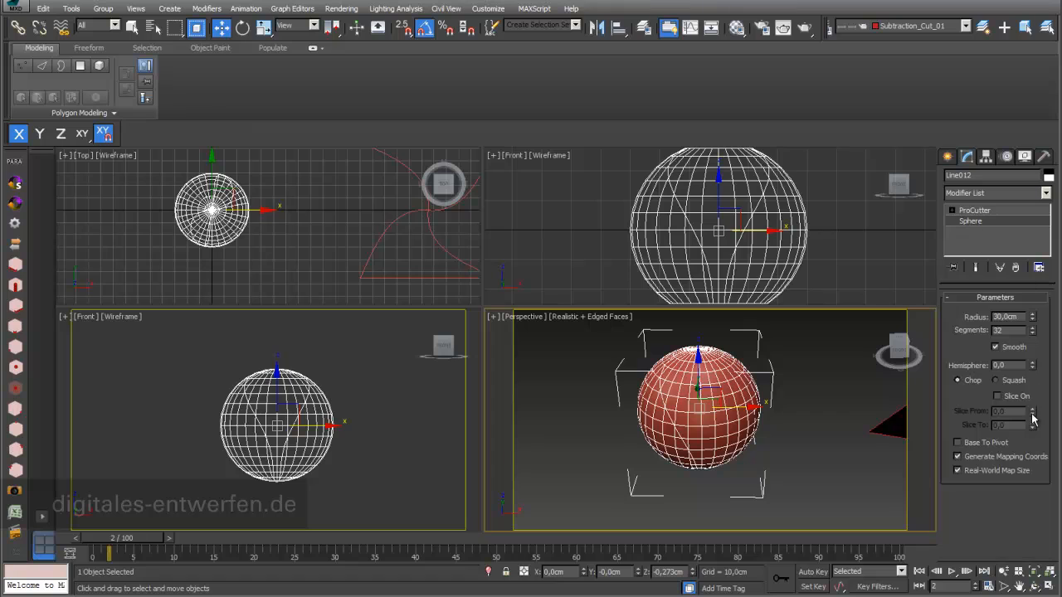
left_click(976, 209)
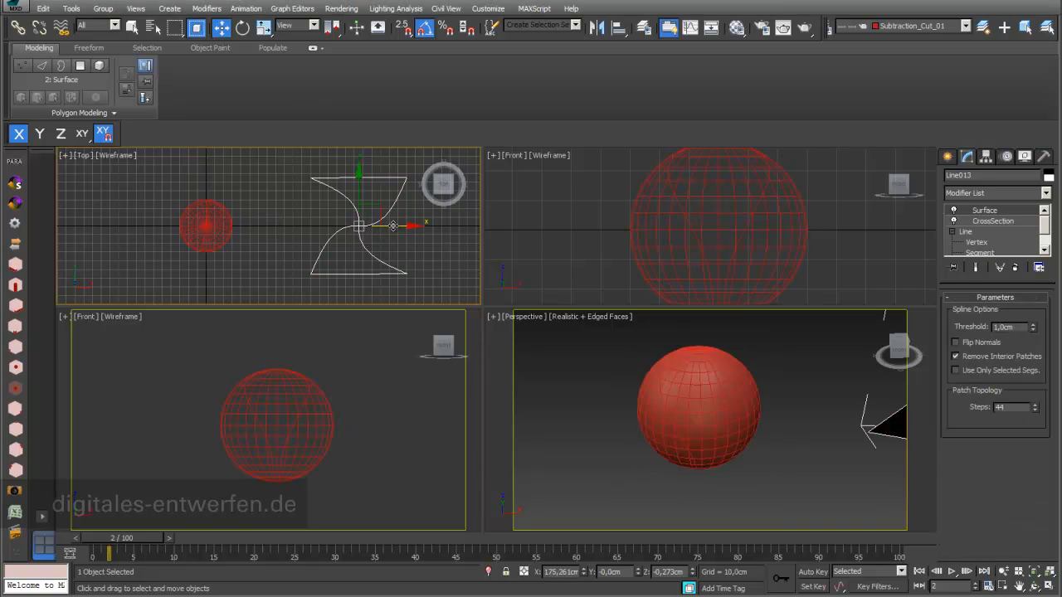
mouse_move(398, 226)
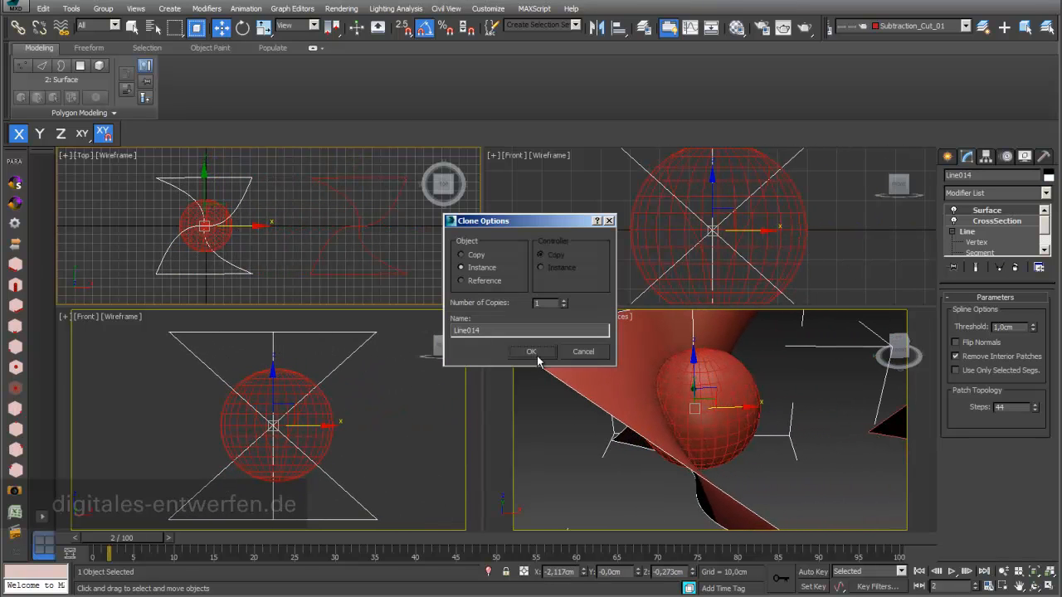
left_click(531, 352)
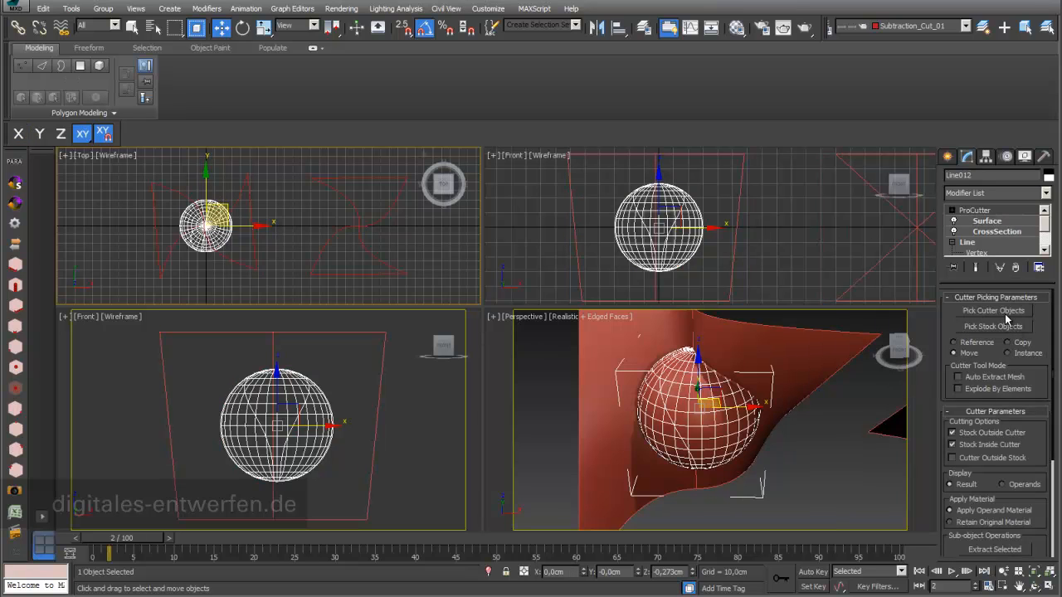
Step: Pick the sphere as the stock object the curved cutter will slice
left_click(992, 310)
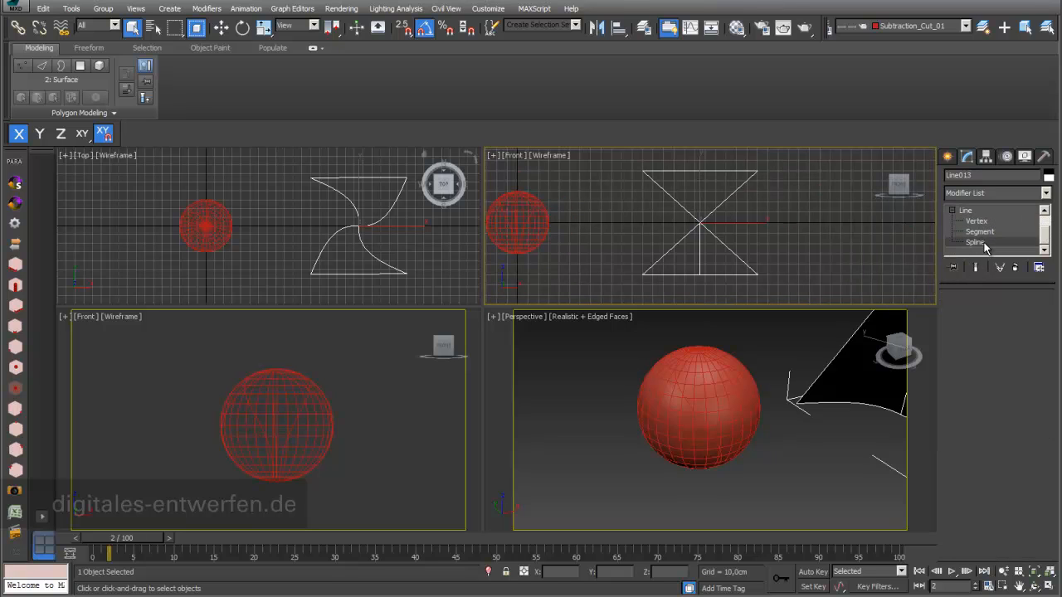
Step: Go to Spline sub-object level and select all curves of the twisted cutter shape
left_click(976, 243)
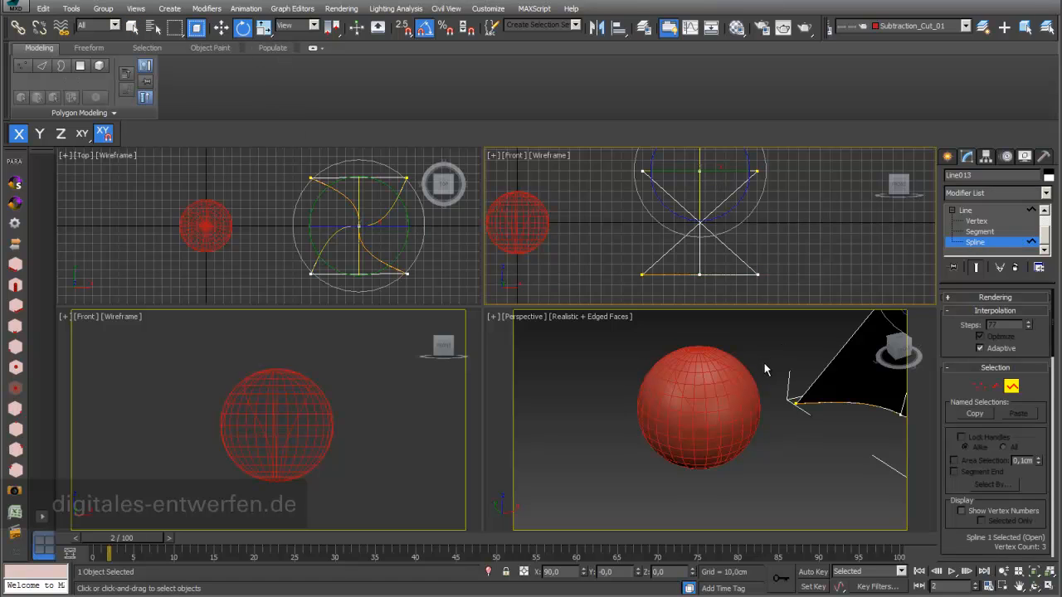
left_click(40, 133)
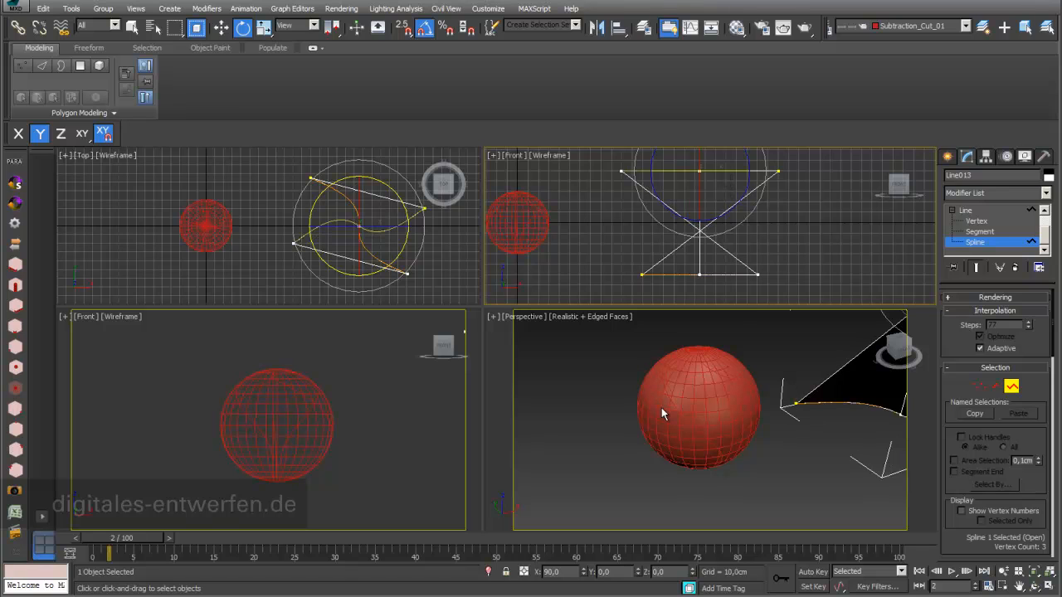
mouse_move(729, 384)
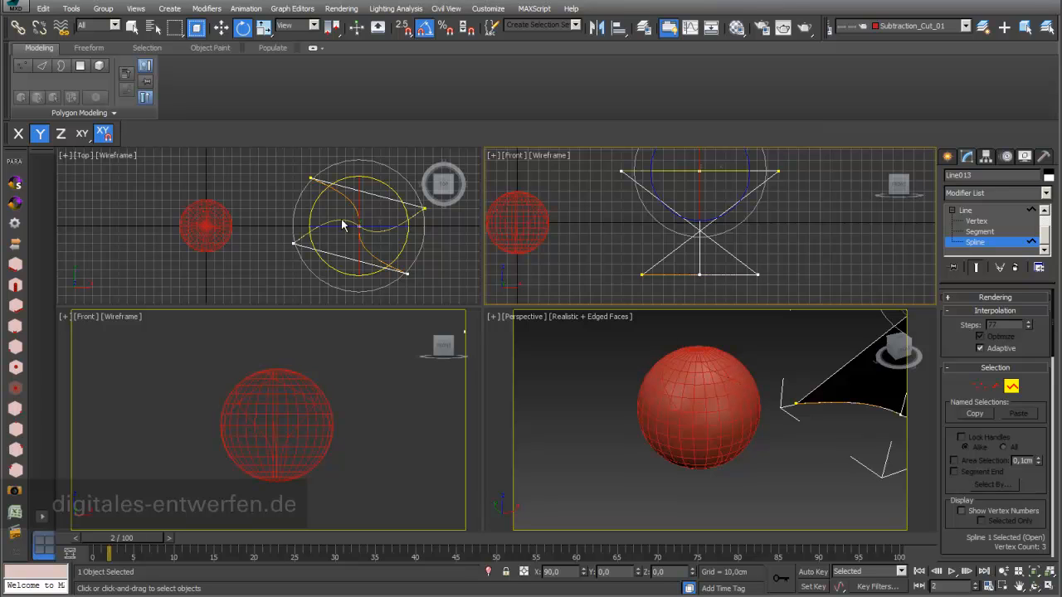
mouse_move(405, 294)
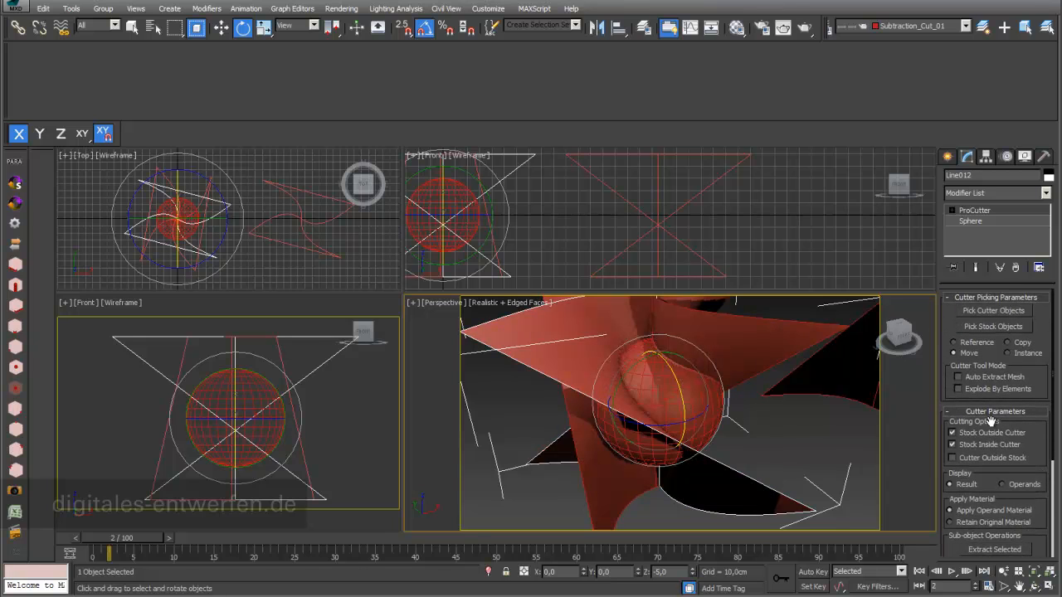
Step: Pick the sphere as stock and cut it into separate coloured curved pieces with the twisted surfaces
left_click(959, 378)
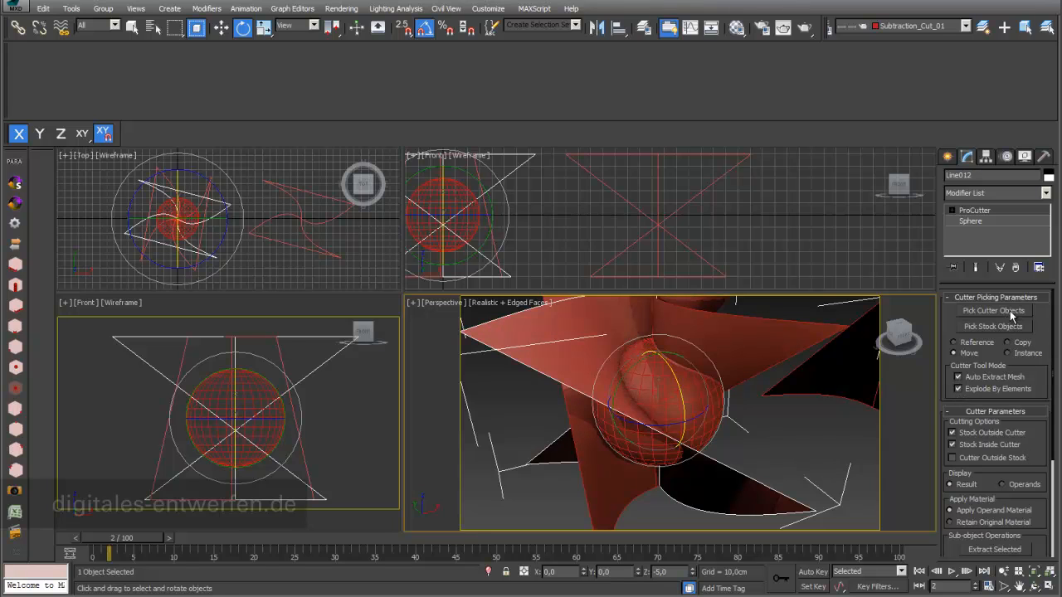
left_click(994, 310)
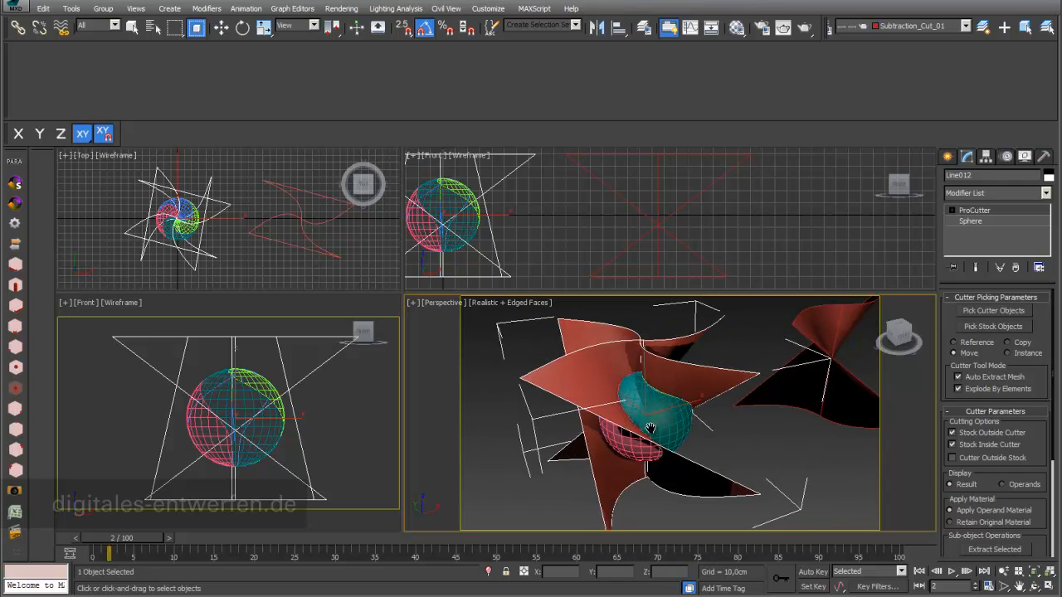
left_click_drag(651, 428, 639, 423)
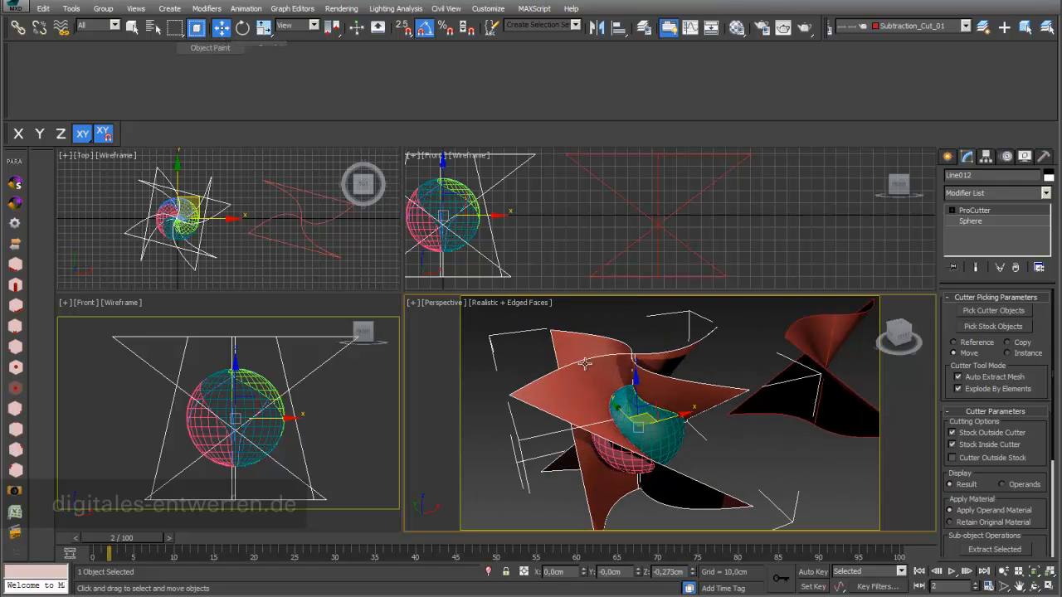
right_click(584, 362)
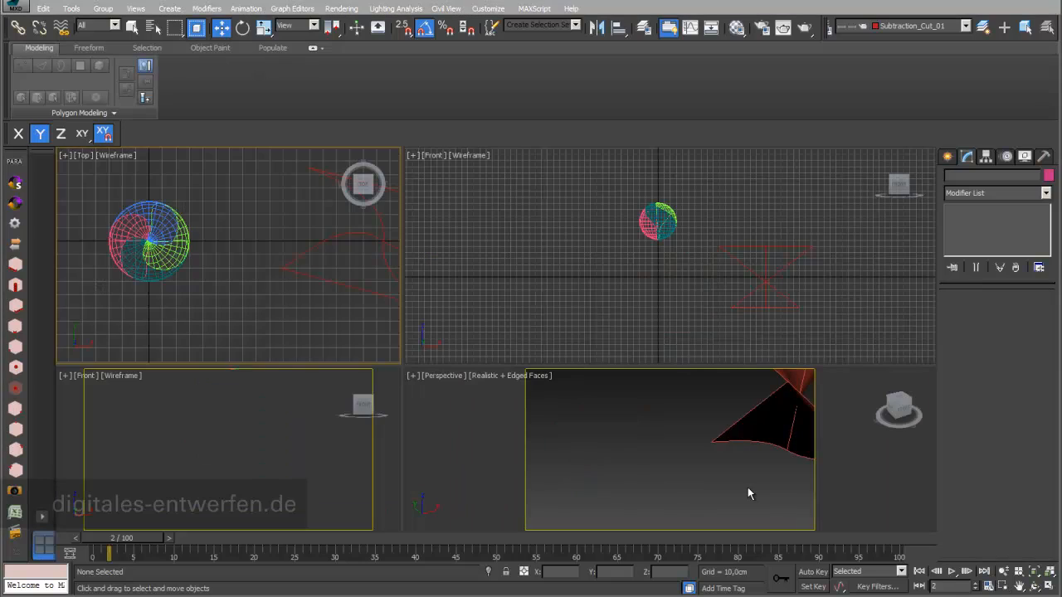
mouse_move(156, 276)
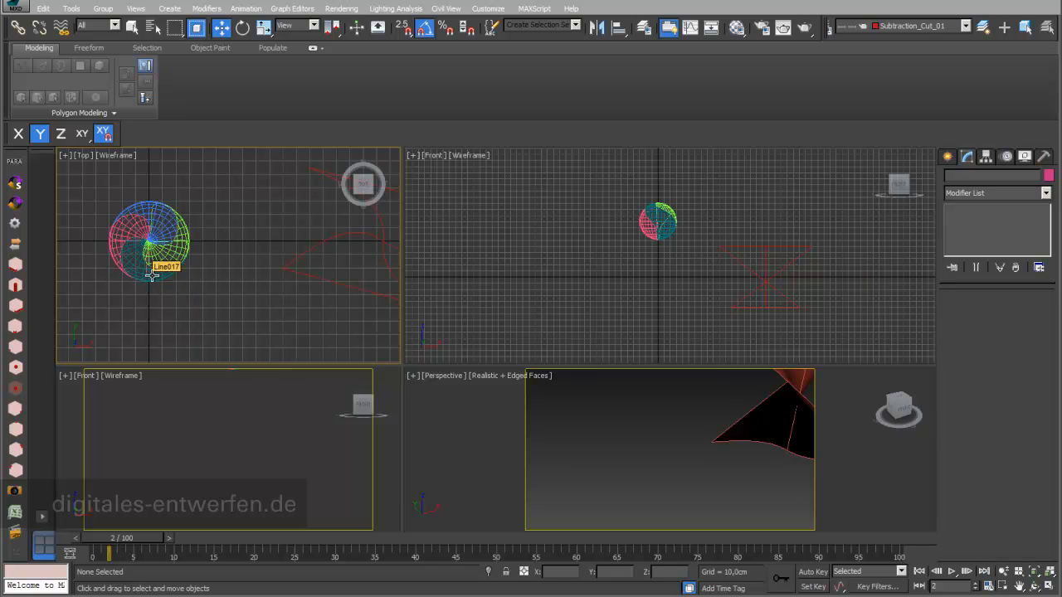
mouse_move(25, 249)
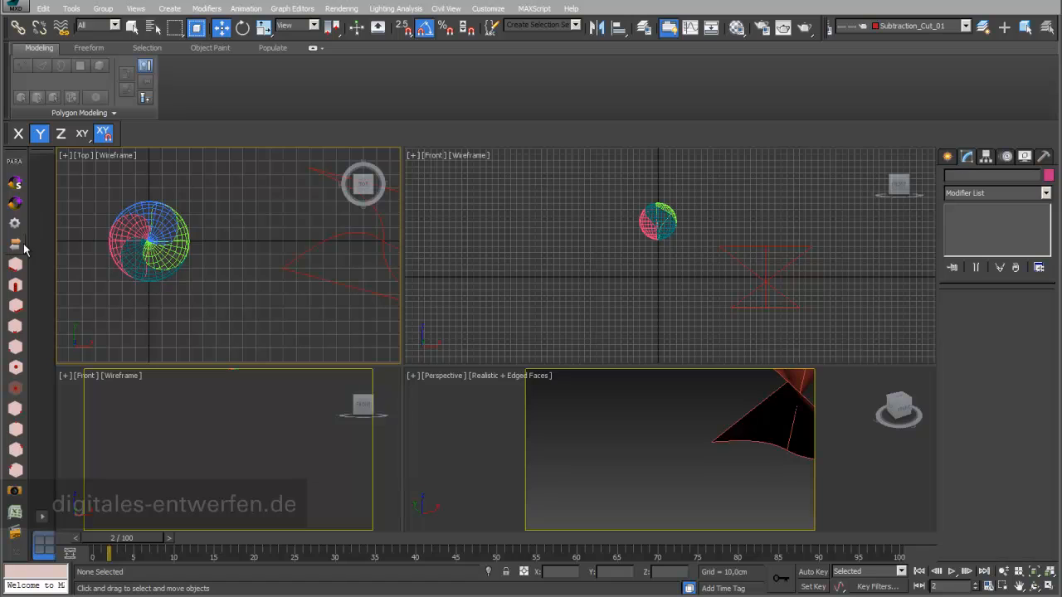
mouse_move(141, 256)
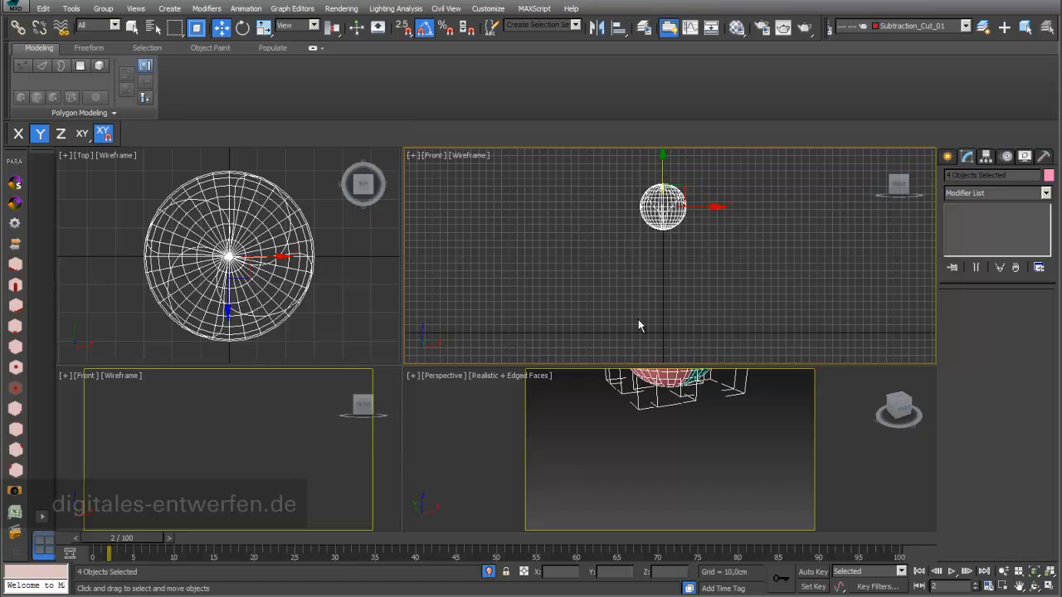
mouse_move(651, 272)
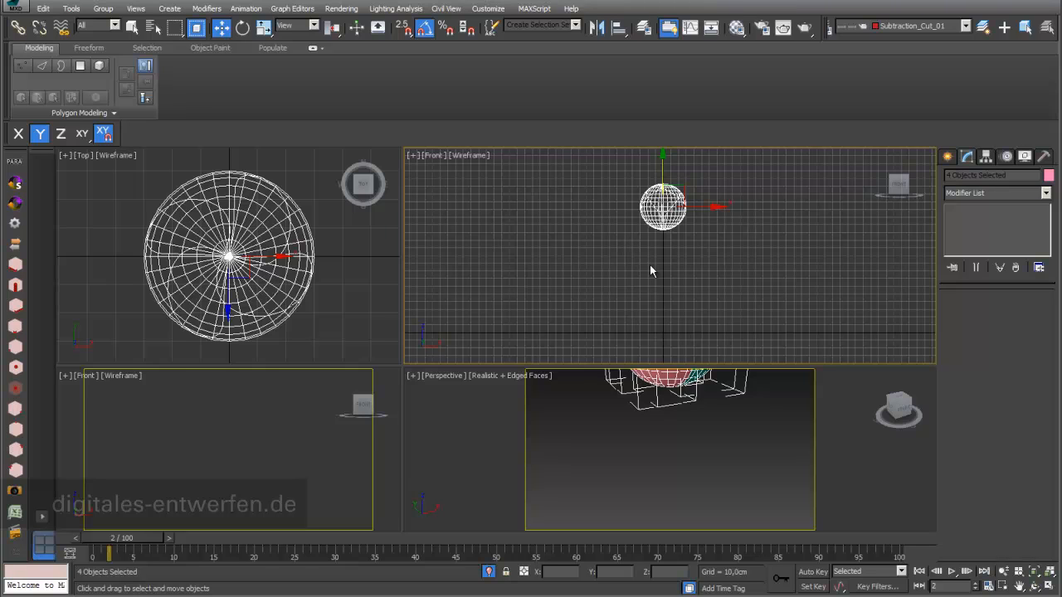
mouse_move(647, 360)
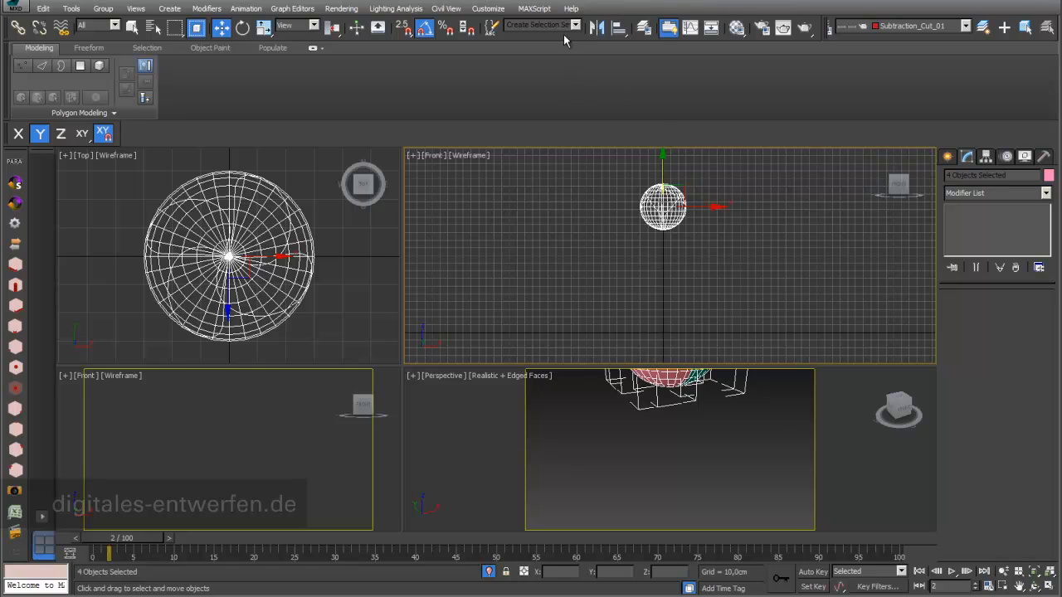
Step: Show the MassFX Toolbar in the main layout and bring up the MassFX world settings
right_click(565, 40)
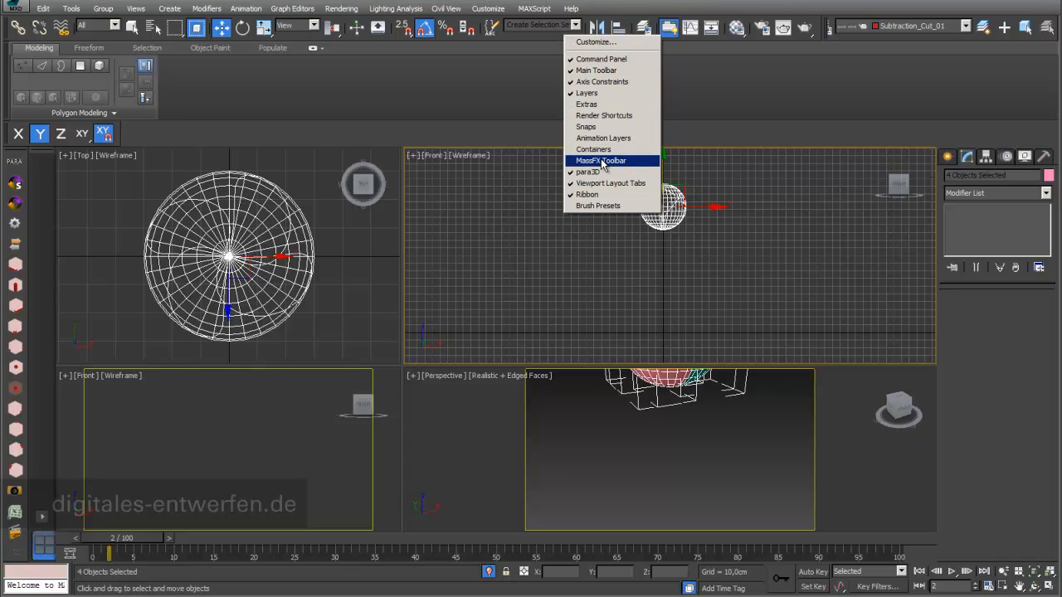
left_click(600, 160)
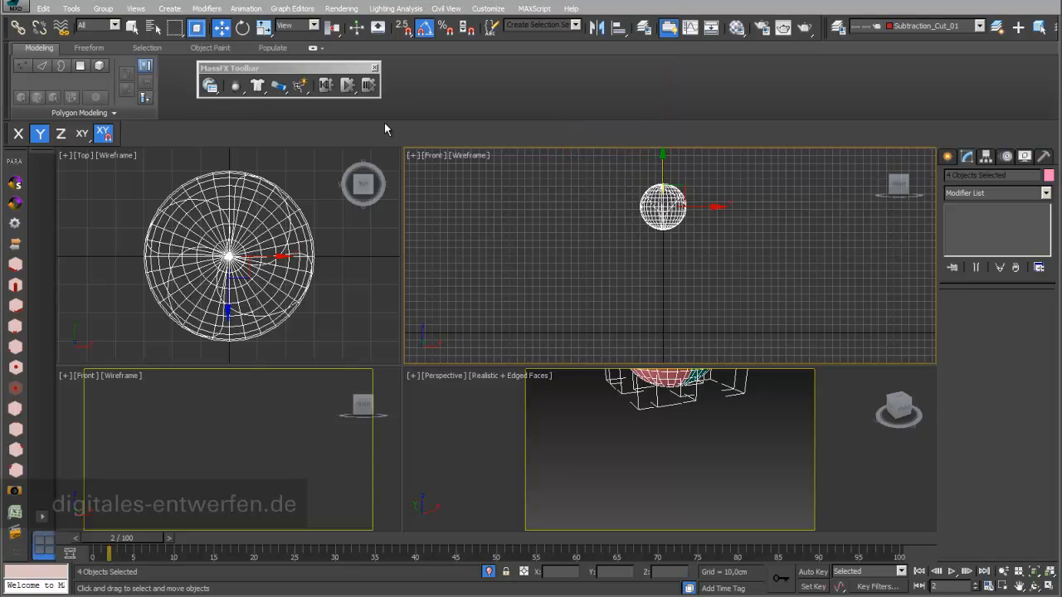
left_click(375, 68)
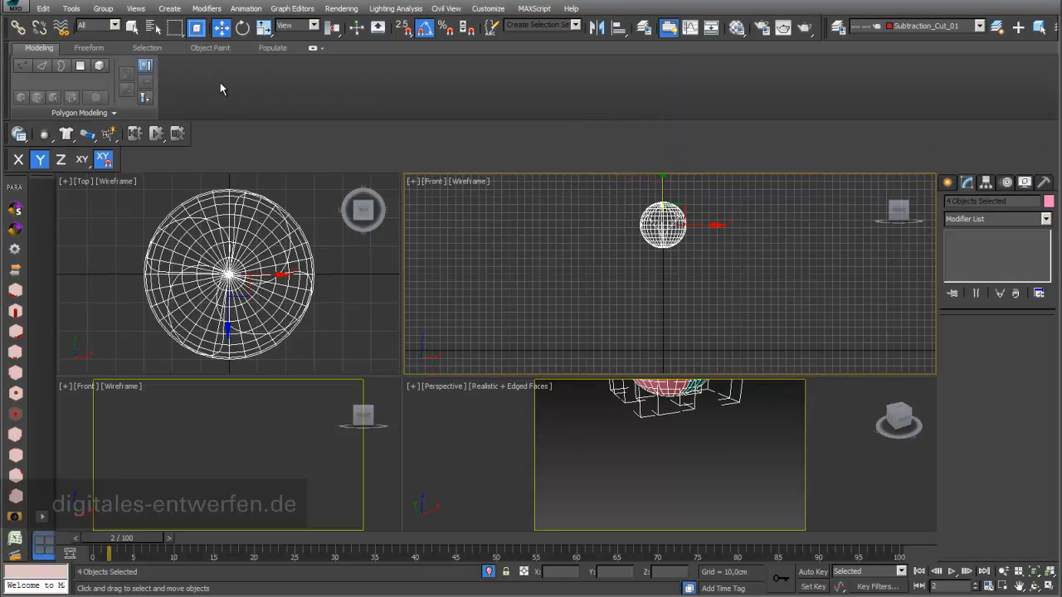
mouse_move(91, 186)
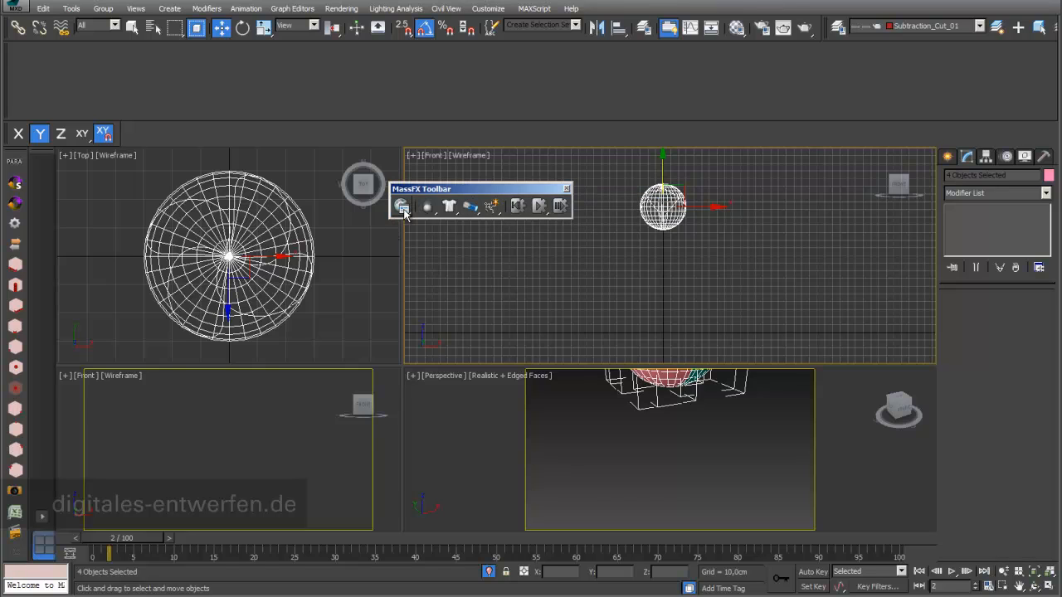
left_click(402, 205)
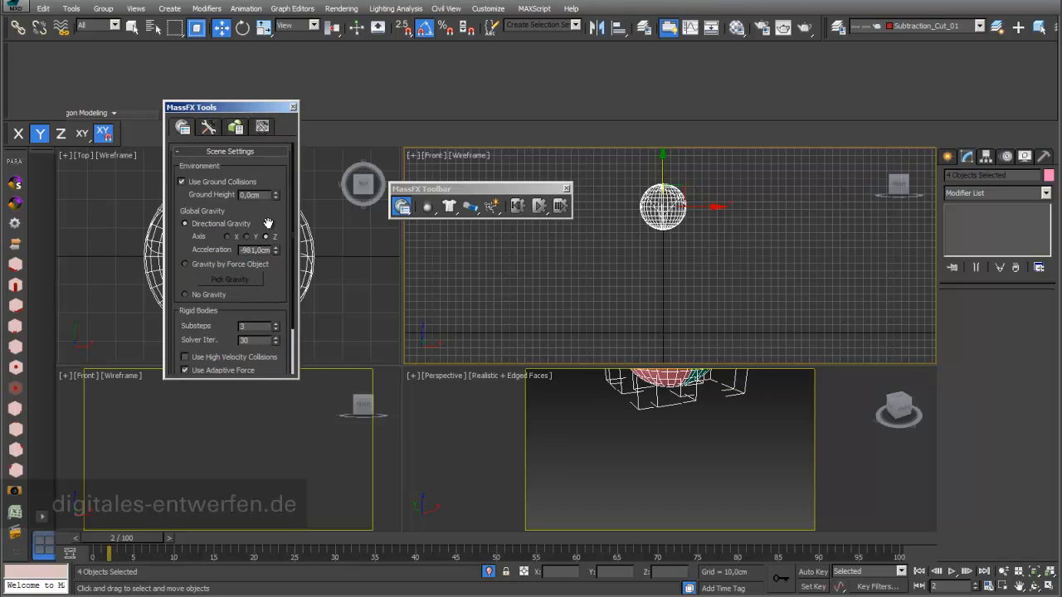
mouse_move(269, 216)
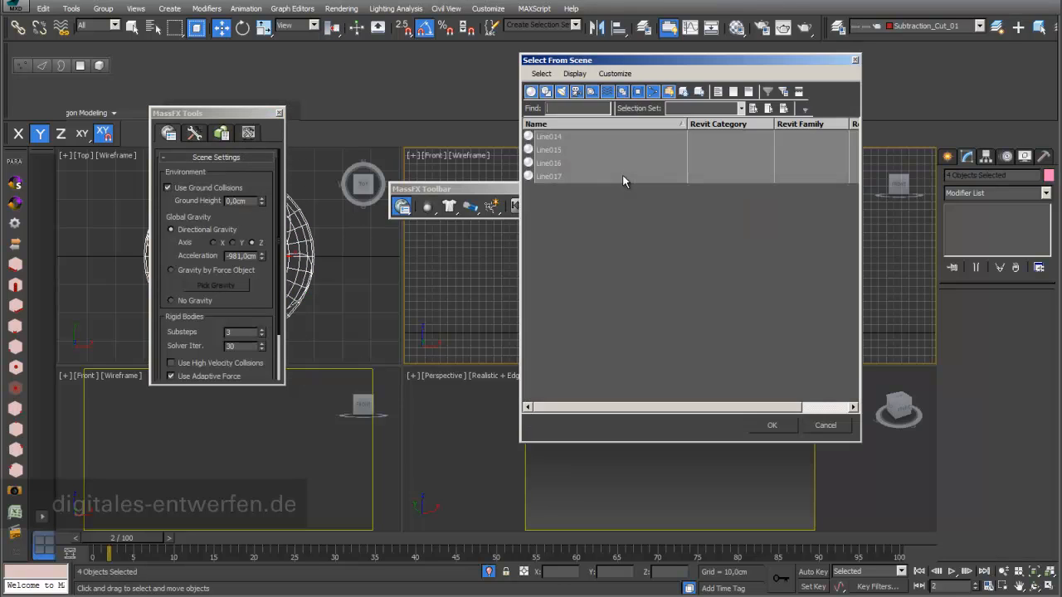
mouse_move(574, 184)
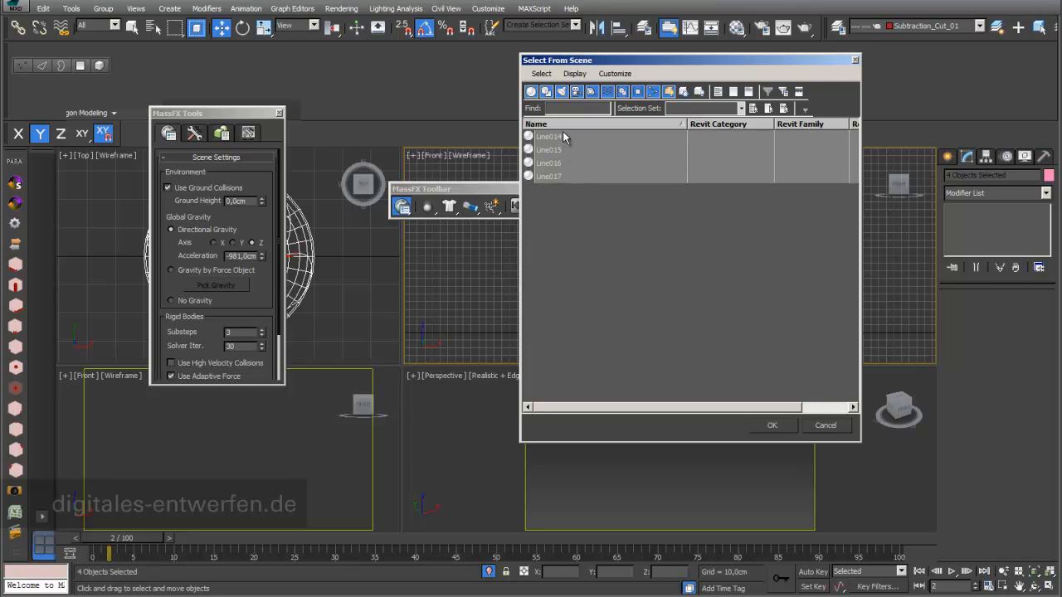
mouse_move(559, 163)
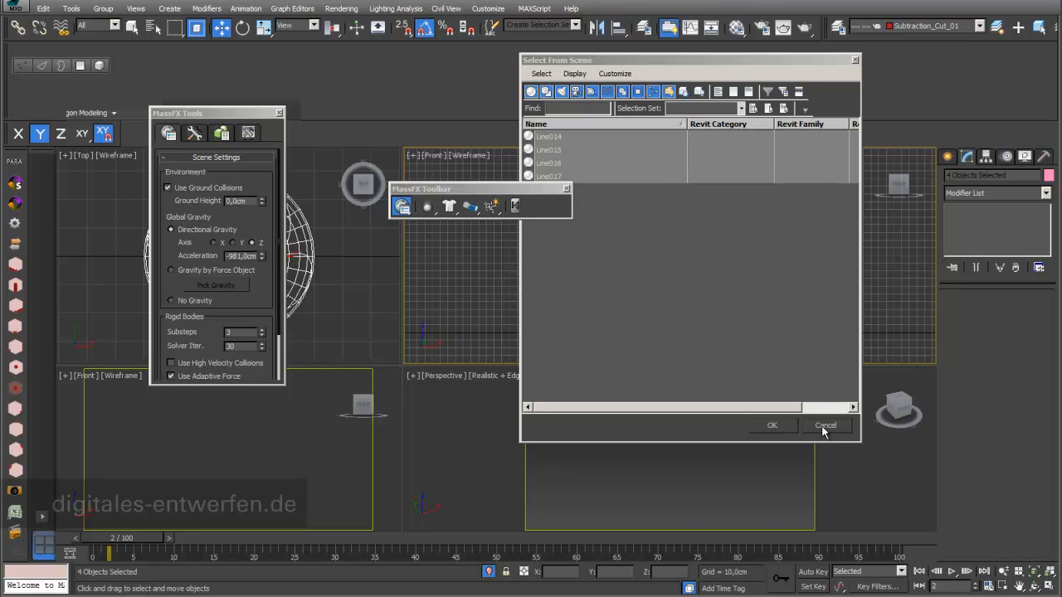
Step: Make the sphere pieces dynamic rigid bodies and show their rigid body properties
left_click(827, 425)
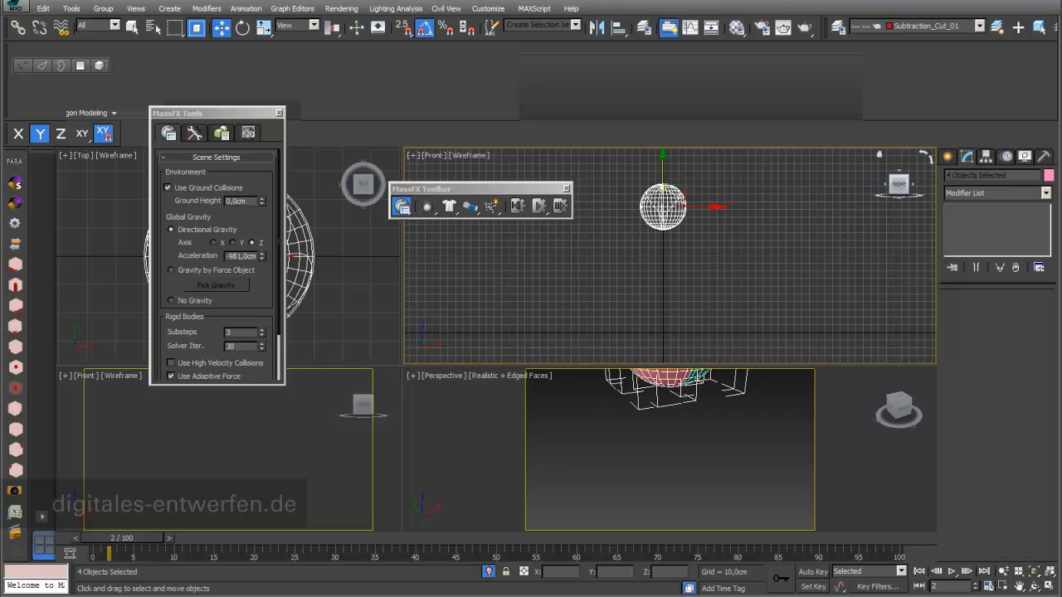
left_click(426, 205)
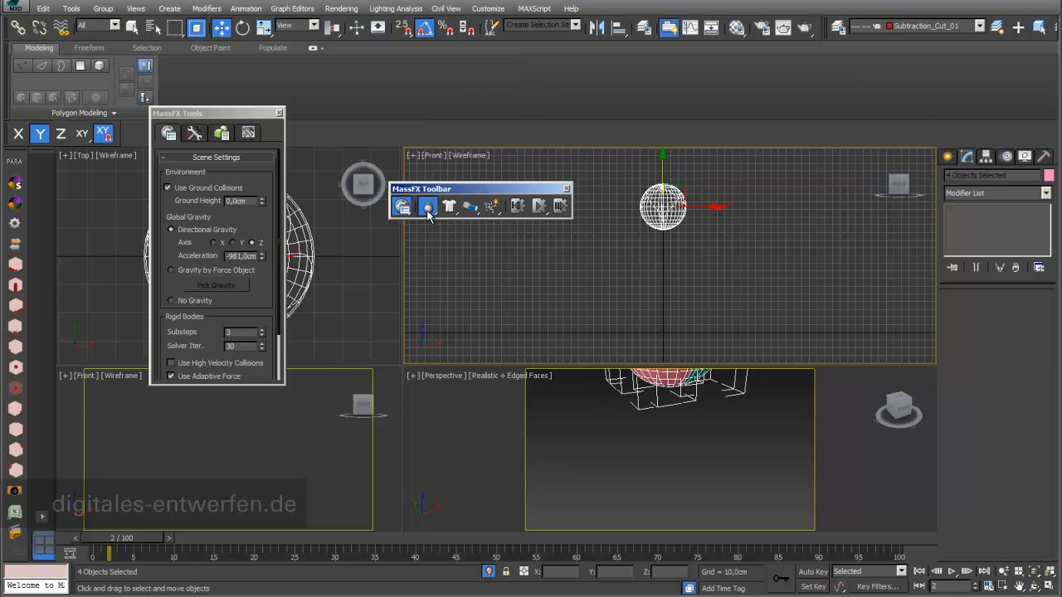
left_click(425, 206)
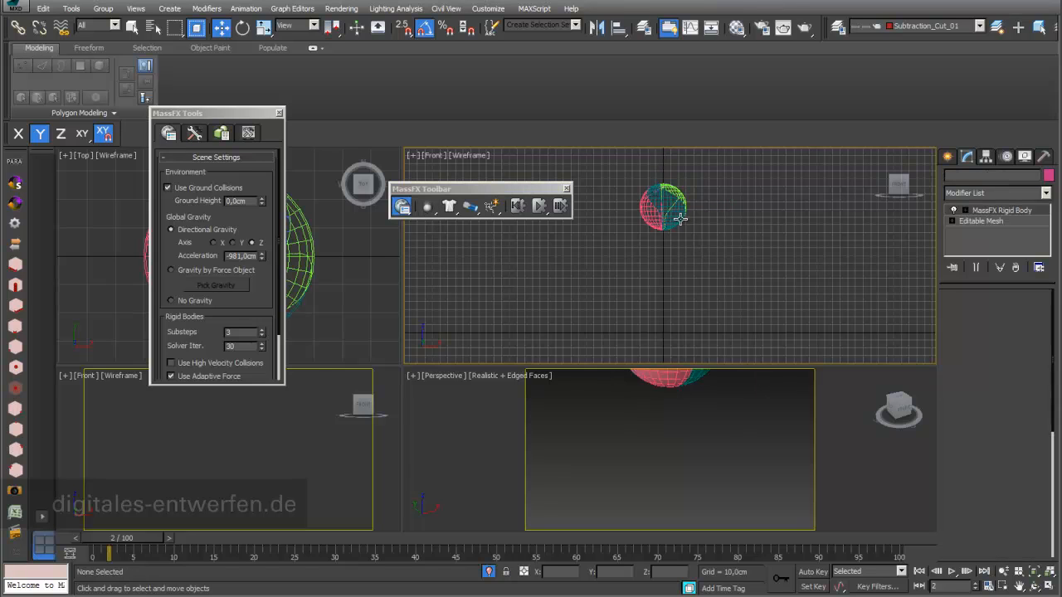
left_click(664, 207)
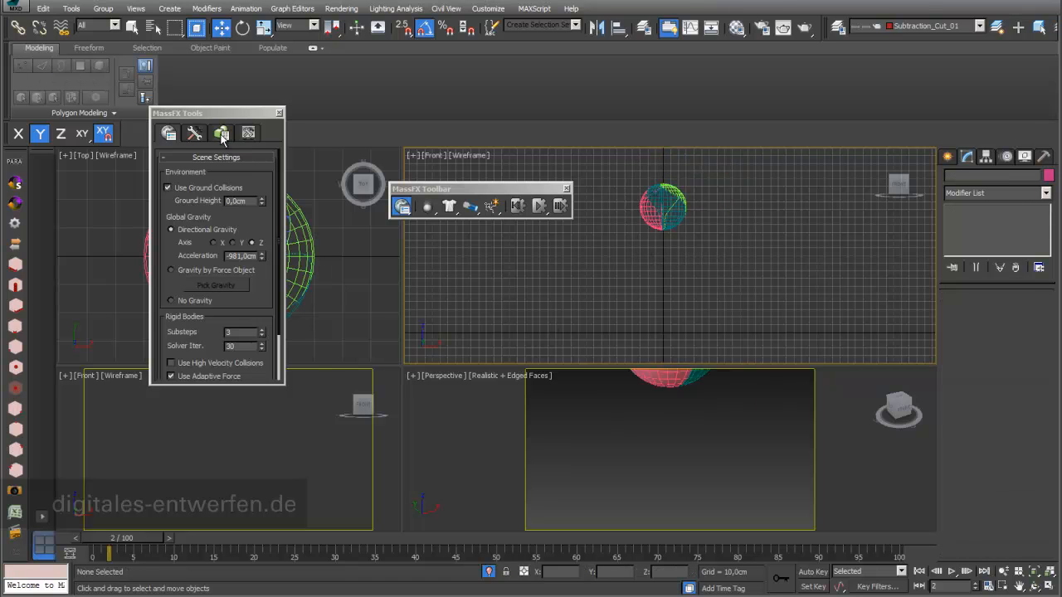
mouse_move(222, 133)
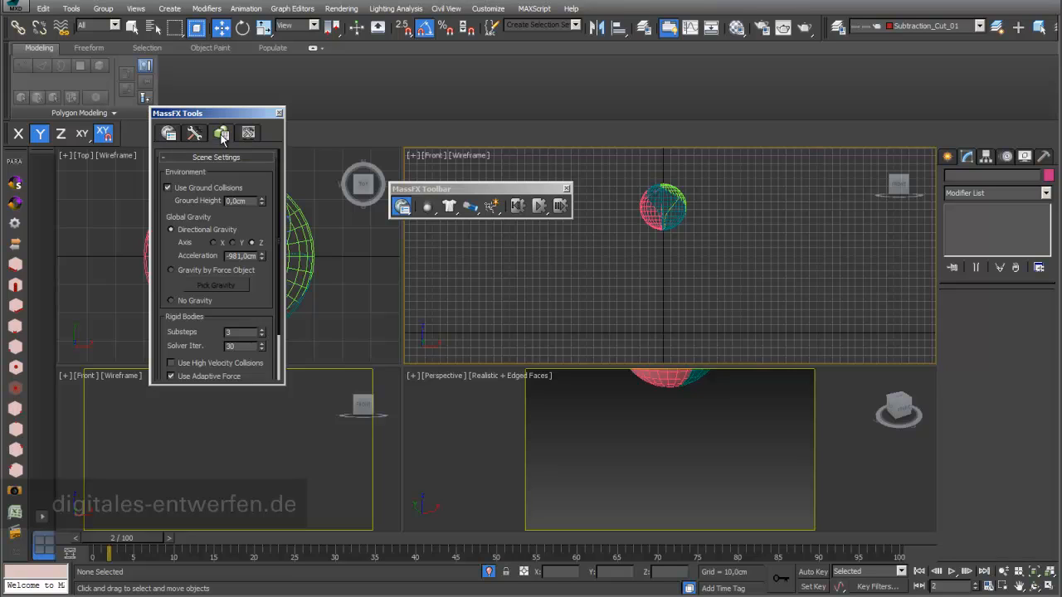
left_click(221, 133)
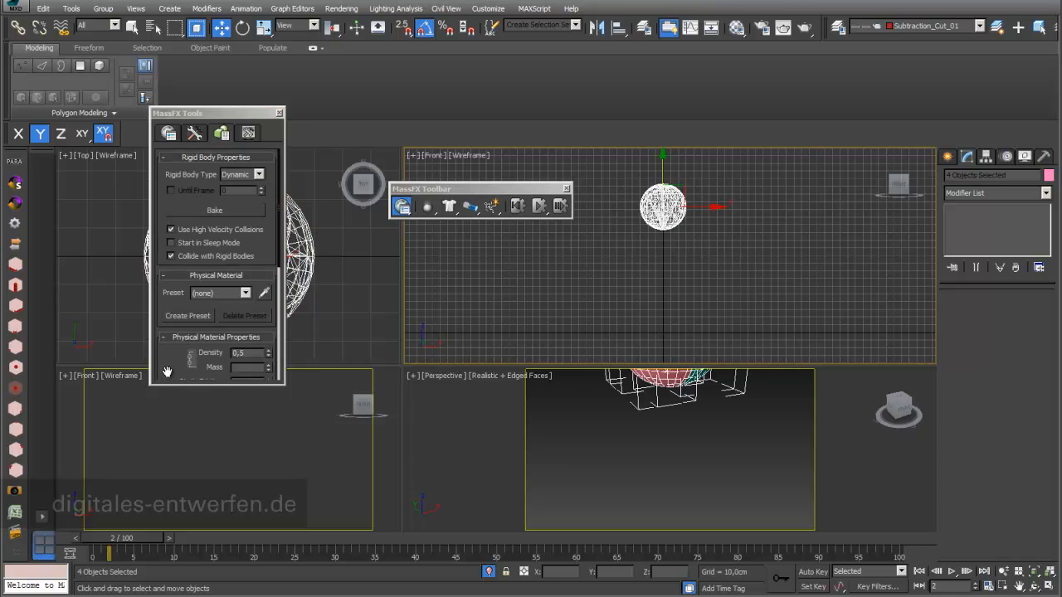
Step: Set the physical mesh type to Concave and generate the collision meshes
scroll("down", 3)
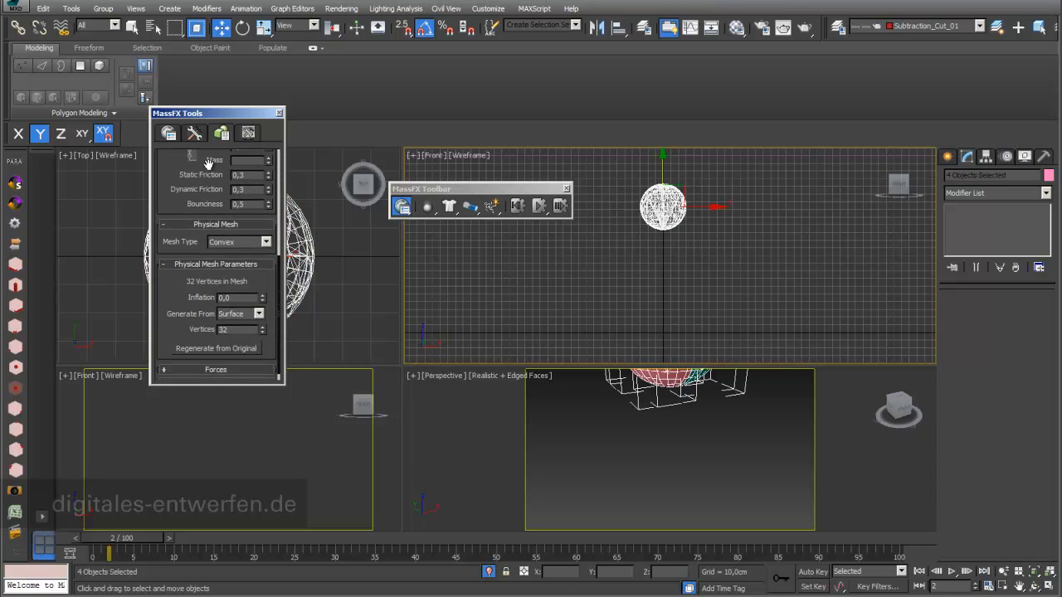
mouse_move(212, 171)
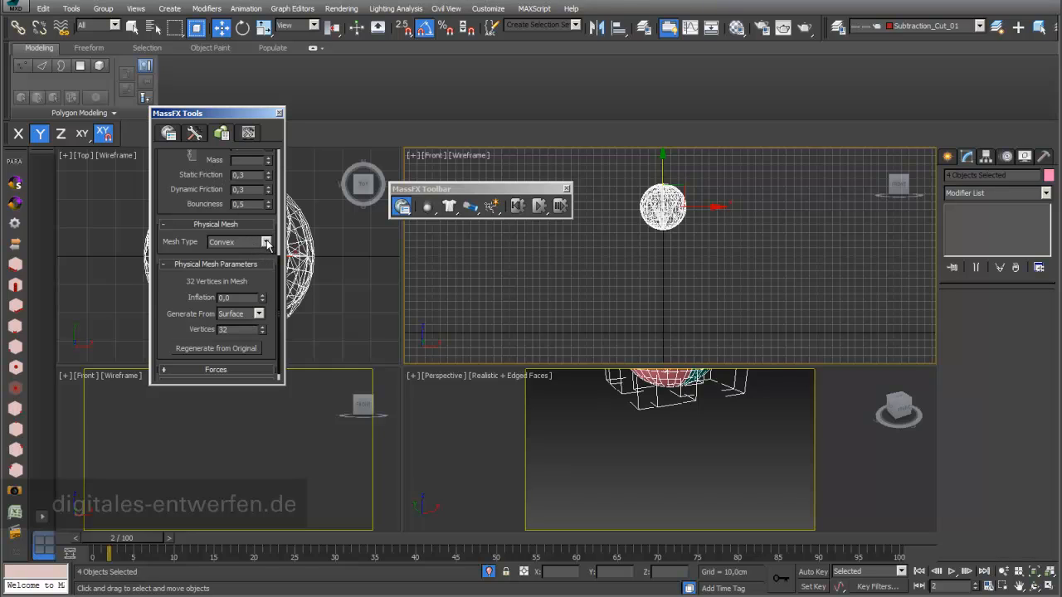
mouse_move(614, 176)
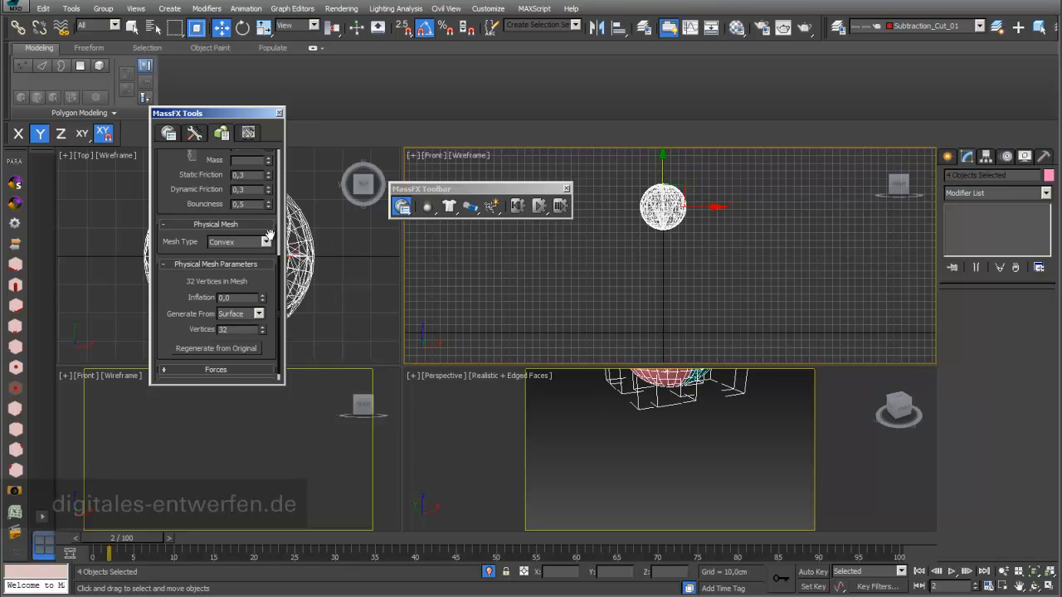
left_click(265, 243)
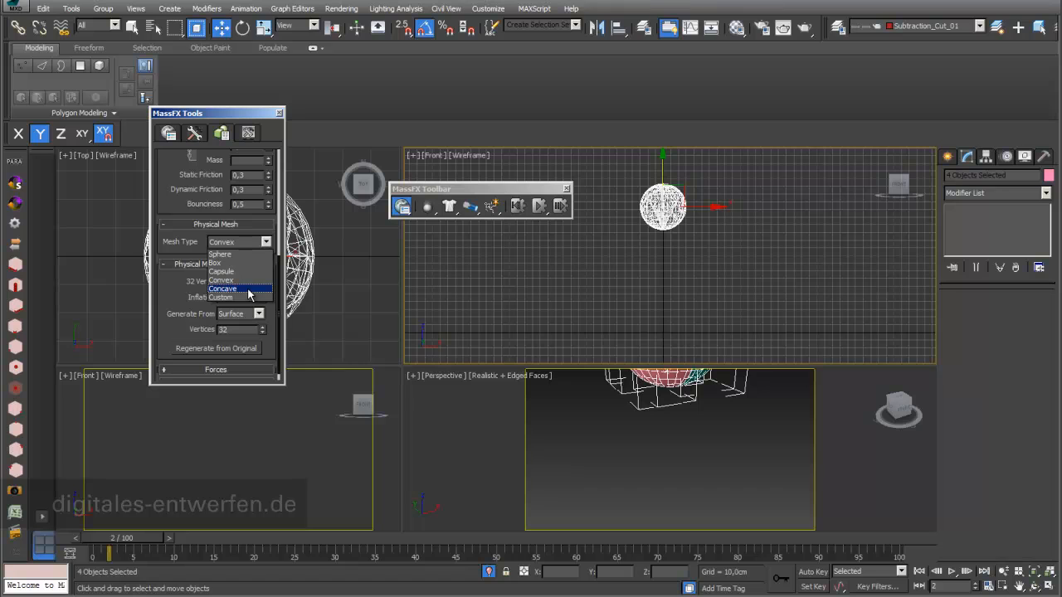
left_click(222, 289)
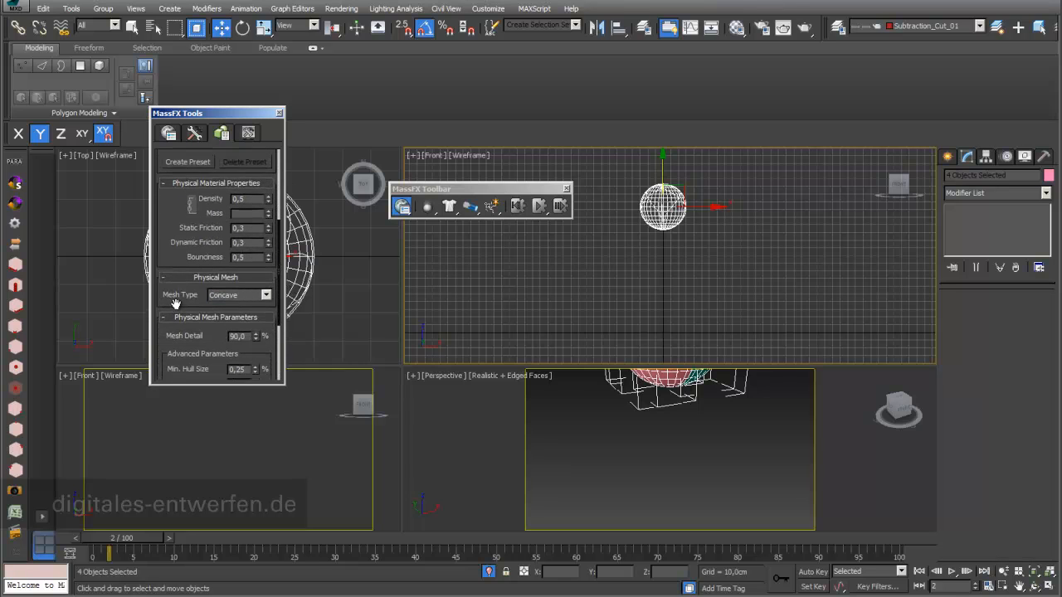
scroll("down", 3)
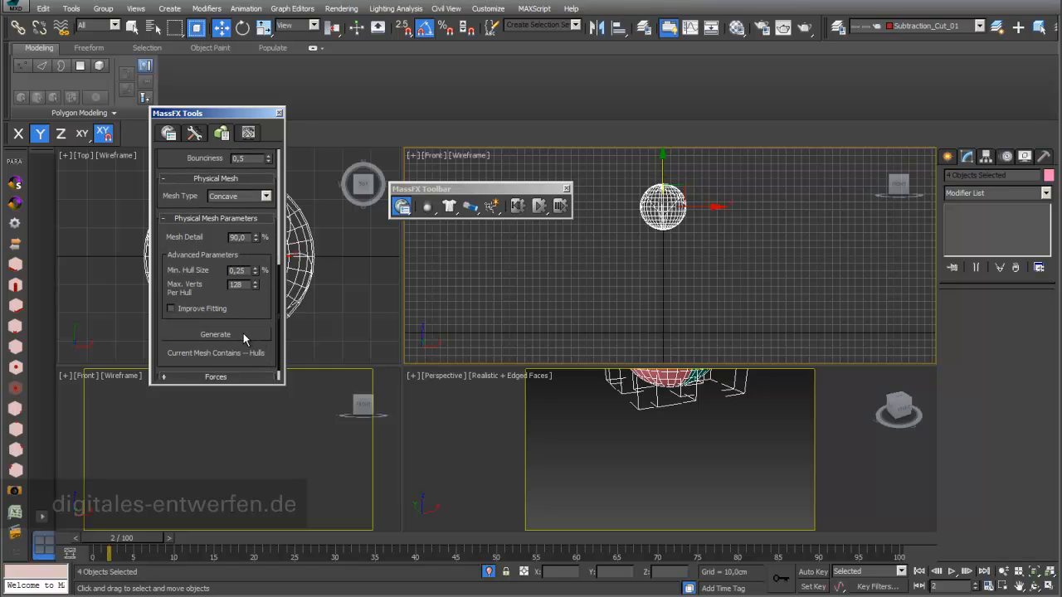
left_click(215, 336)
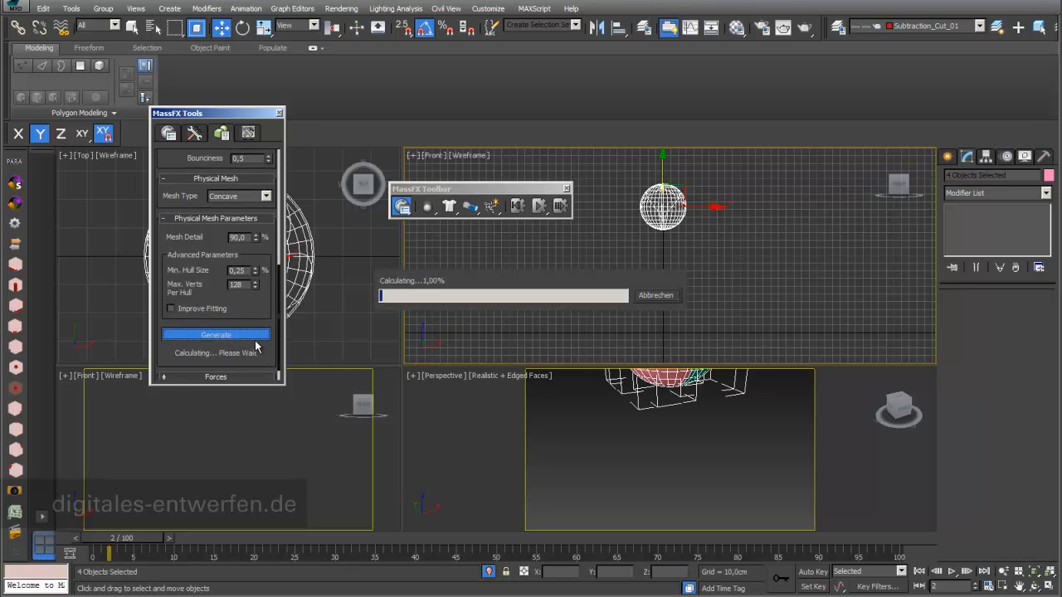
mouse_move(451, 448)
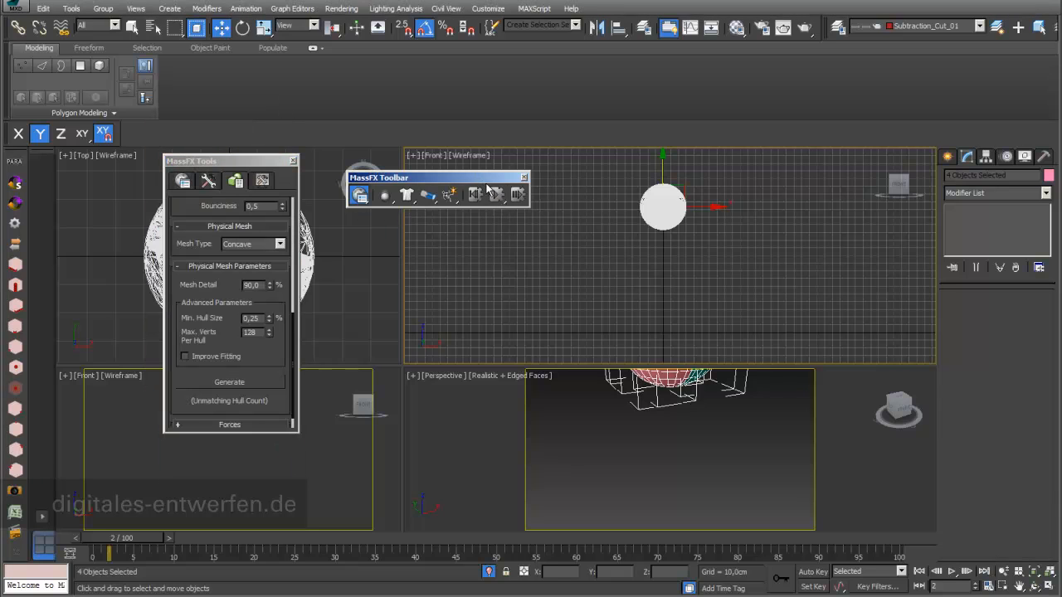
Step: Start the MassFX simulation so the pieces fall apart, reset it, then run it again
left_click(496, 194)
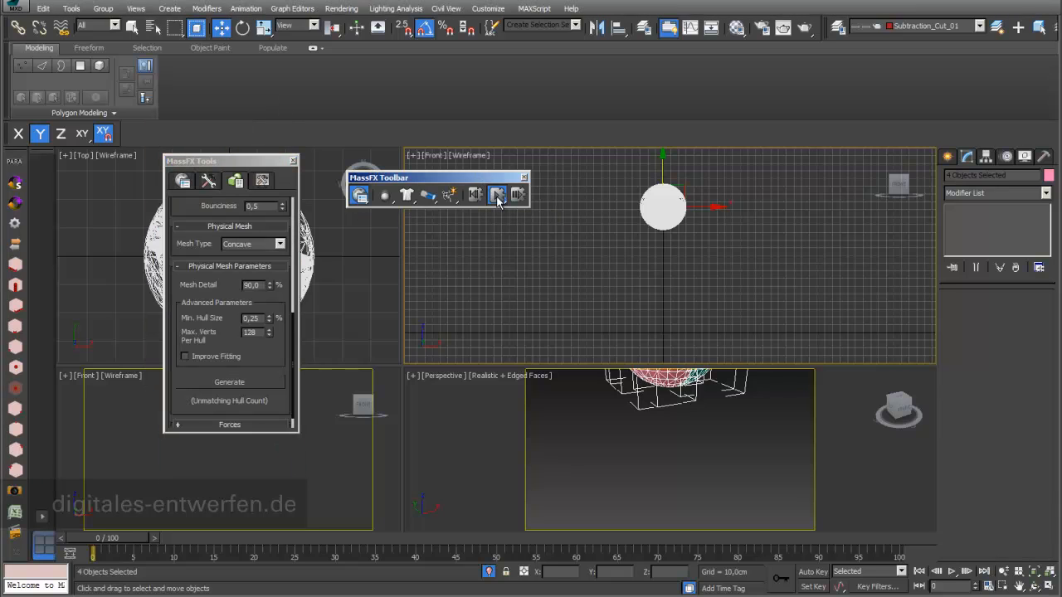
left_click(497, 195)
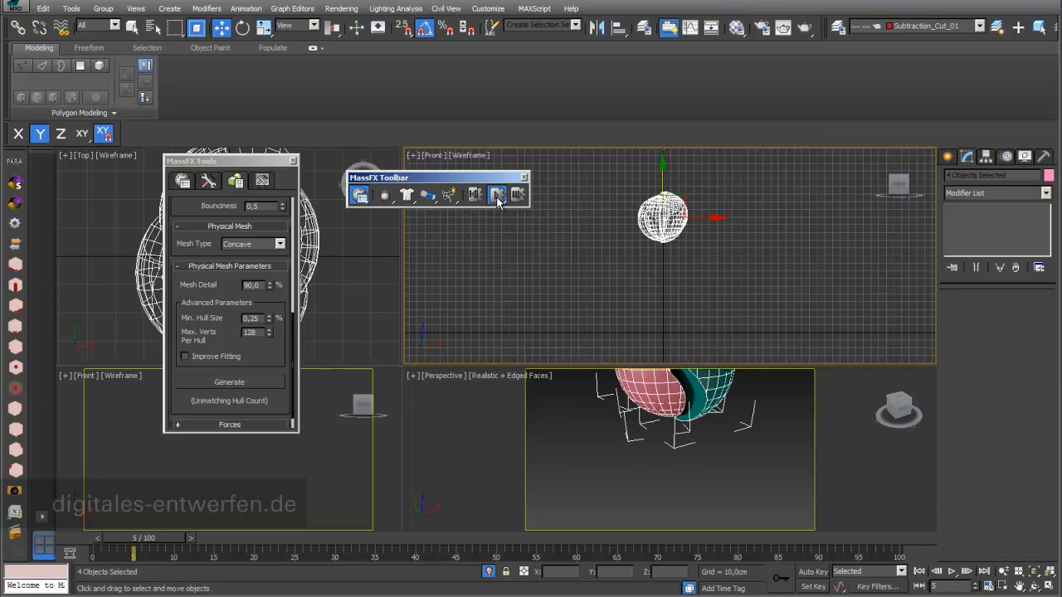
left_click_drag(136, 538, 473, 538)
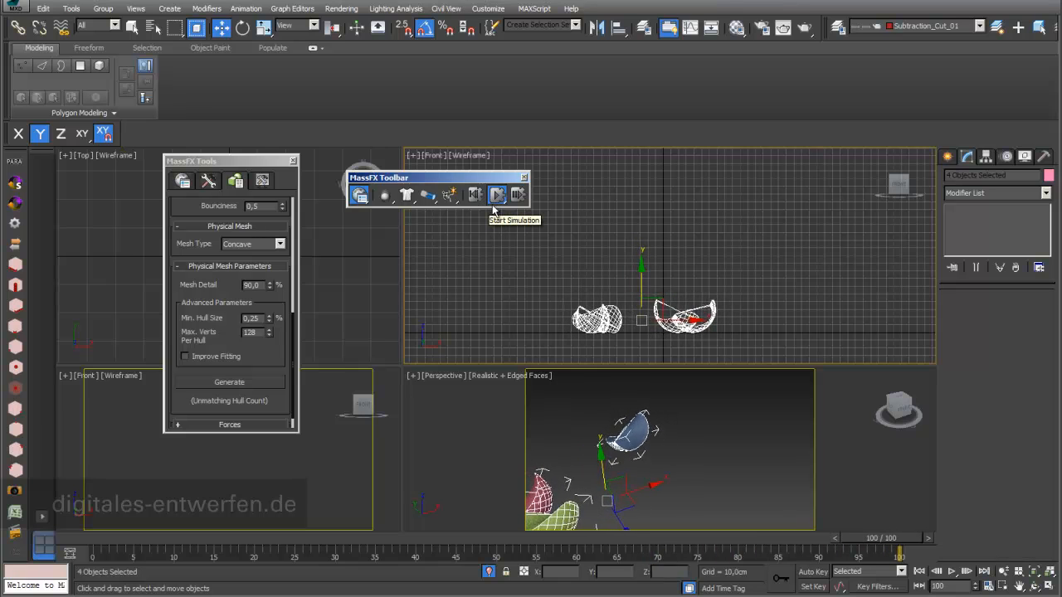
left_click(497, 195)
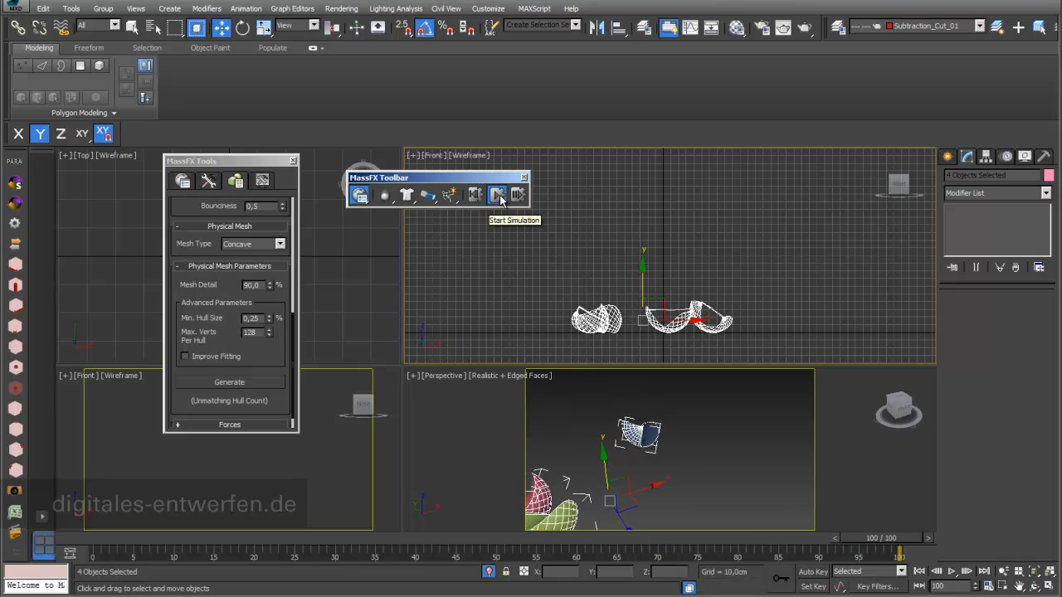
left_click(496, 196)
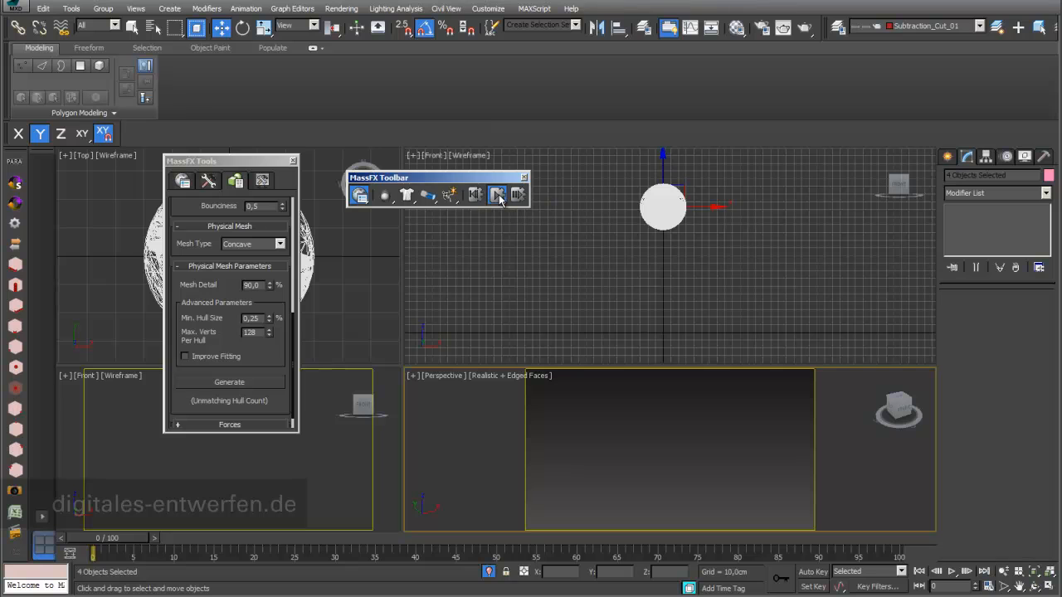
left_click(496, 194)
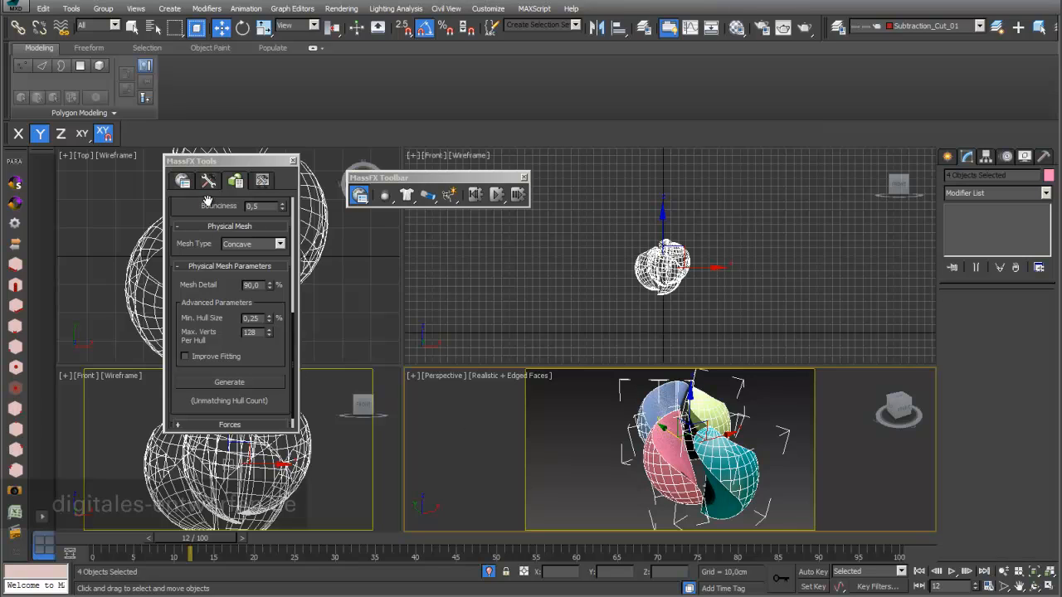
Step: Bake the selected pieces' simulated fall to keyframes from the MassFX Simulation panel
left_click(182, 181)
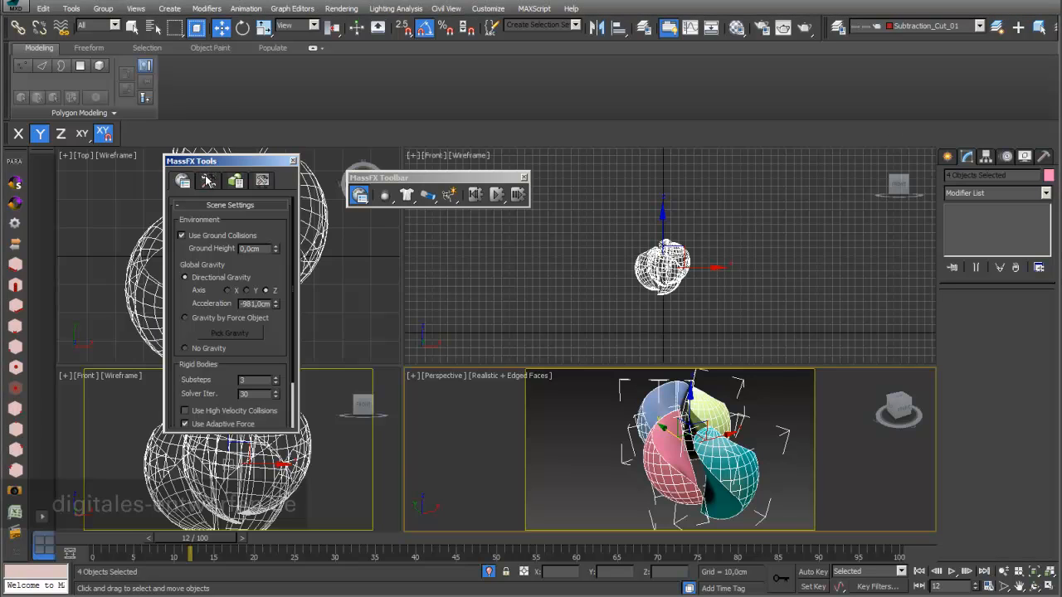
left_click(209, 181)
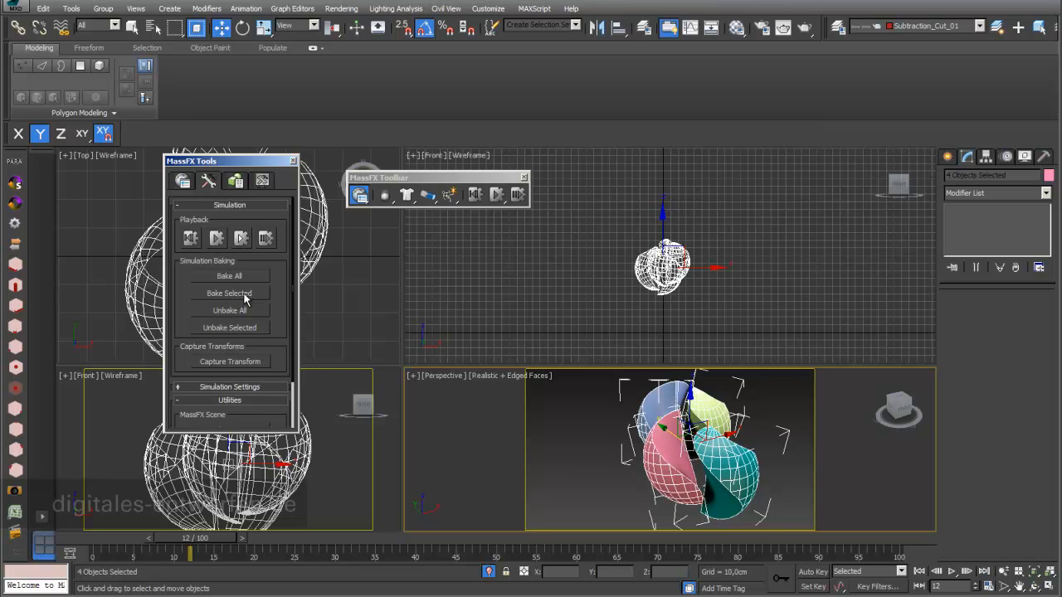
mouse_move(269, 302)
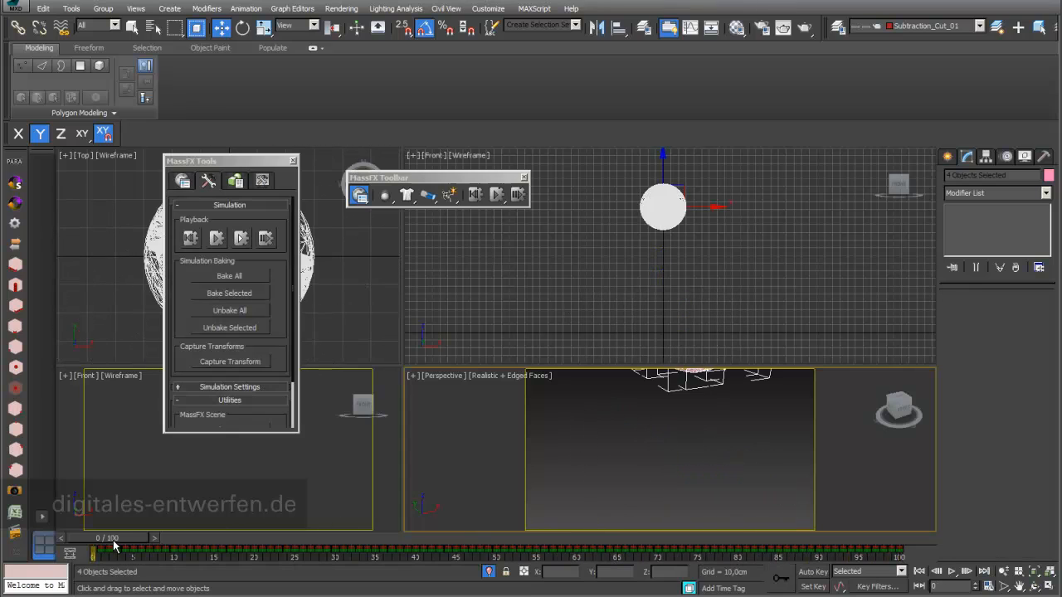
left_click(216, 239)
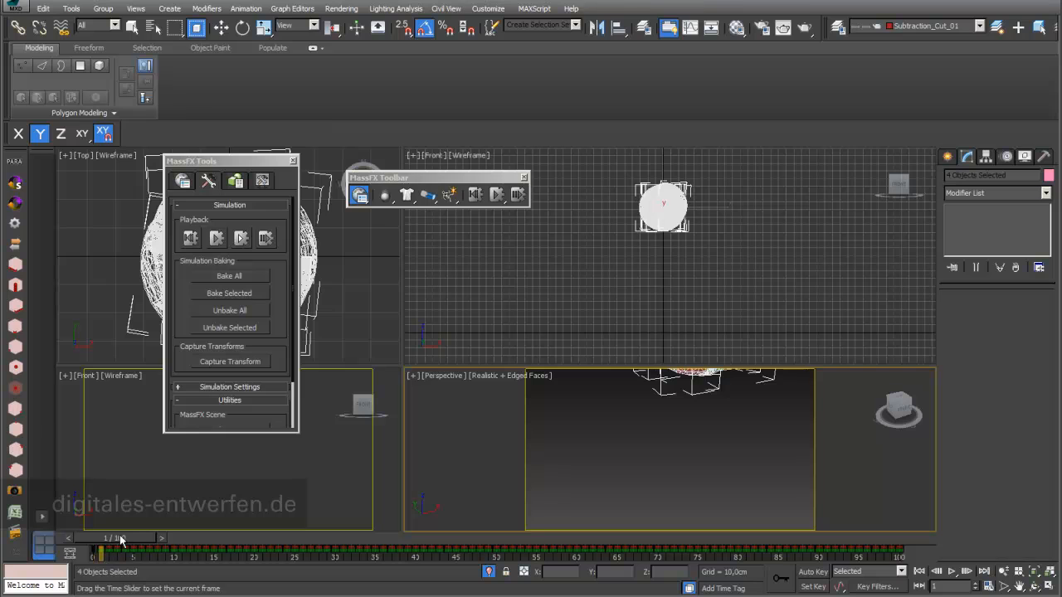
left_click(216, 239)
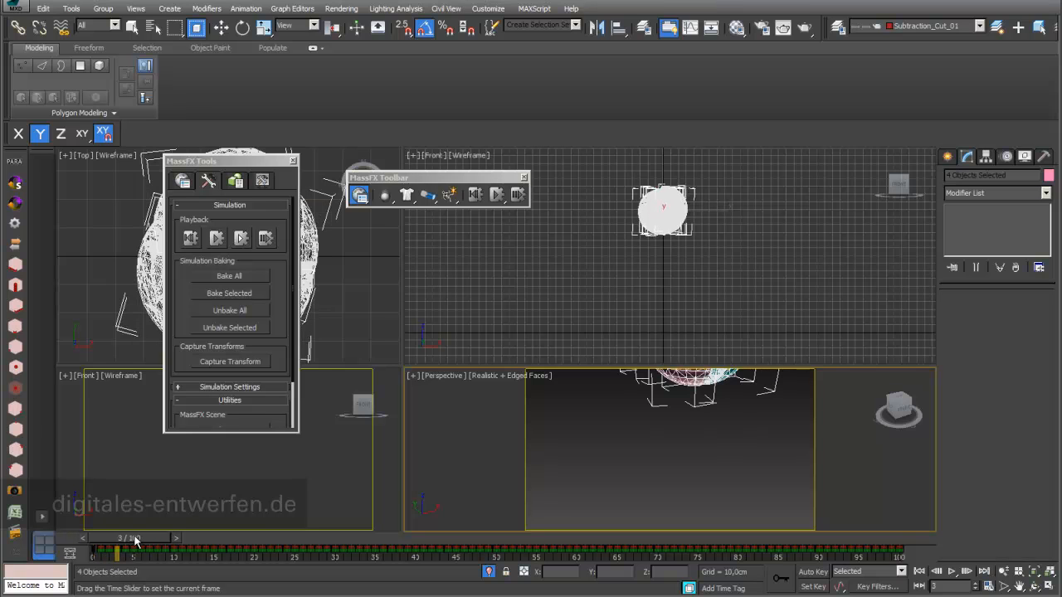
Step: Scrub the baked animation and orbit the separating pieces from several angles
left_click_drag(136, 538, 175, 545)
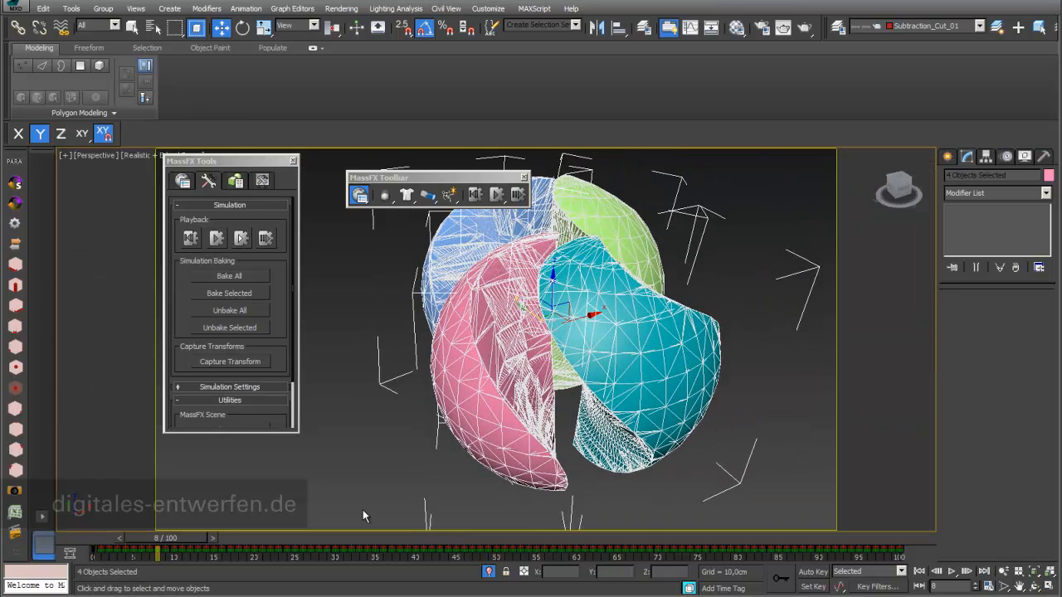
left_click_drag(163, 537, 174, 538)
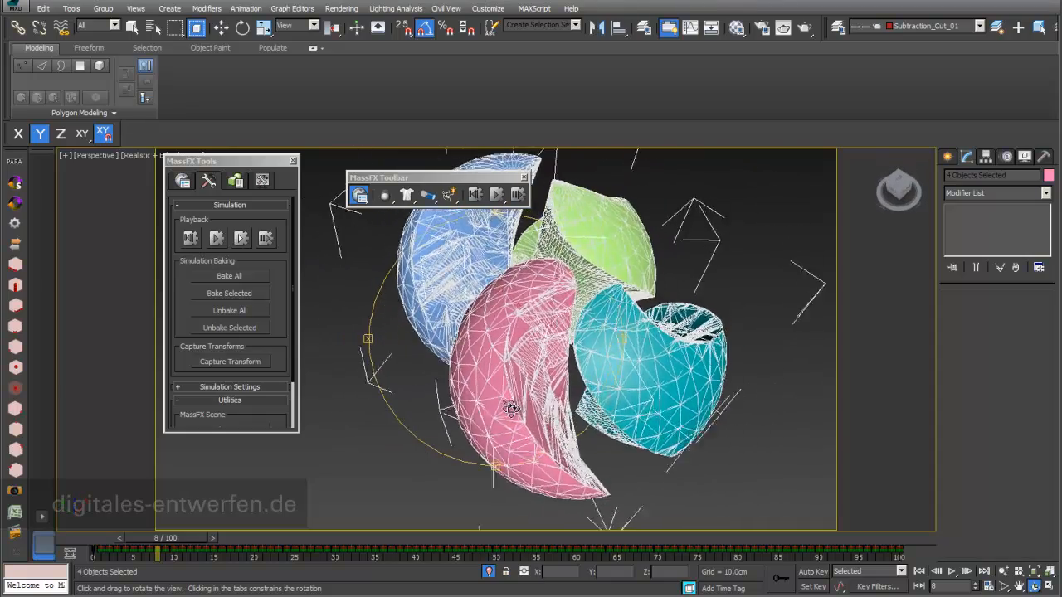
left_click_drag(511, 406, 554, 418)
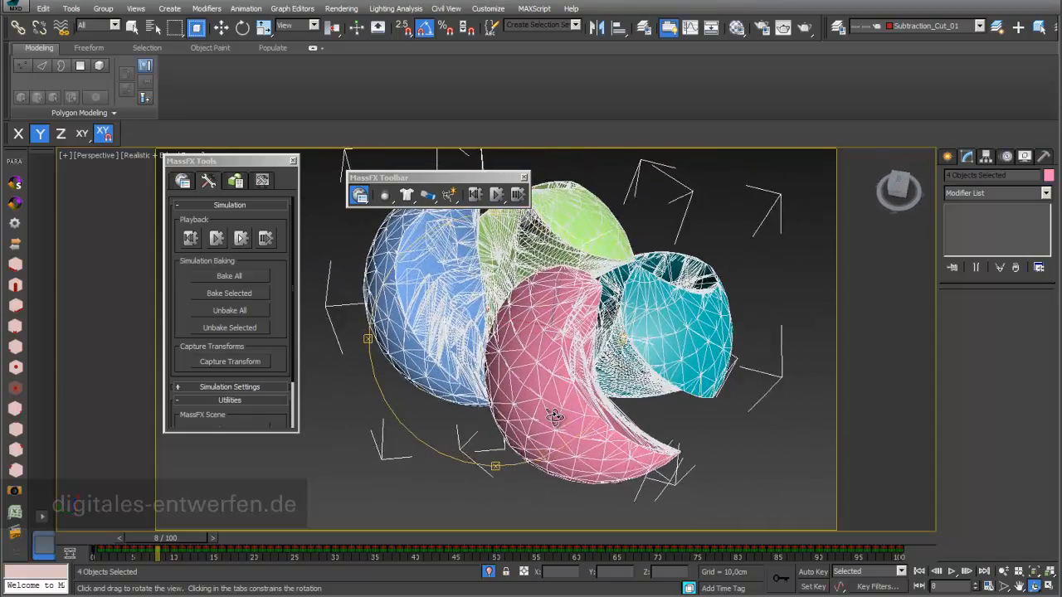
left_click_drag(556, 418, 362, 462)
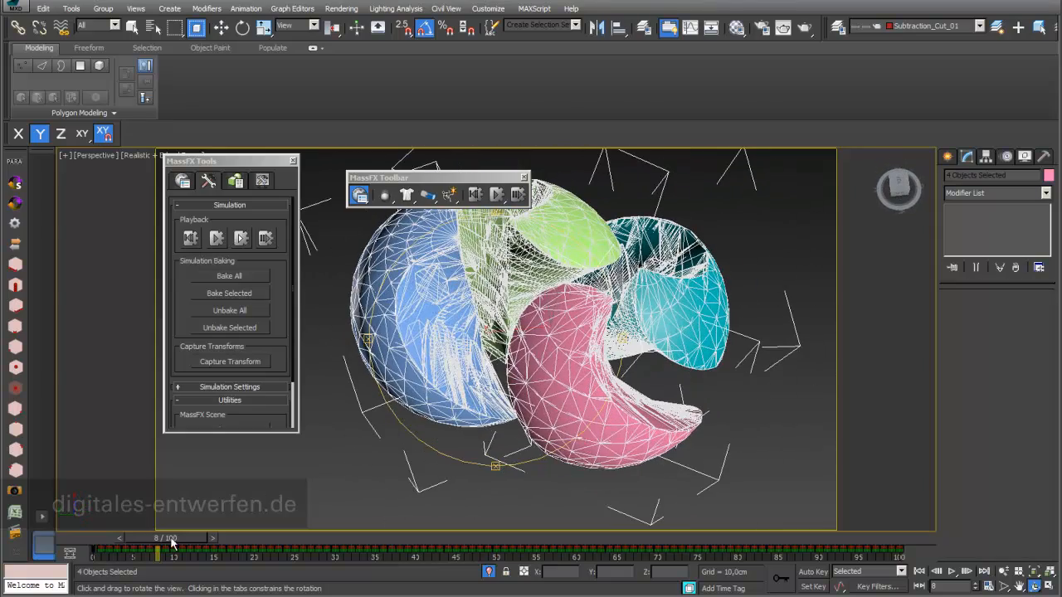
left_click_drag(175, 546, 684, 546)
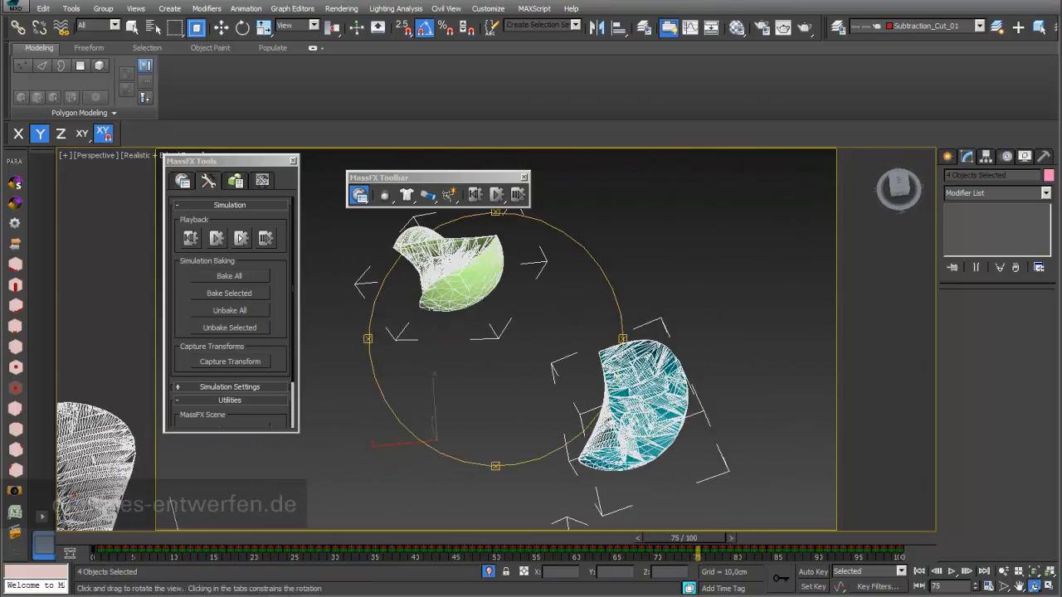
Step: Apply the Rubber physical material preset to the pieces and simulate
left_click(209, 181)
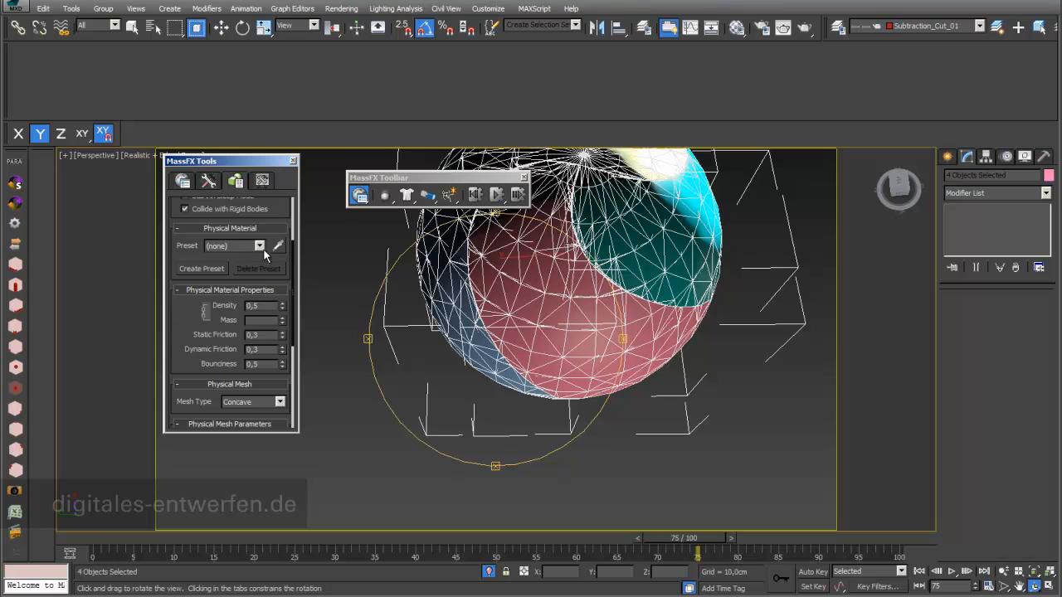
left_click(259, 246)
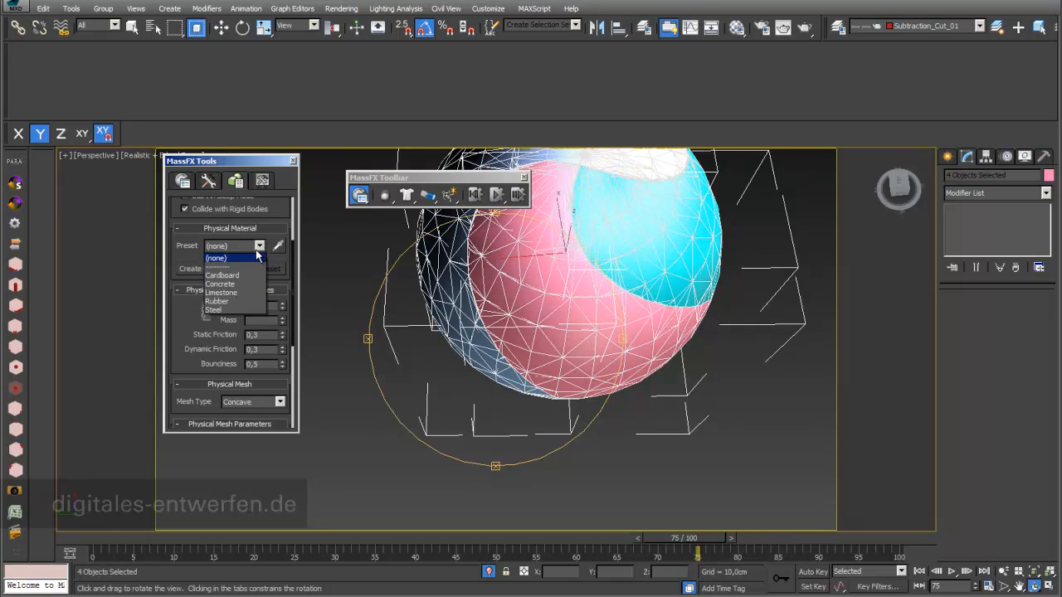
left_click(215, 302)
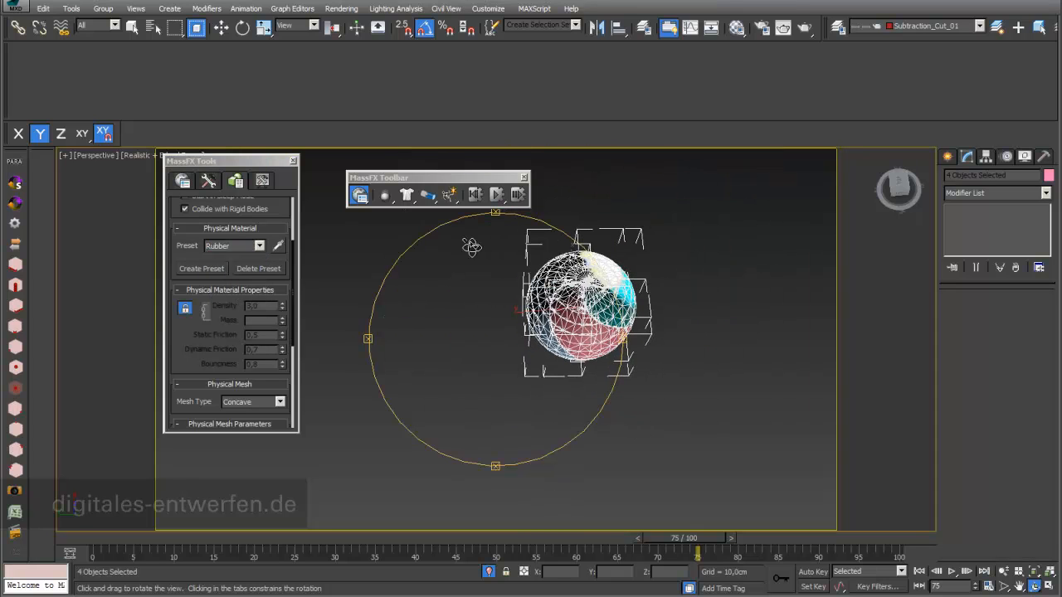
left_click(496, 194)
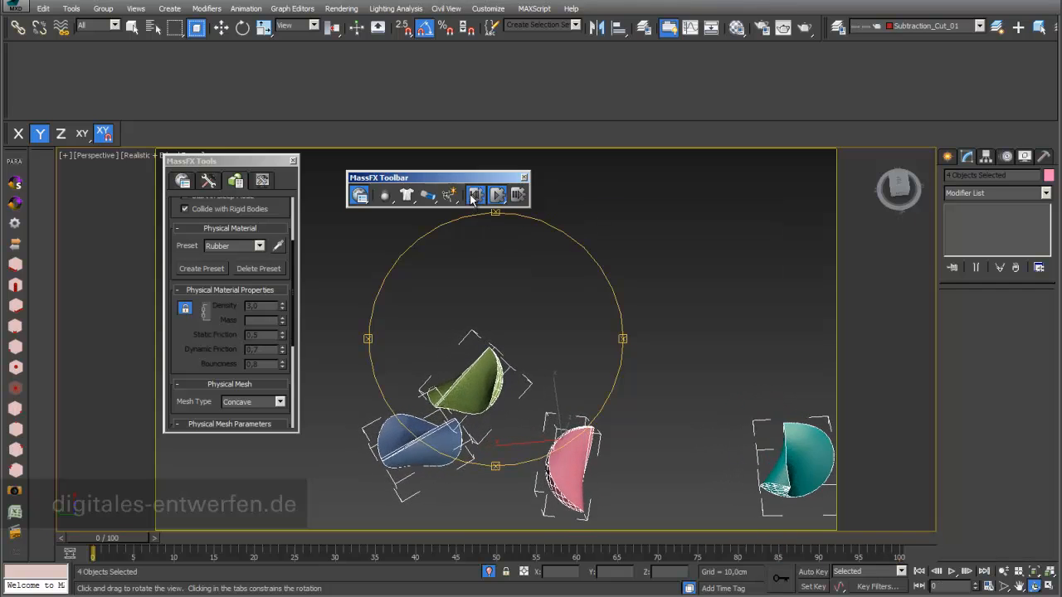
Step: Switch the pieces to the Concrete preset and rerun the simulation
left_click(259, 246)
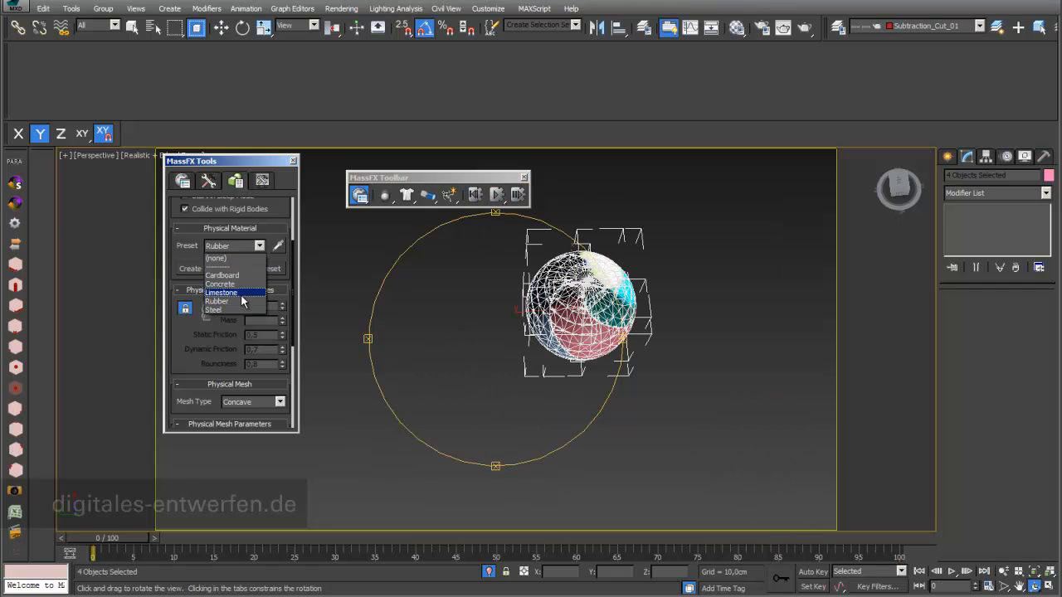
mouse_move(241, 286)
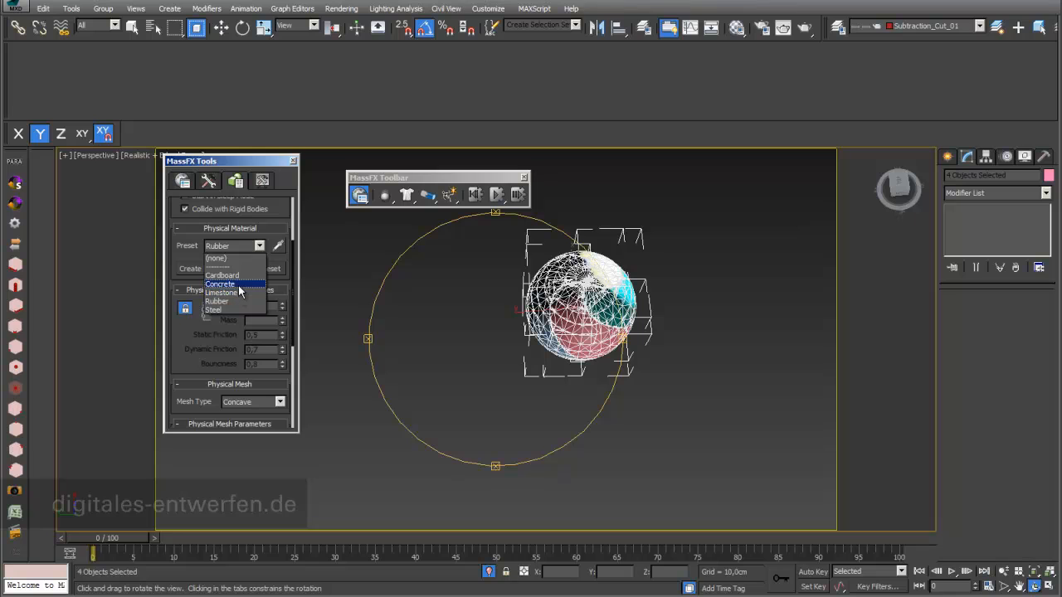
left_click(221, 286)
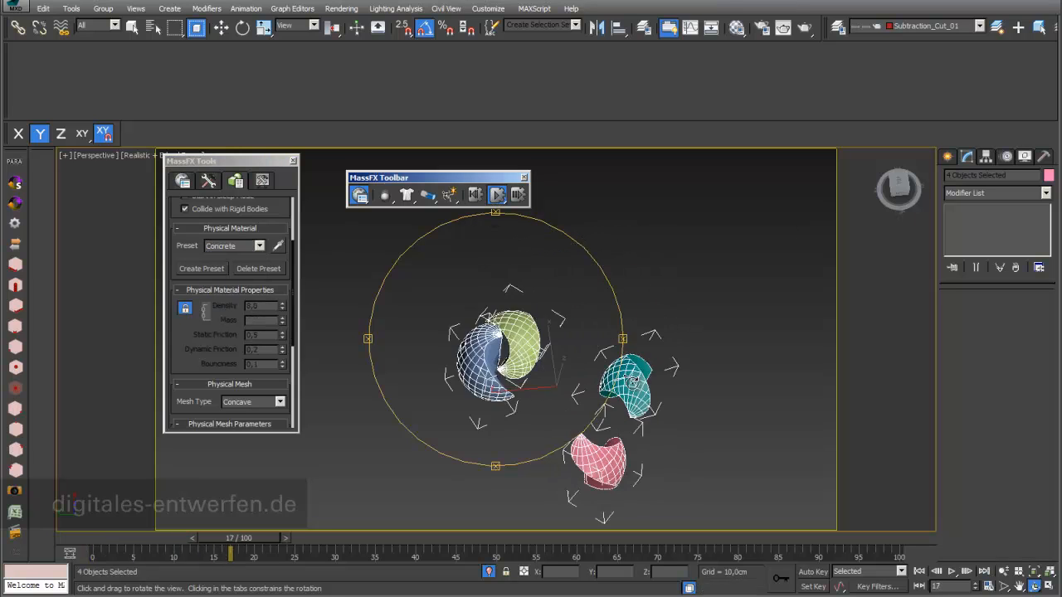
left_click_drag(231, 538, 714, 538)
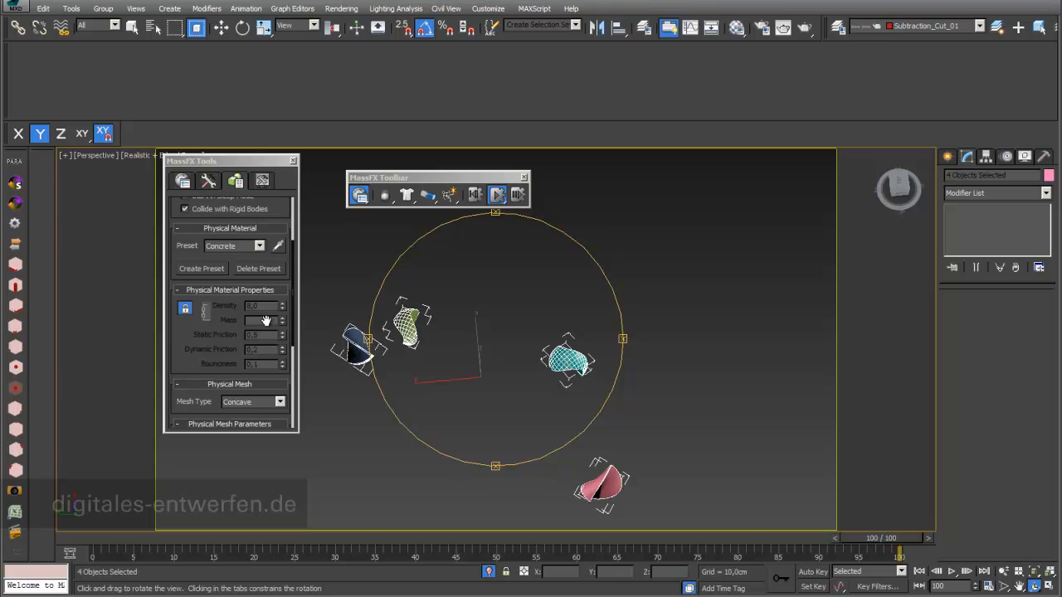
mouse_move(686, 209)
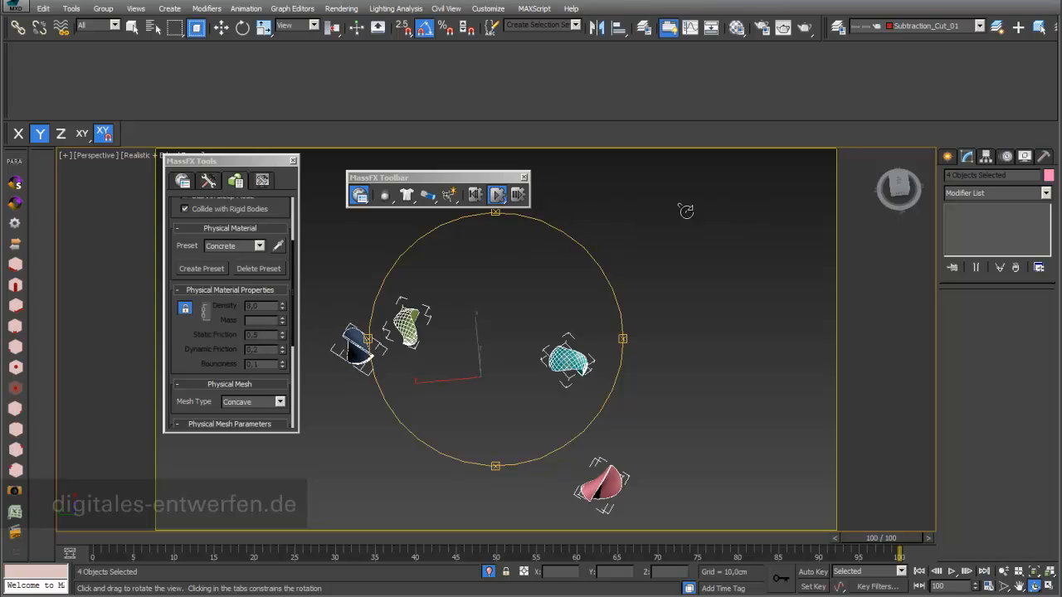